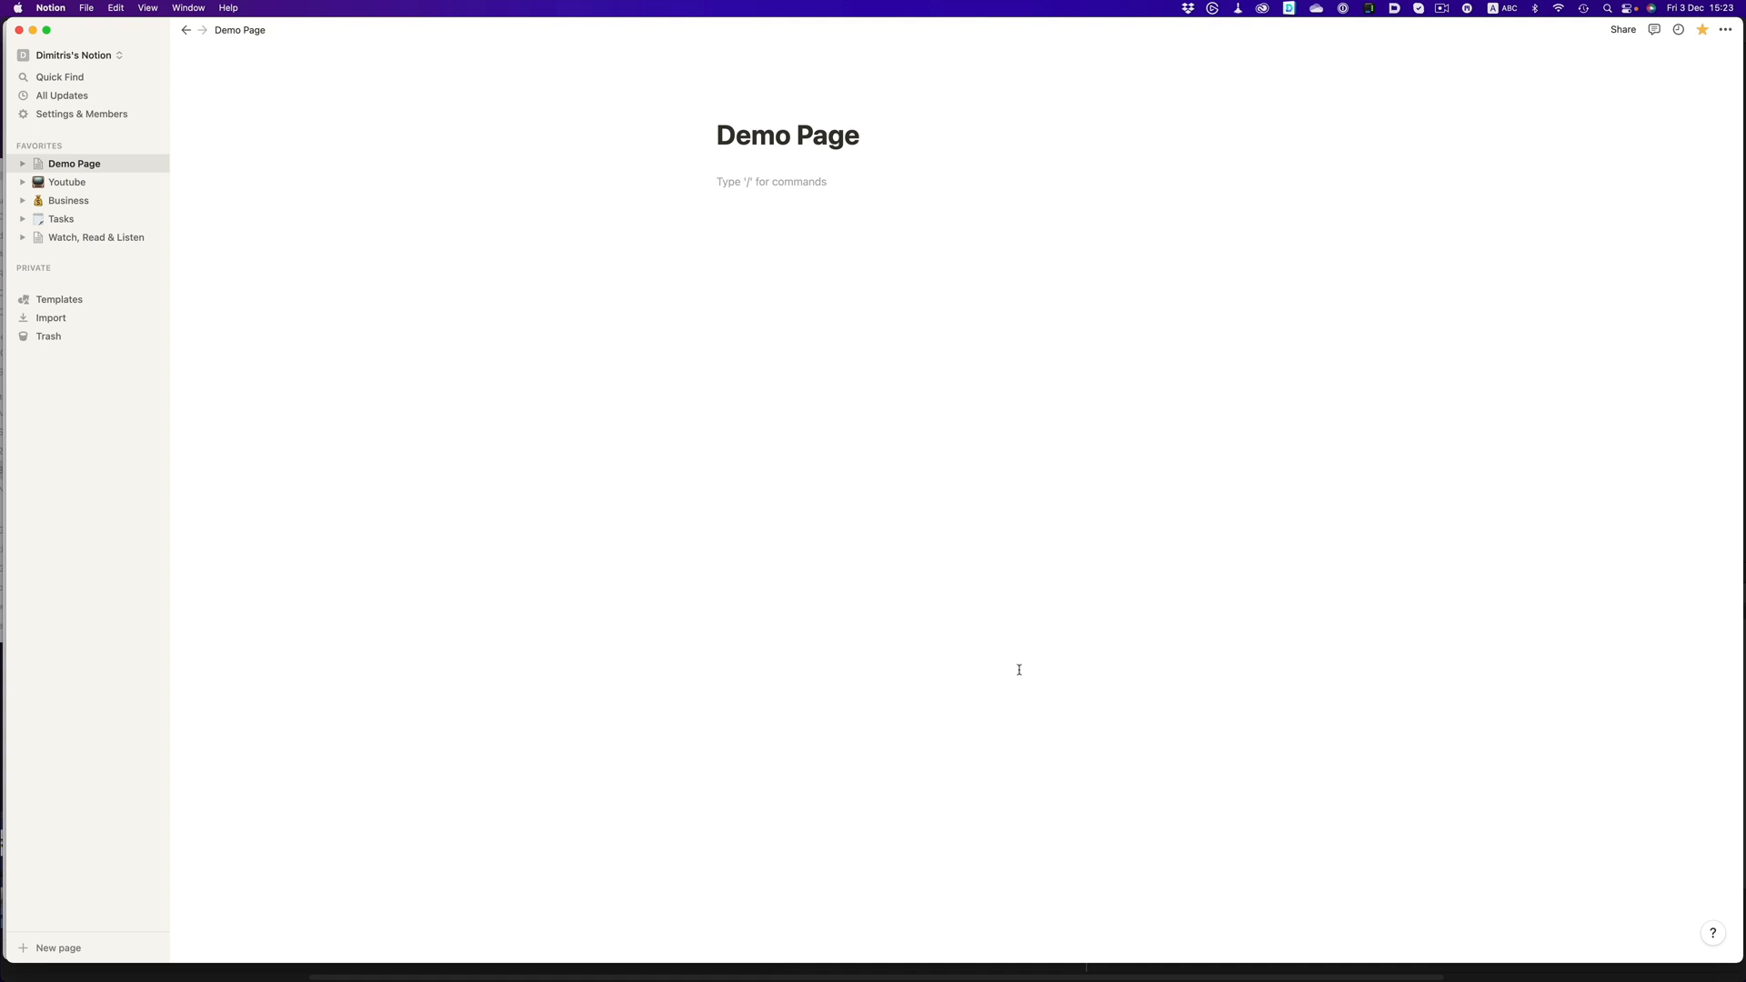
Step: Insert a full-page table database via /database on the Demo Page
{"action": "type", "text": "/"}
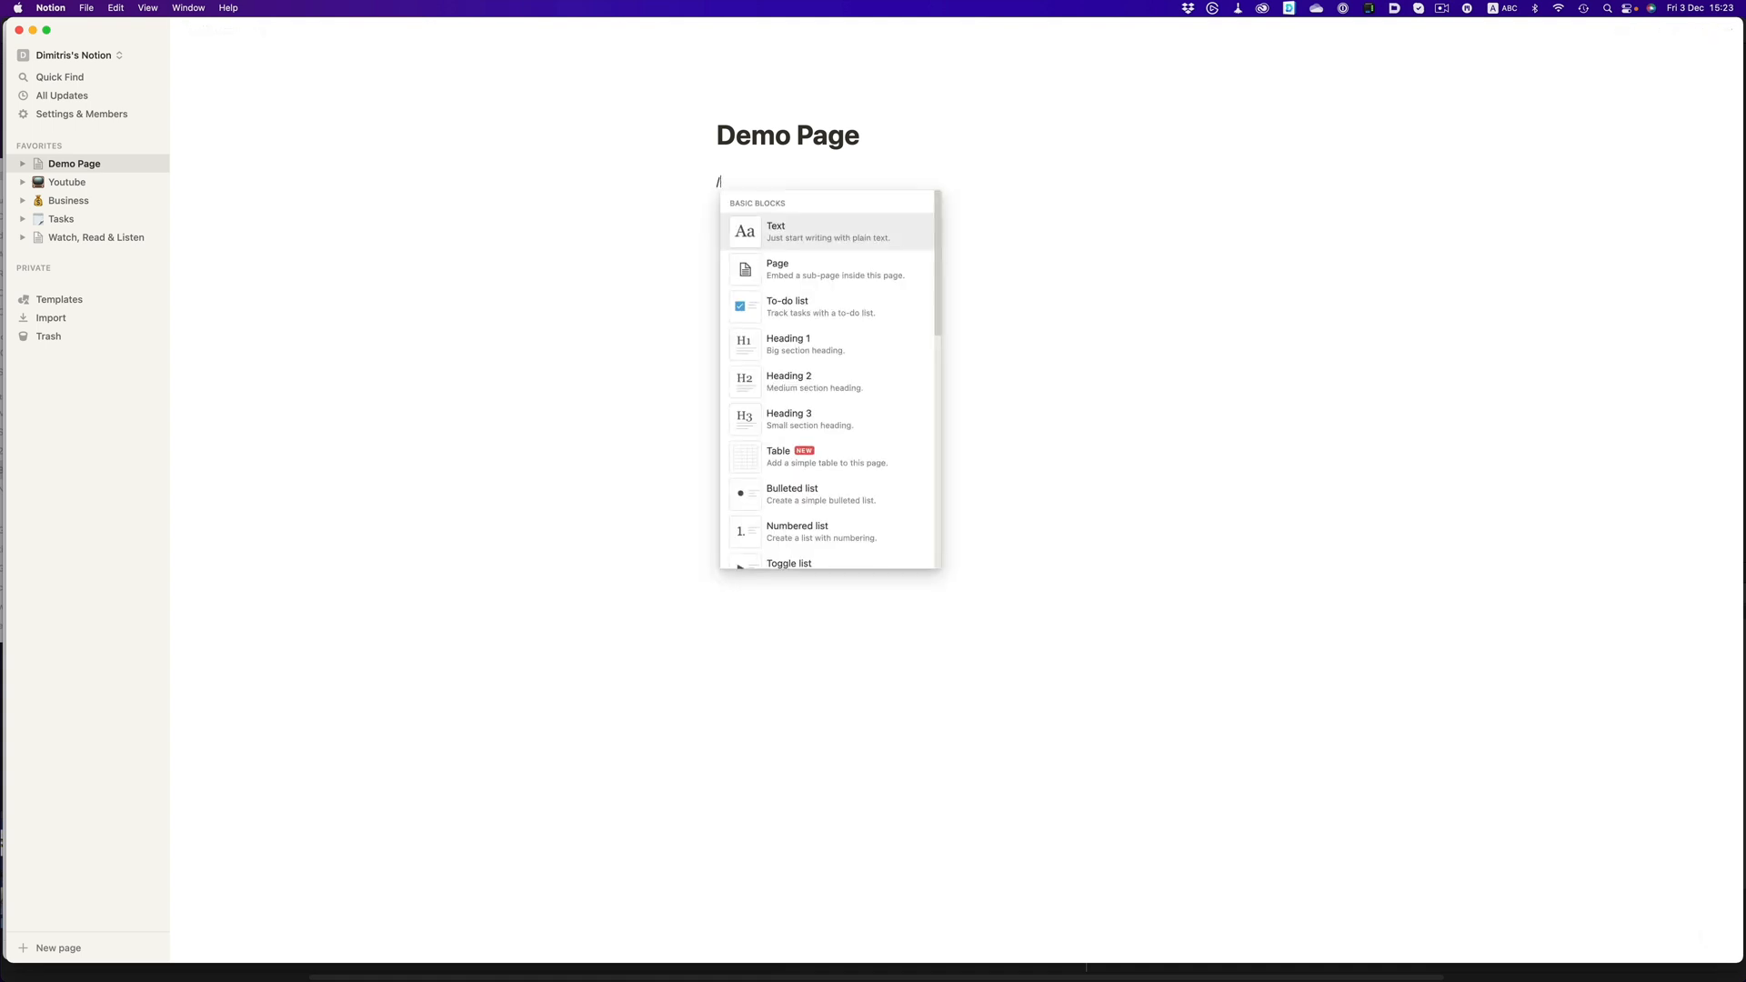
{"action": "type", "text": "datab"}
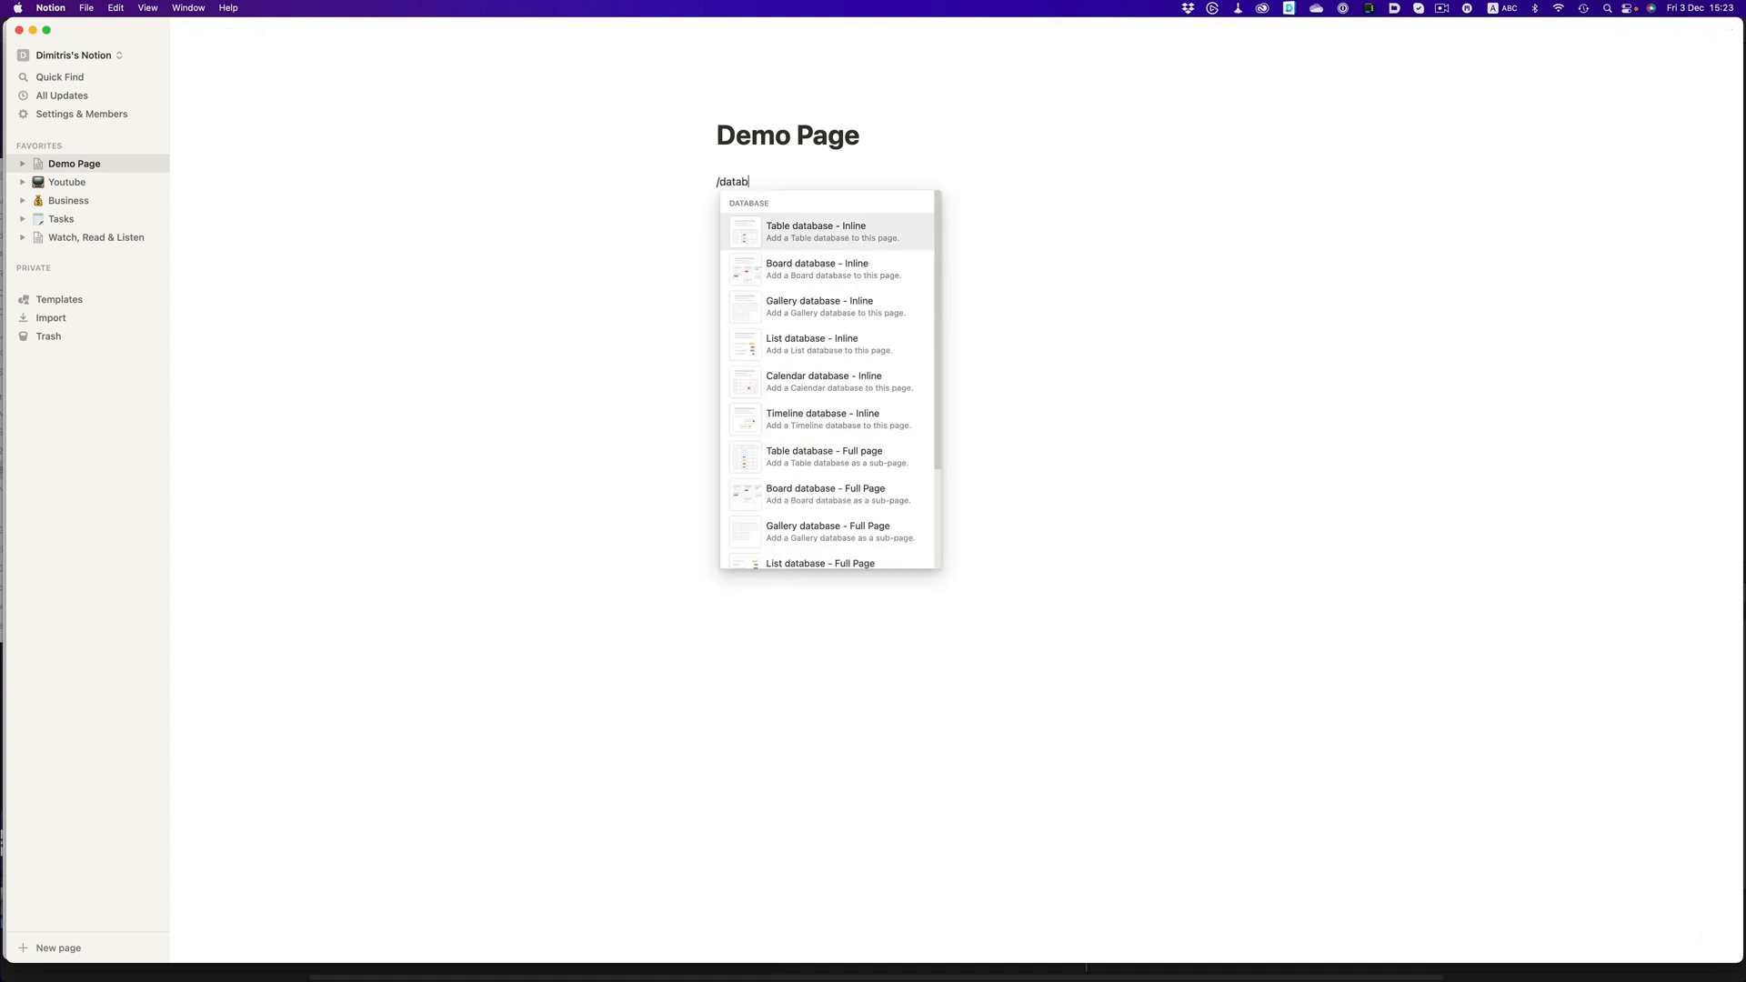
{"action": "type", "text": "as"}
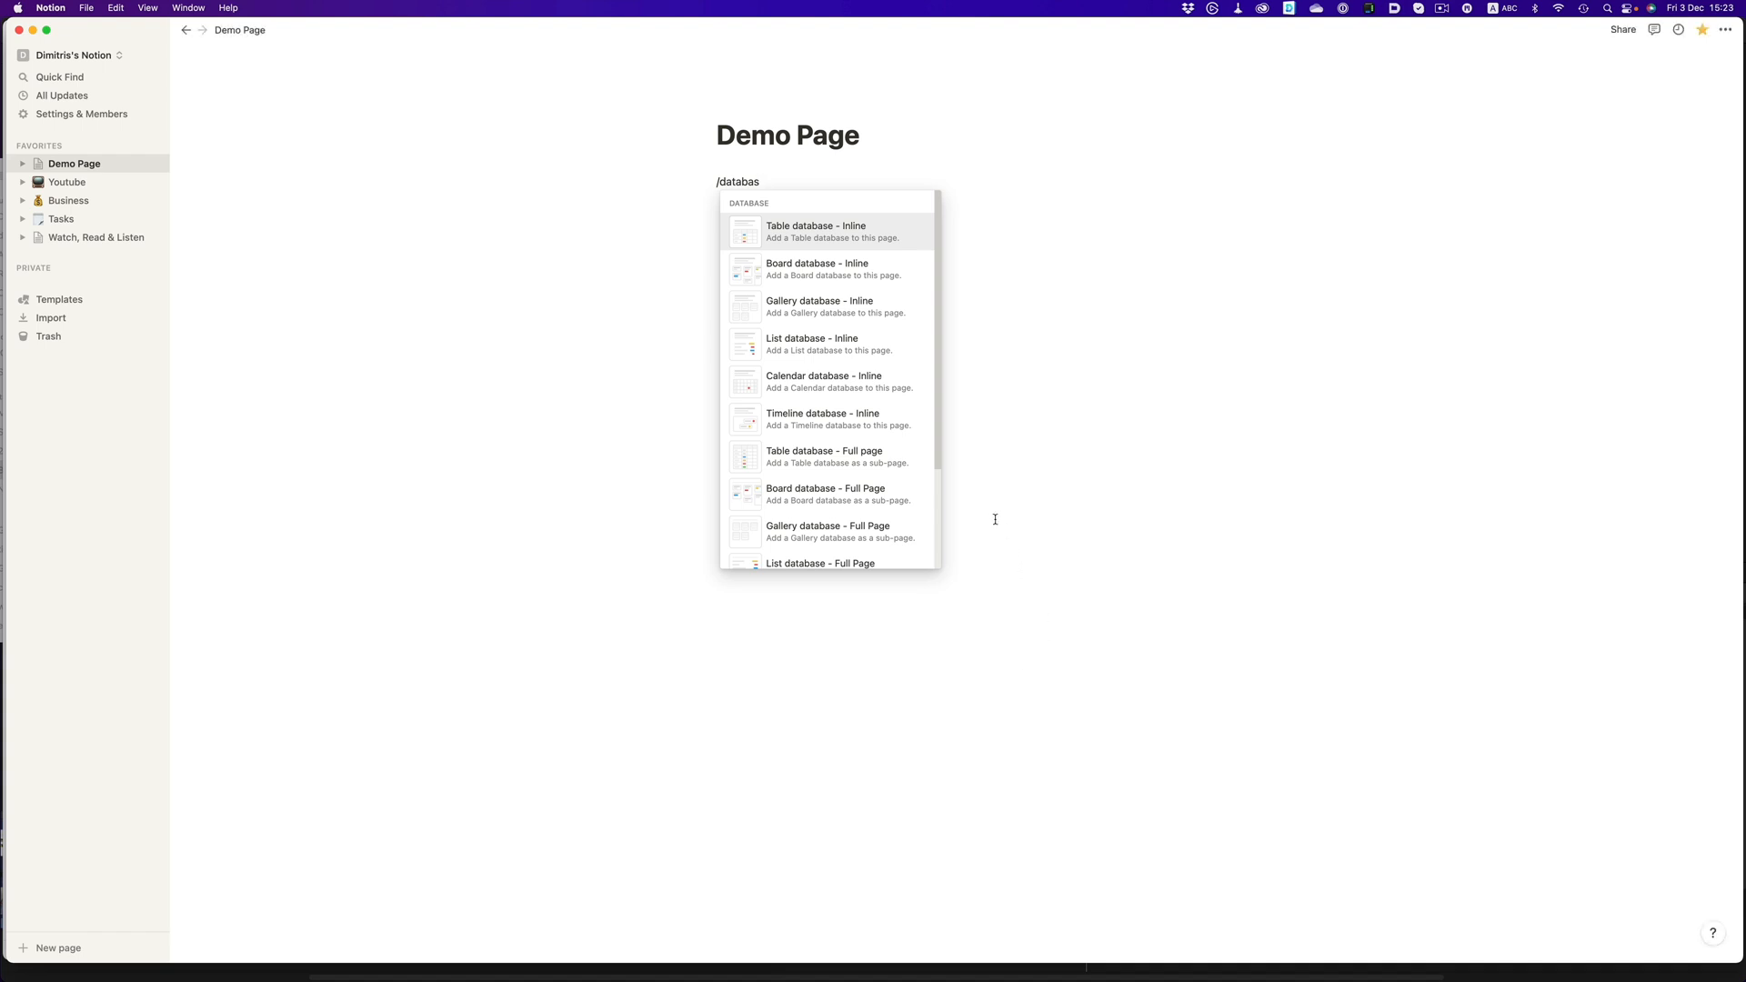
{"action": "mouse_move", "coordinate": [856, 457]}
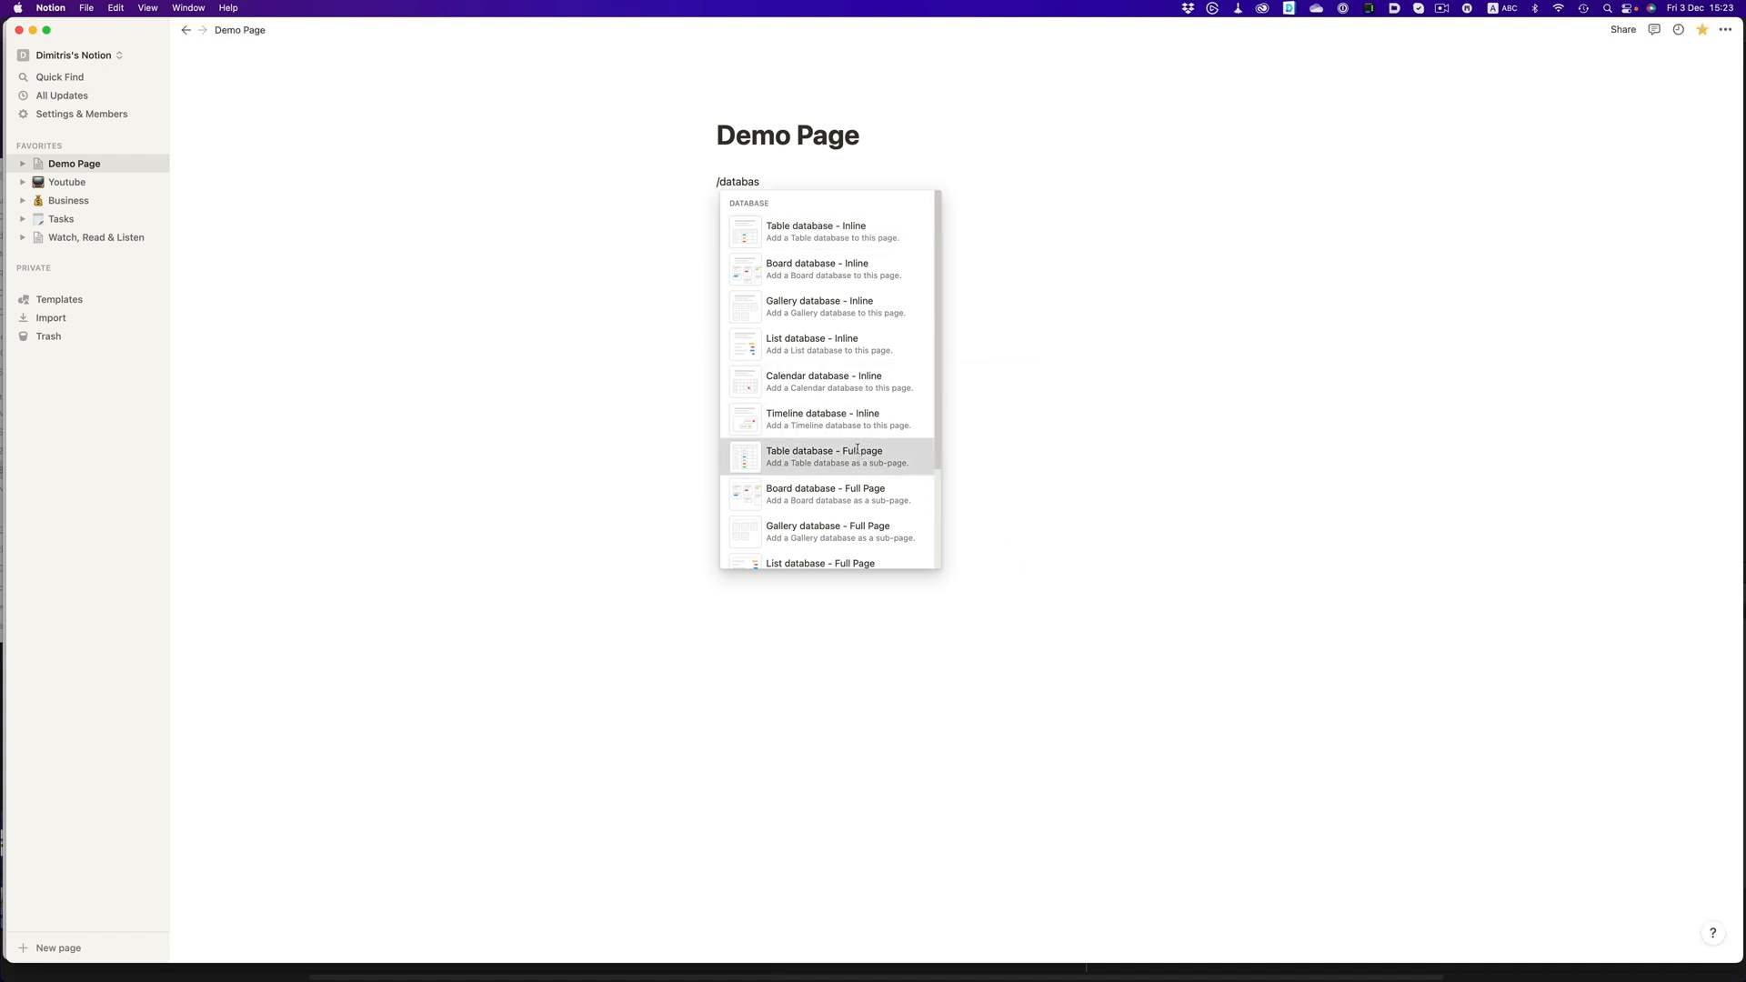
{"action": "left_click", "coordinate": [823, 457]}
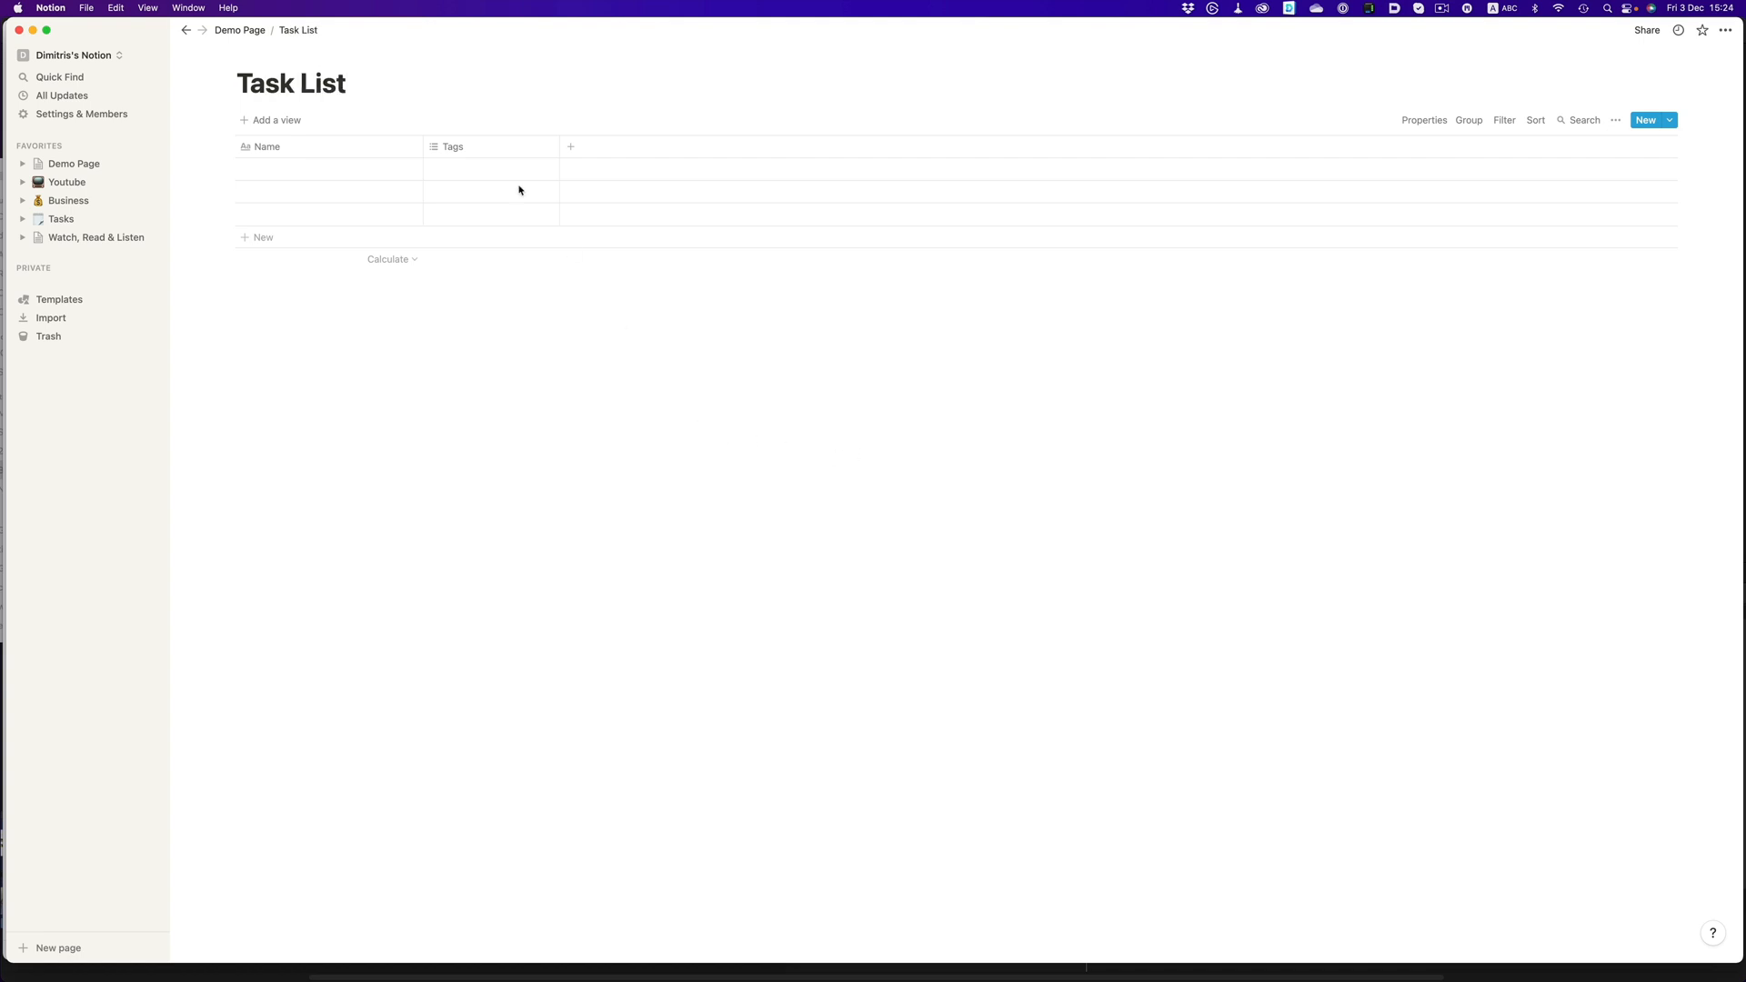
Step: Review the Tags column's property type choices without changing them
{"action": "left_click", "coordinate": [453, 145]}
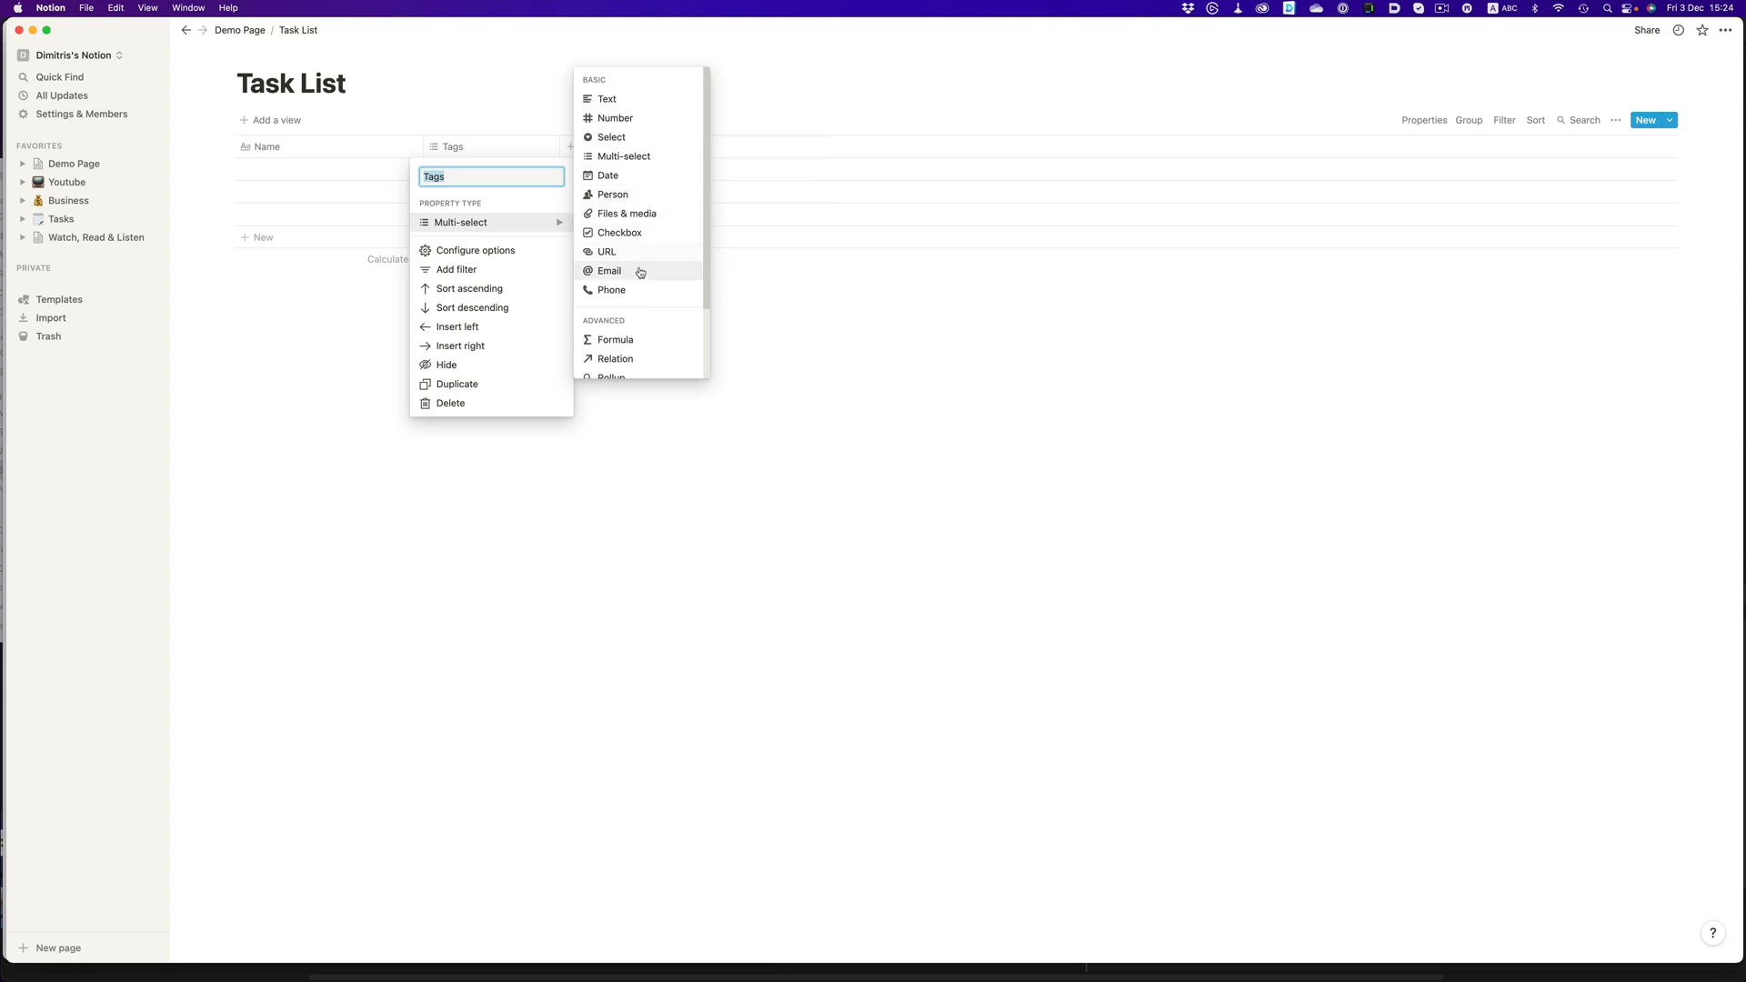
{"action": "scroll", "scroll_direction": "down", "scroll_amount": 3}
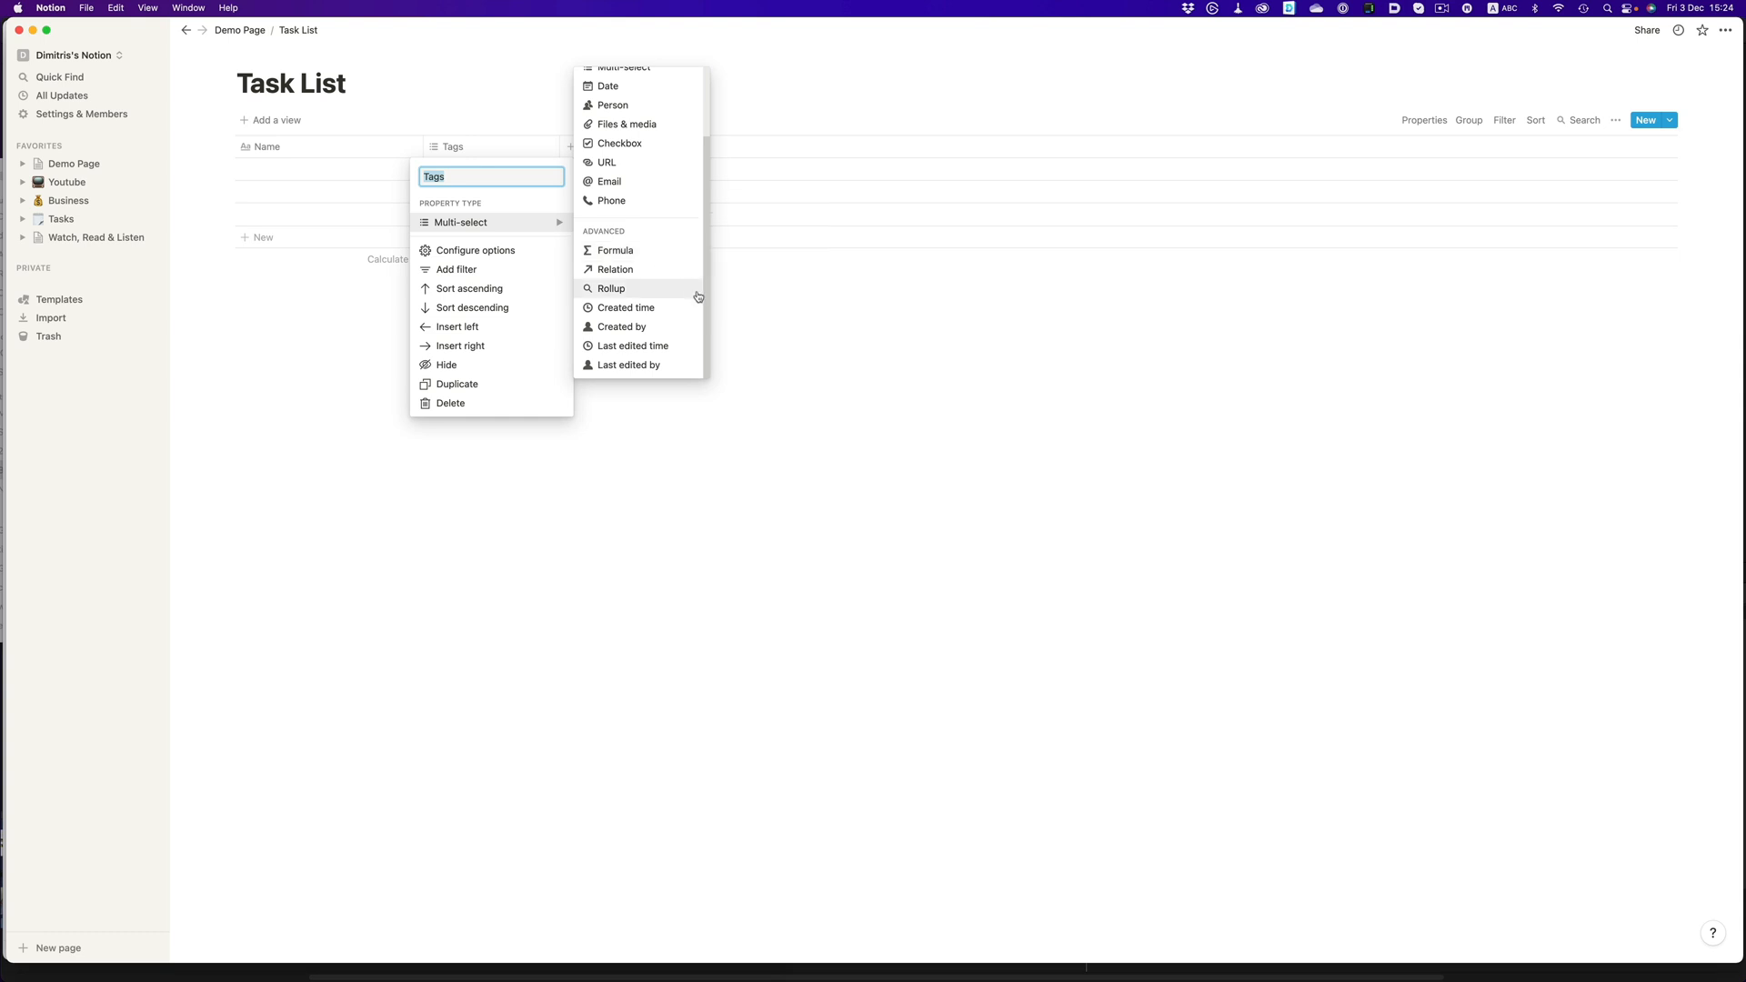
{"action": "left_click", "coordinate": [762, 329]}
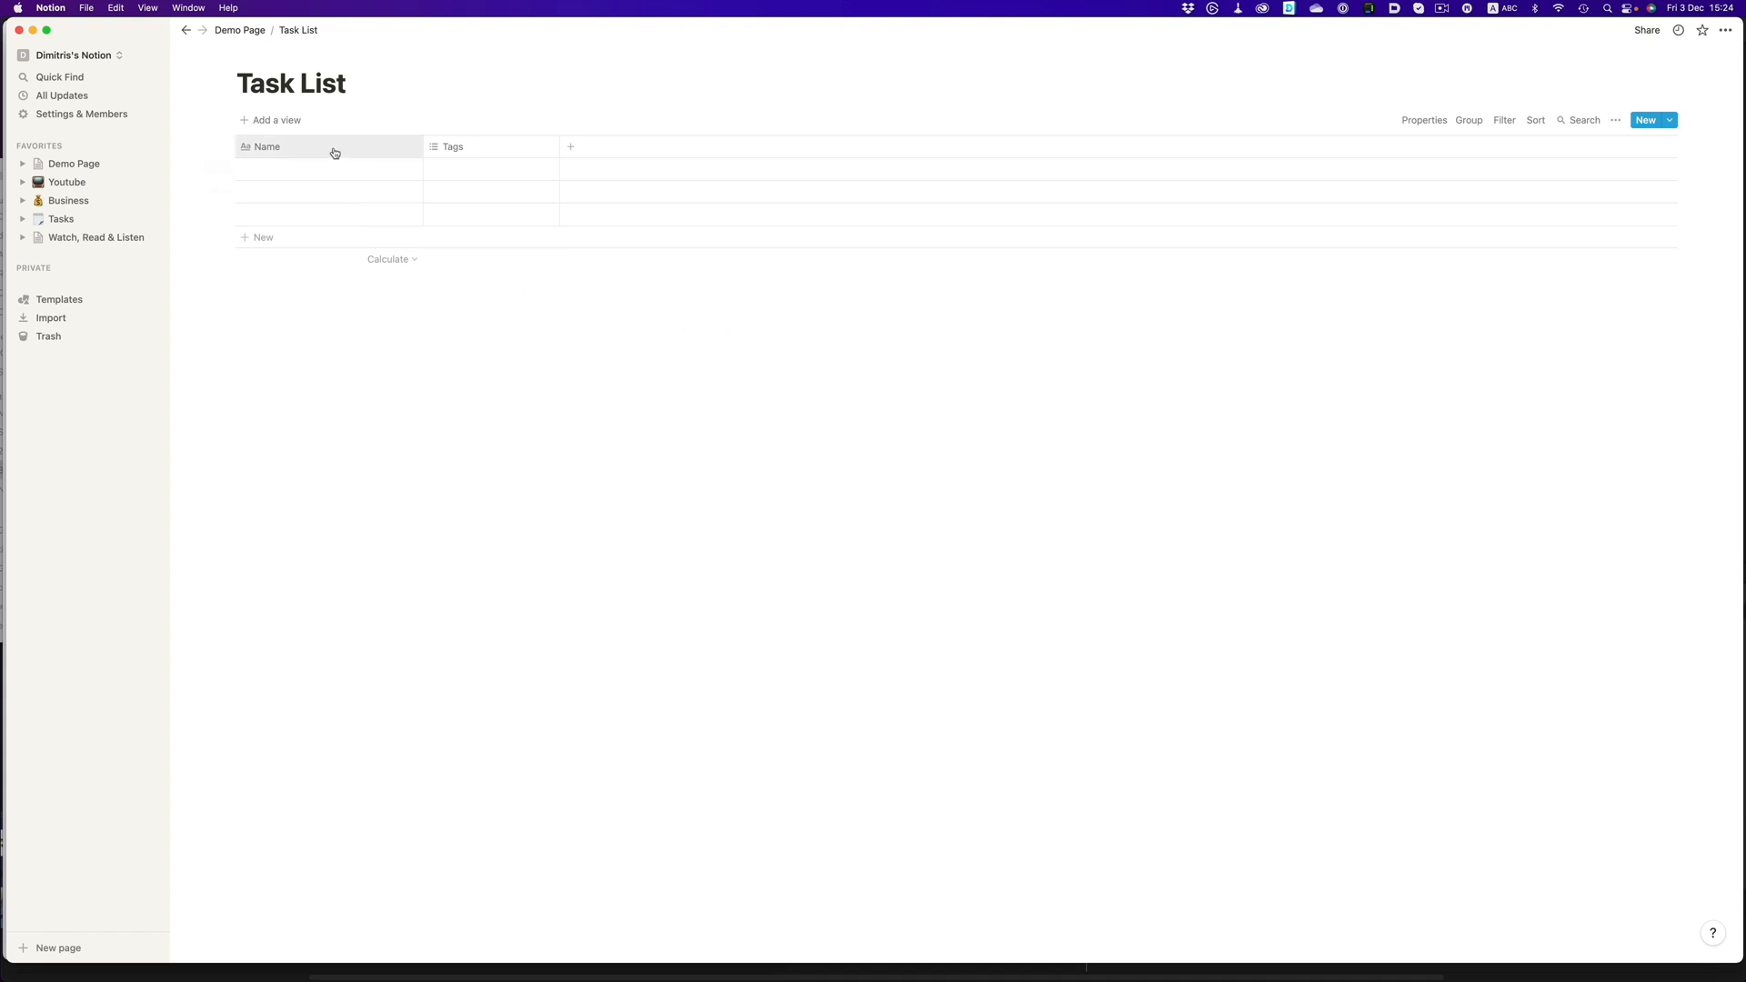
Step: Rename Name to Tasks and Tags to Progress, and add a Type column
{"action": "left_click", "coordinate": [268, 146]}
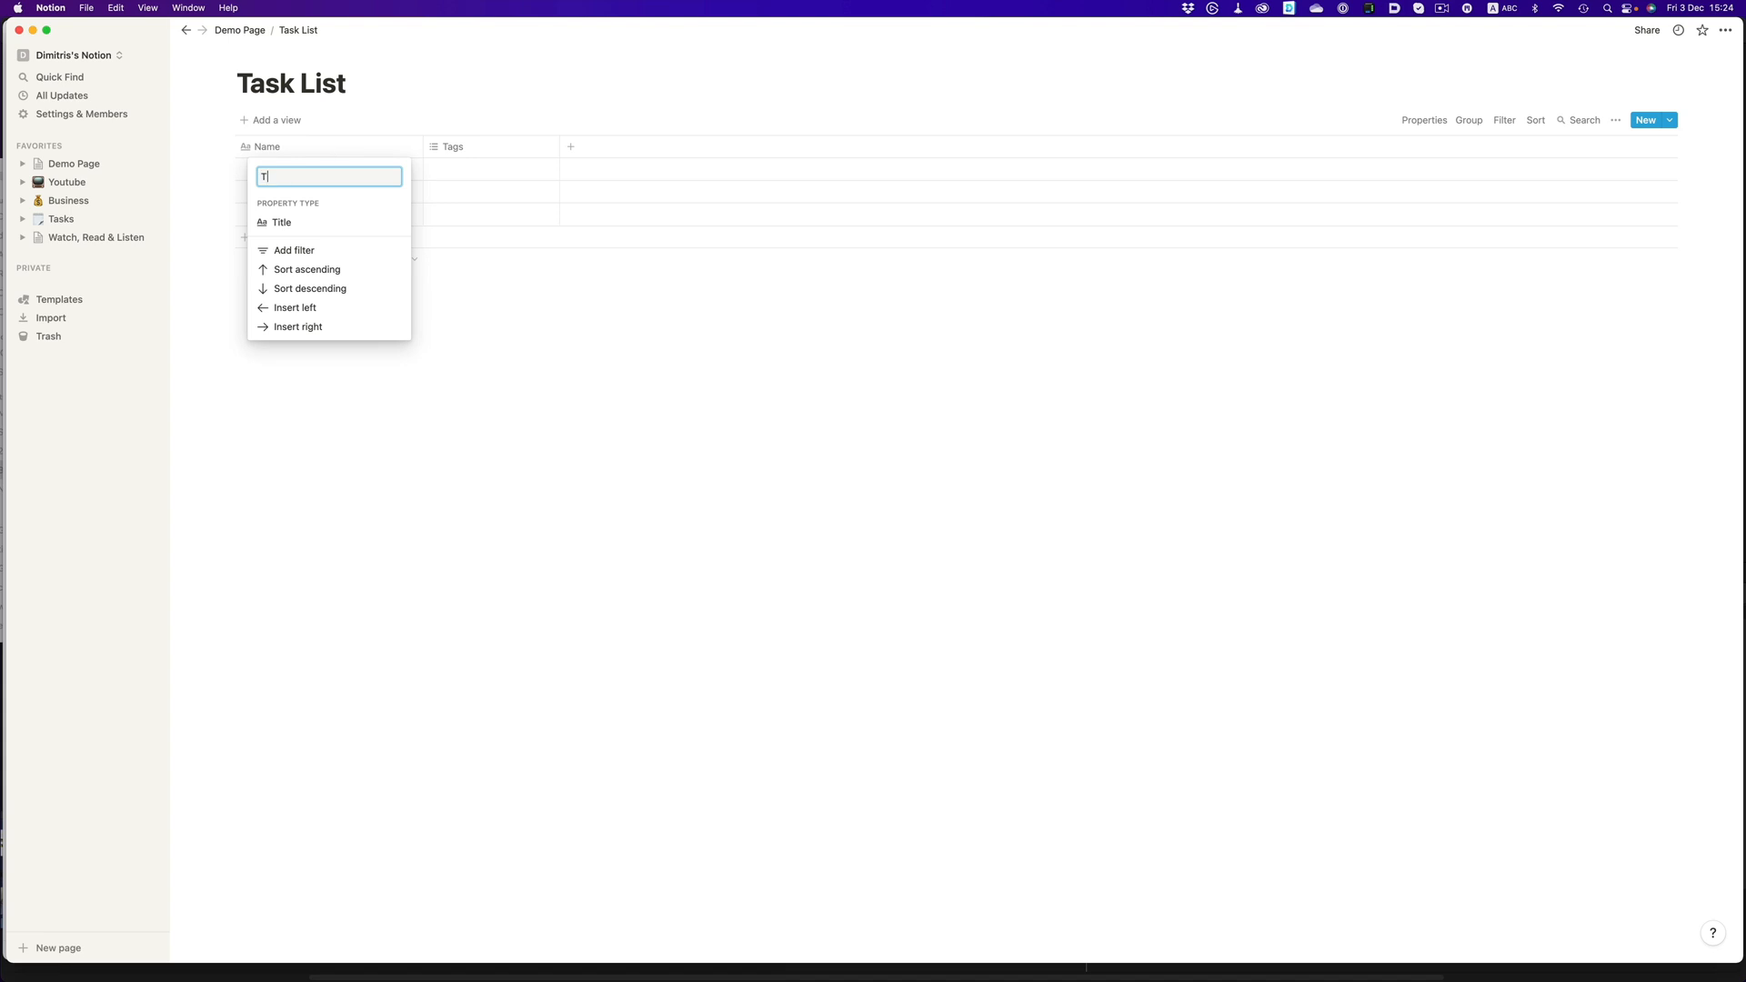
{"action": "type", "text": "asks"}
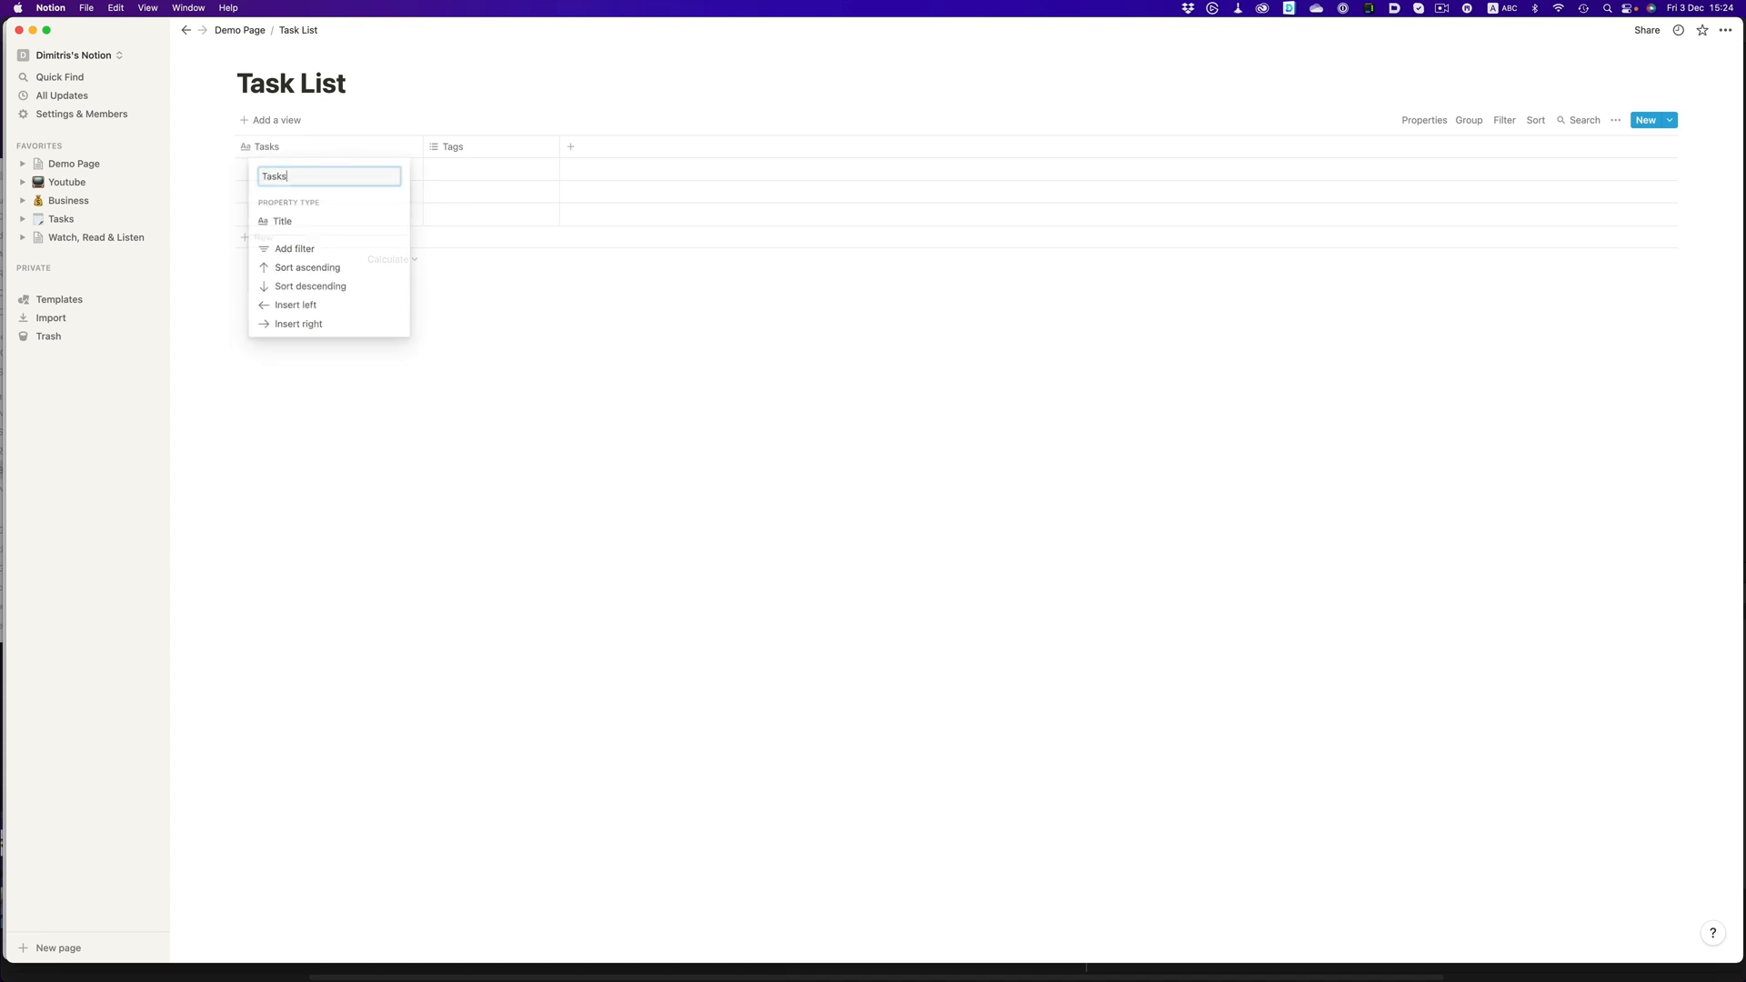
{"action": "left_click", "coordinate": [453, 146]}
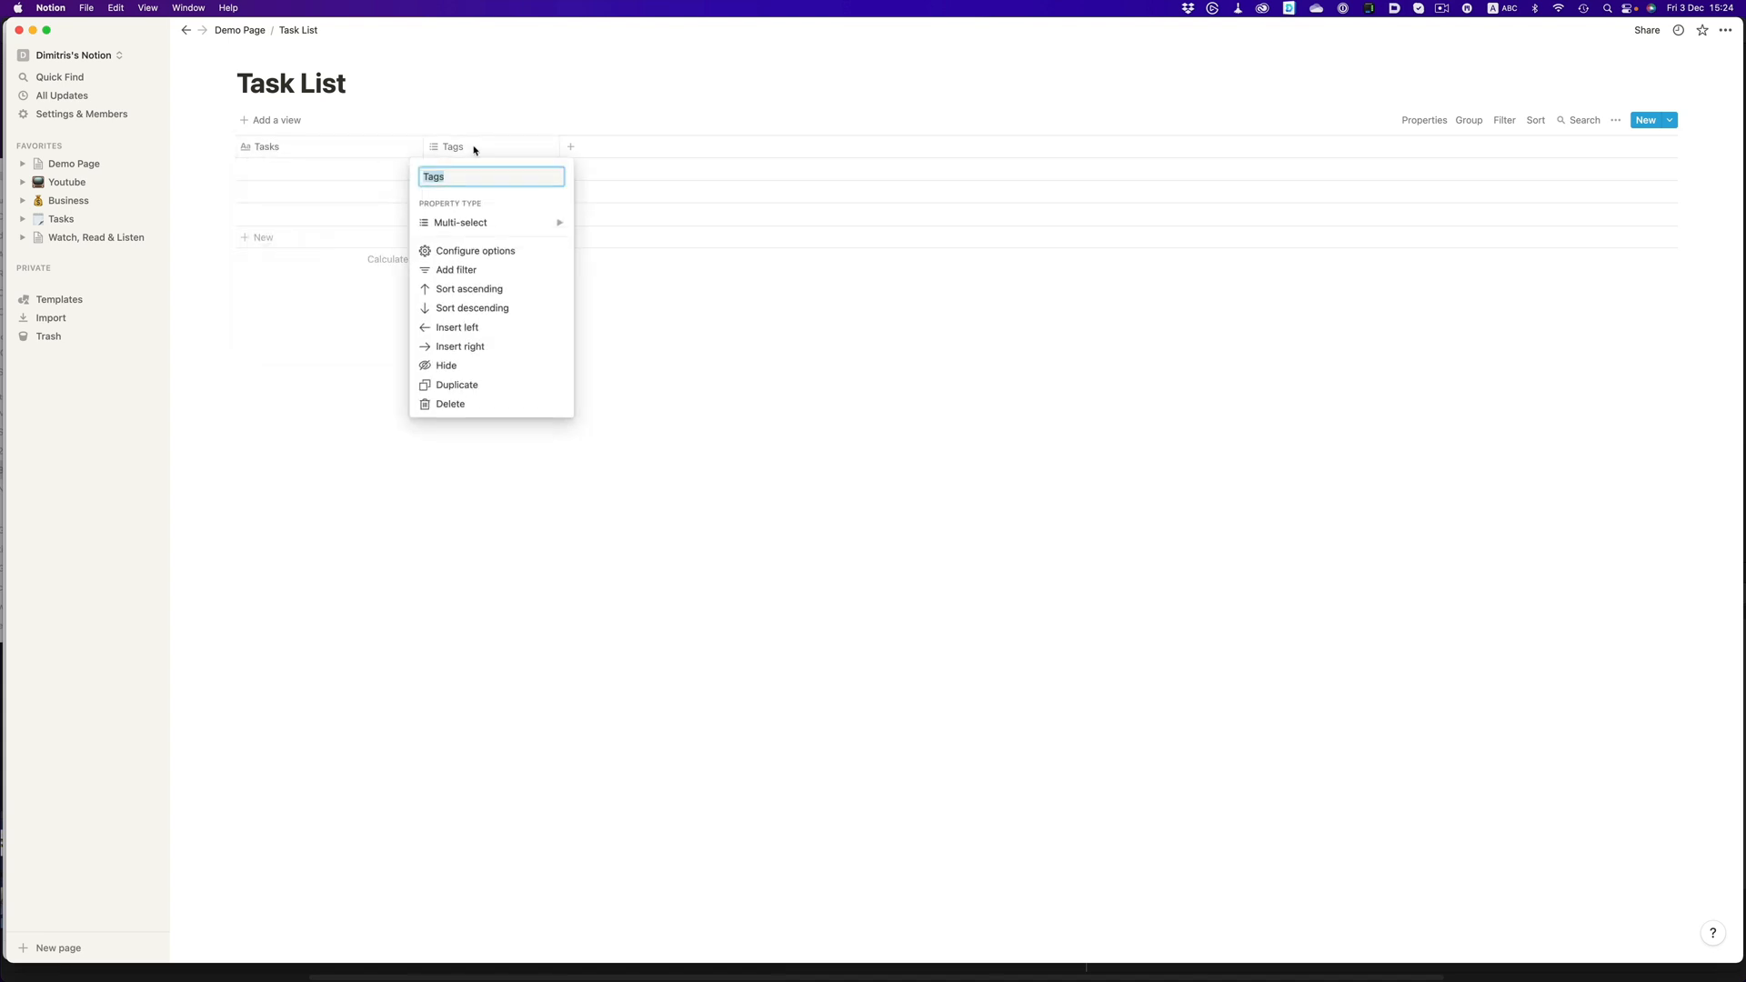
{"action": "type", "text": "Progress"}
{"action": "type", "text": "T"}
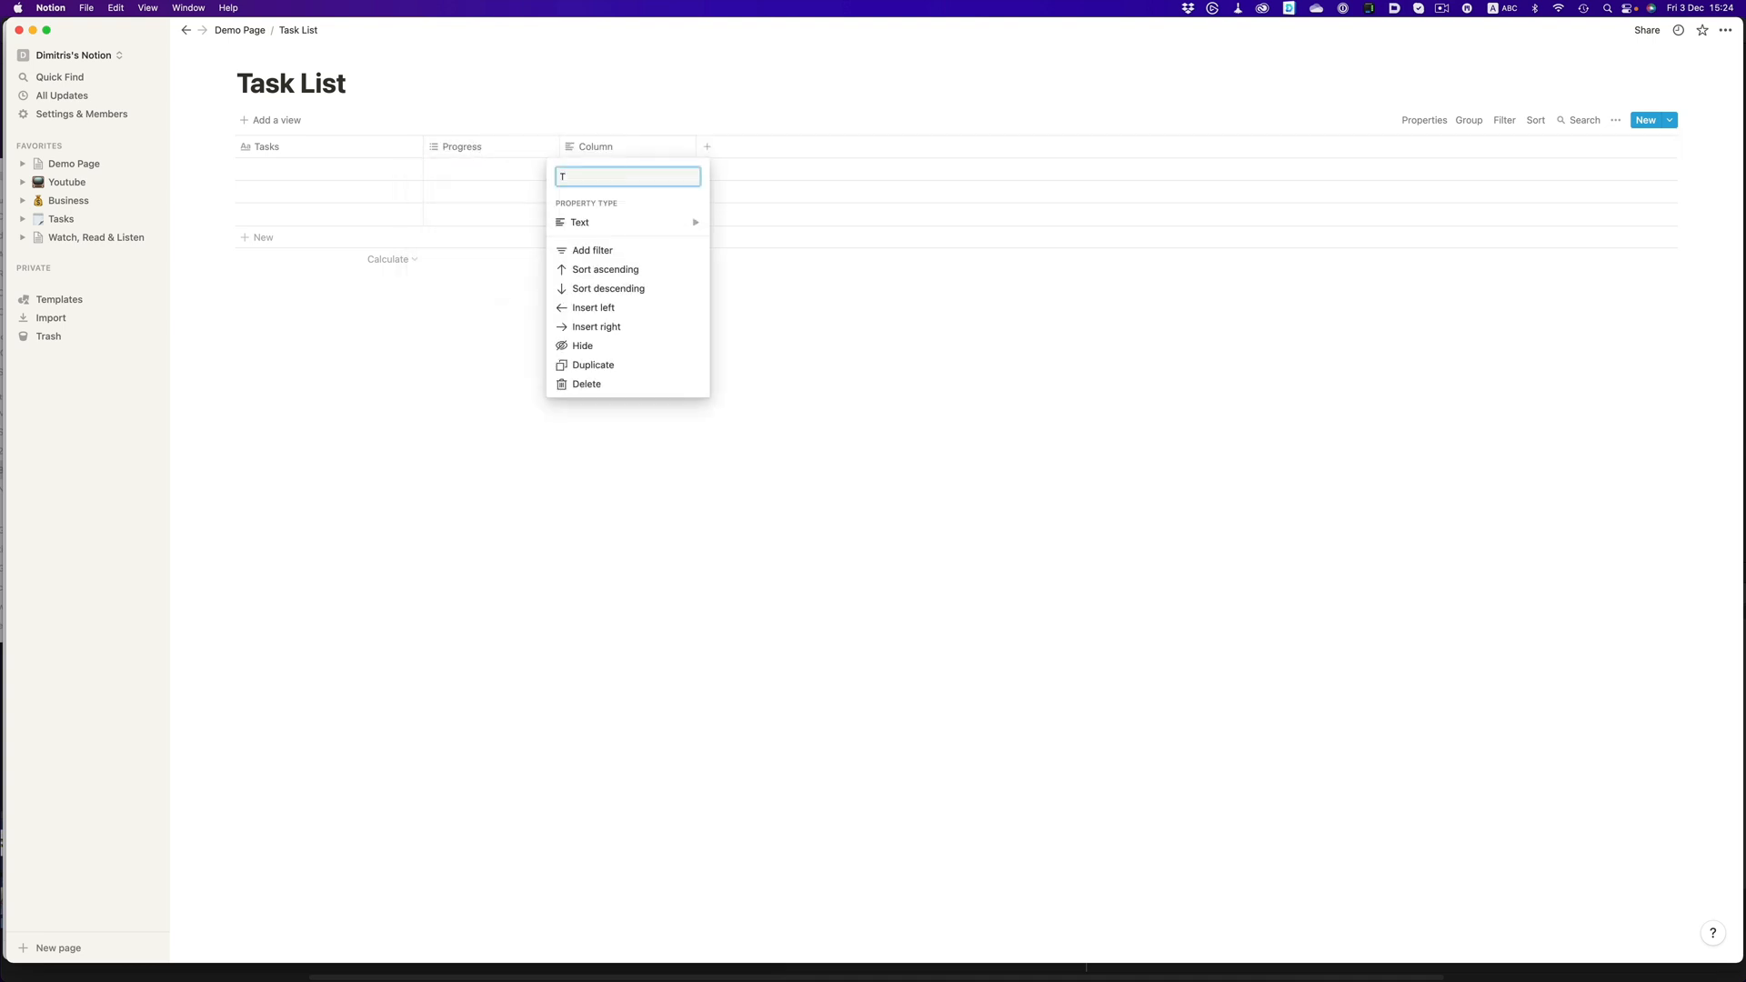
{"action": "type", "text": "ype"}
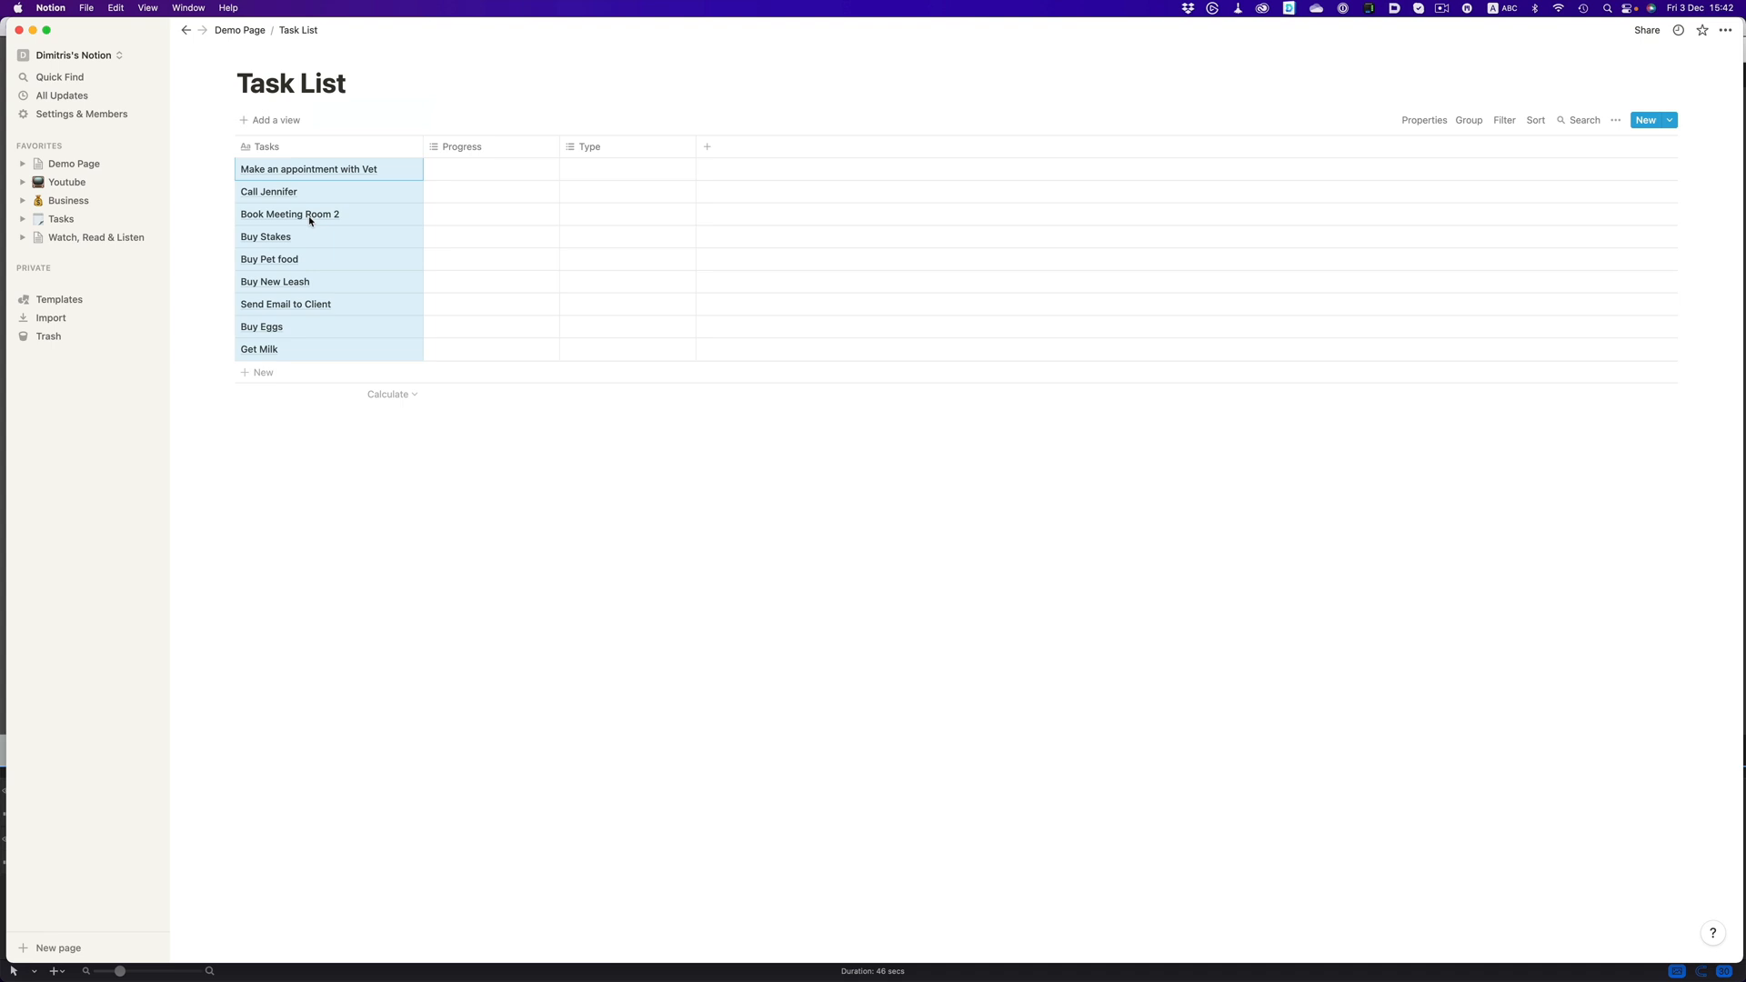
Step: Make Progress a single-select column with To Do, In Progress and Finished options
{"action": "left_click", "coordinate": [460, 145]}
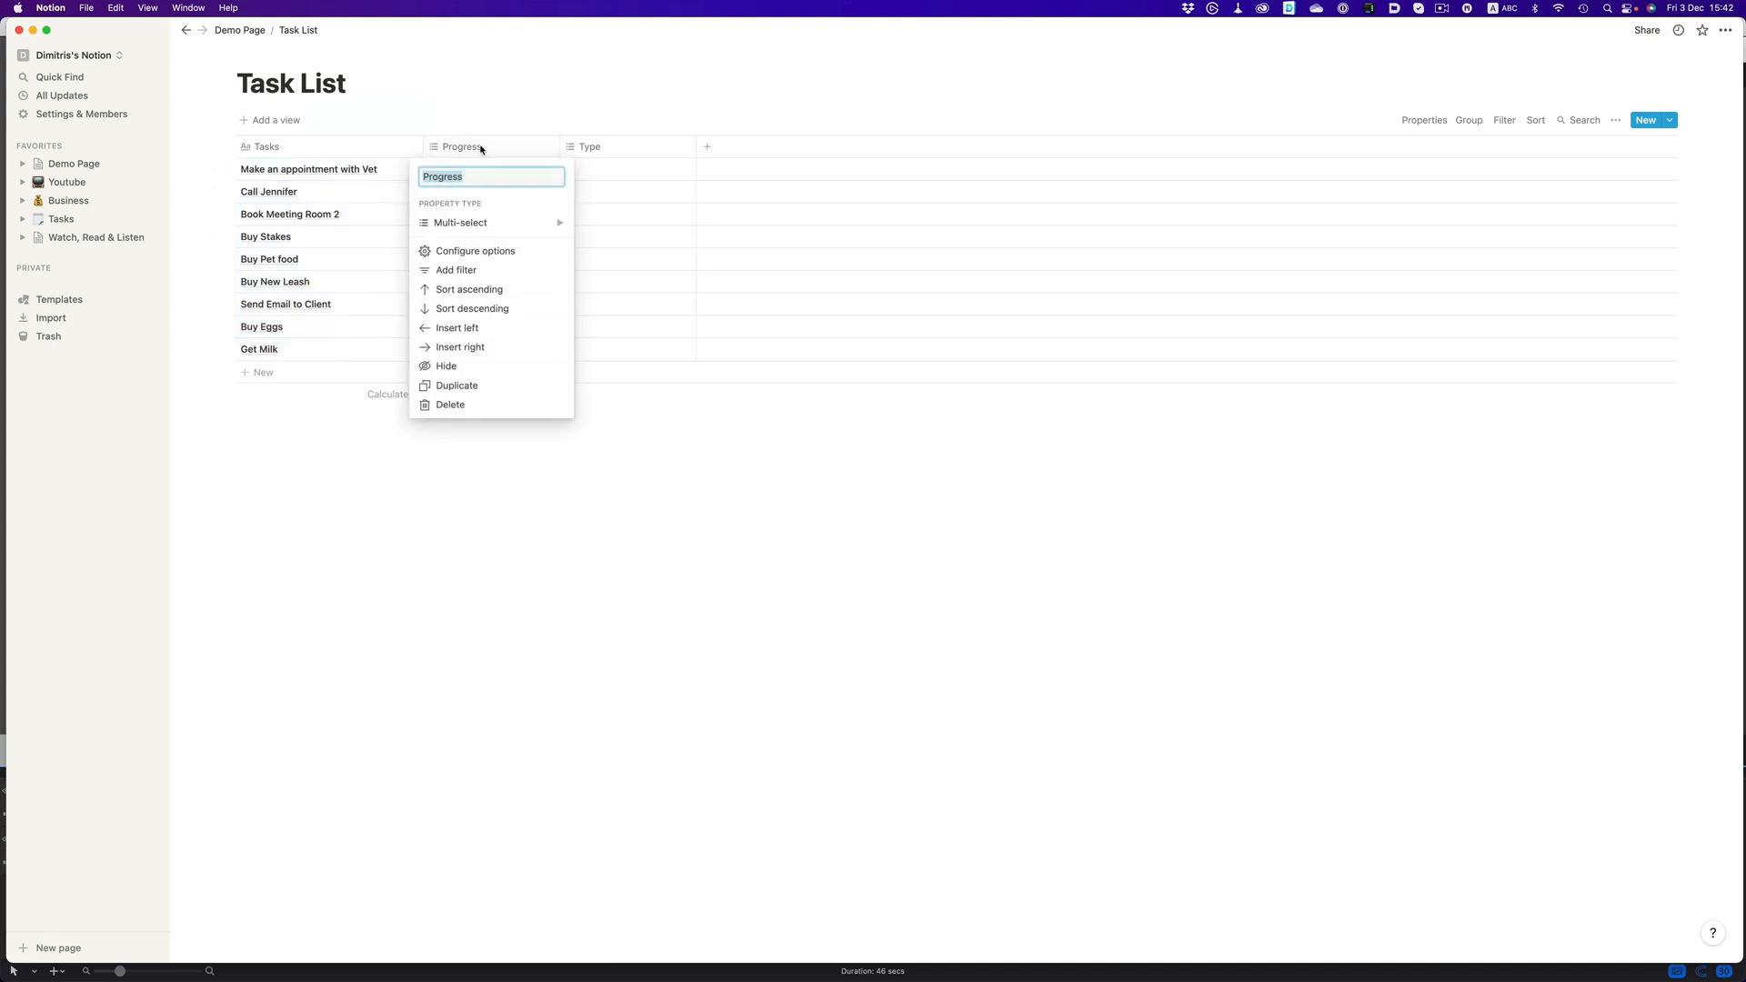
{"action": "left_click", "coordinate": [460, 222]}
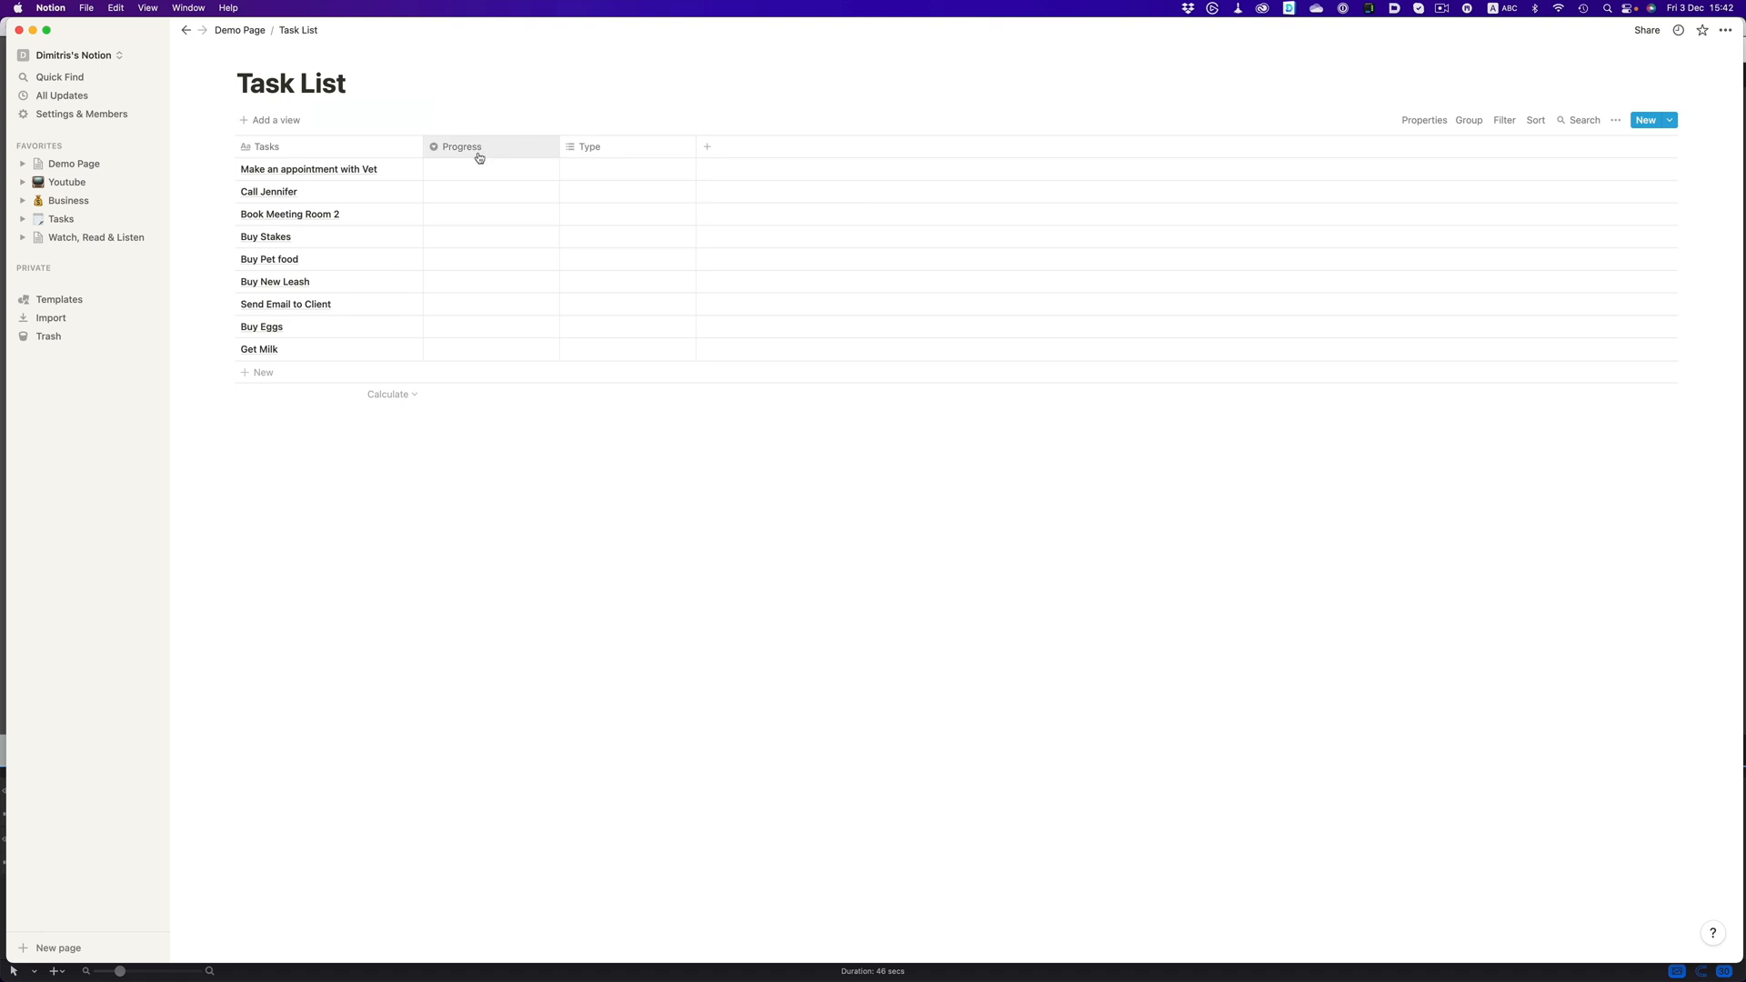
{"action": "left_click", "coordinate": [489, 167]}
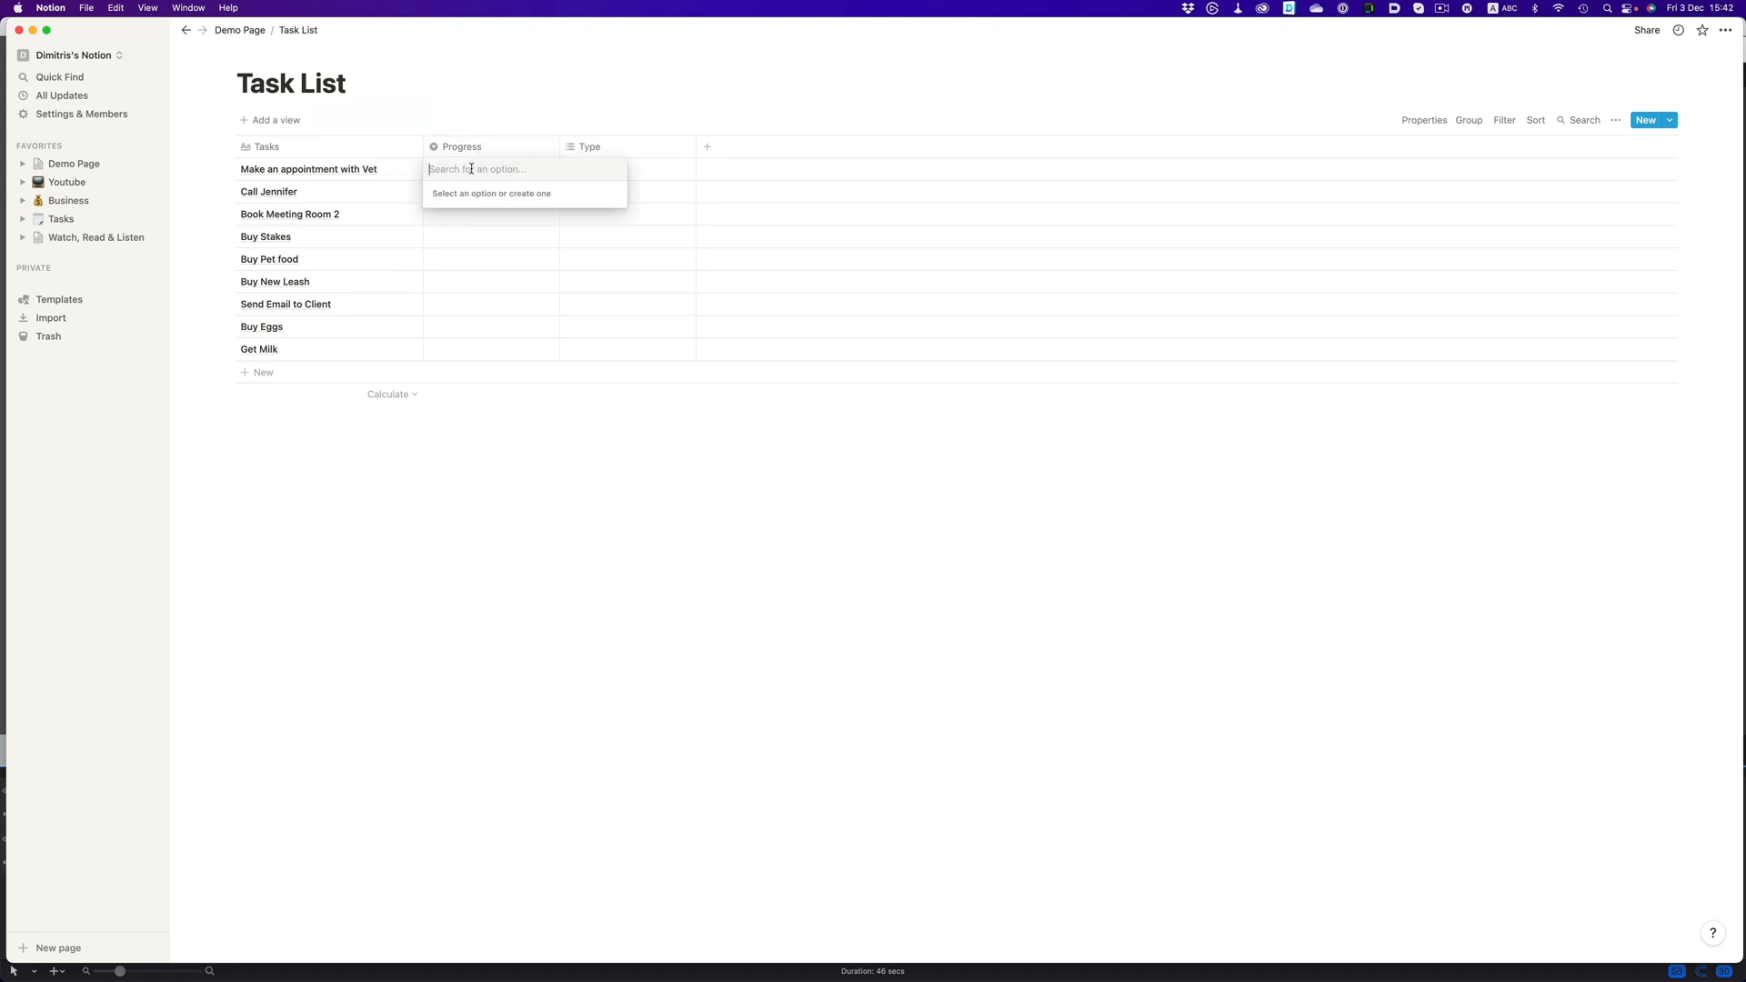
{"action": "type", "text": "In P"}
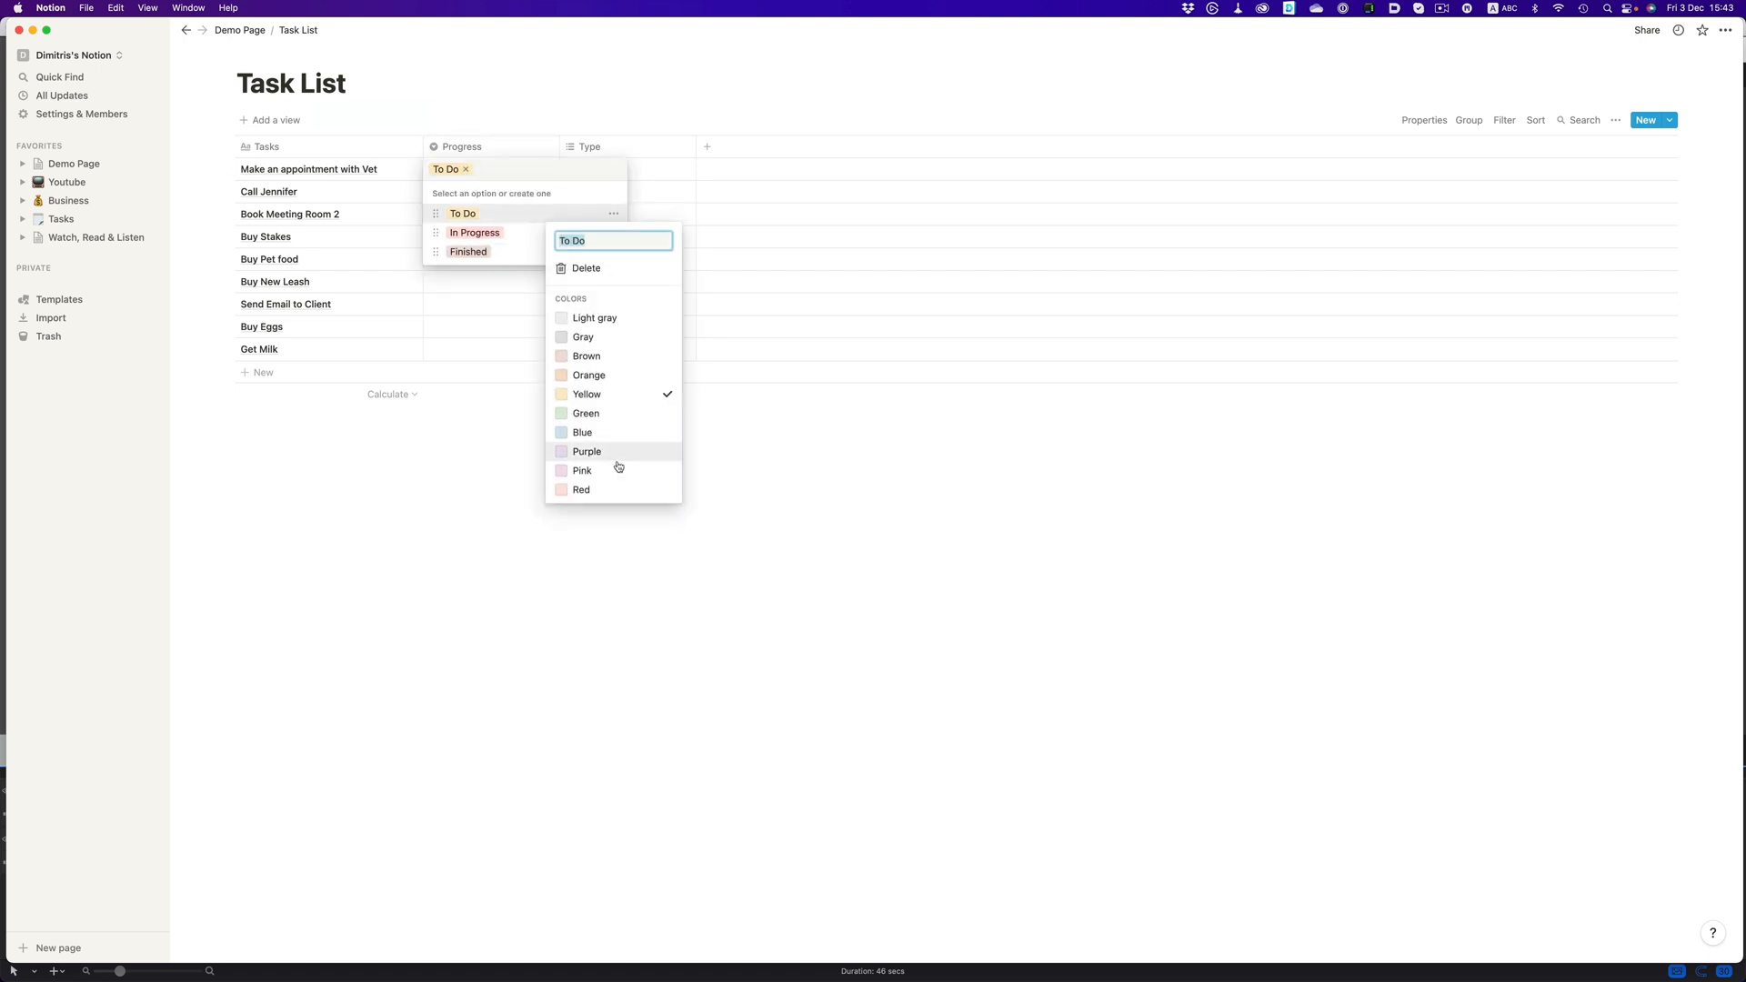
{"action": "left_click", "coordinate": [506, 449]}
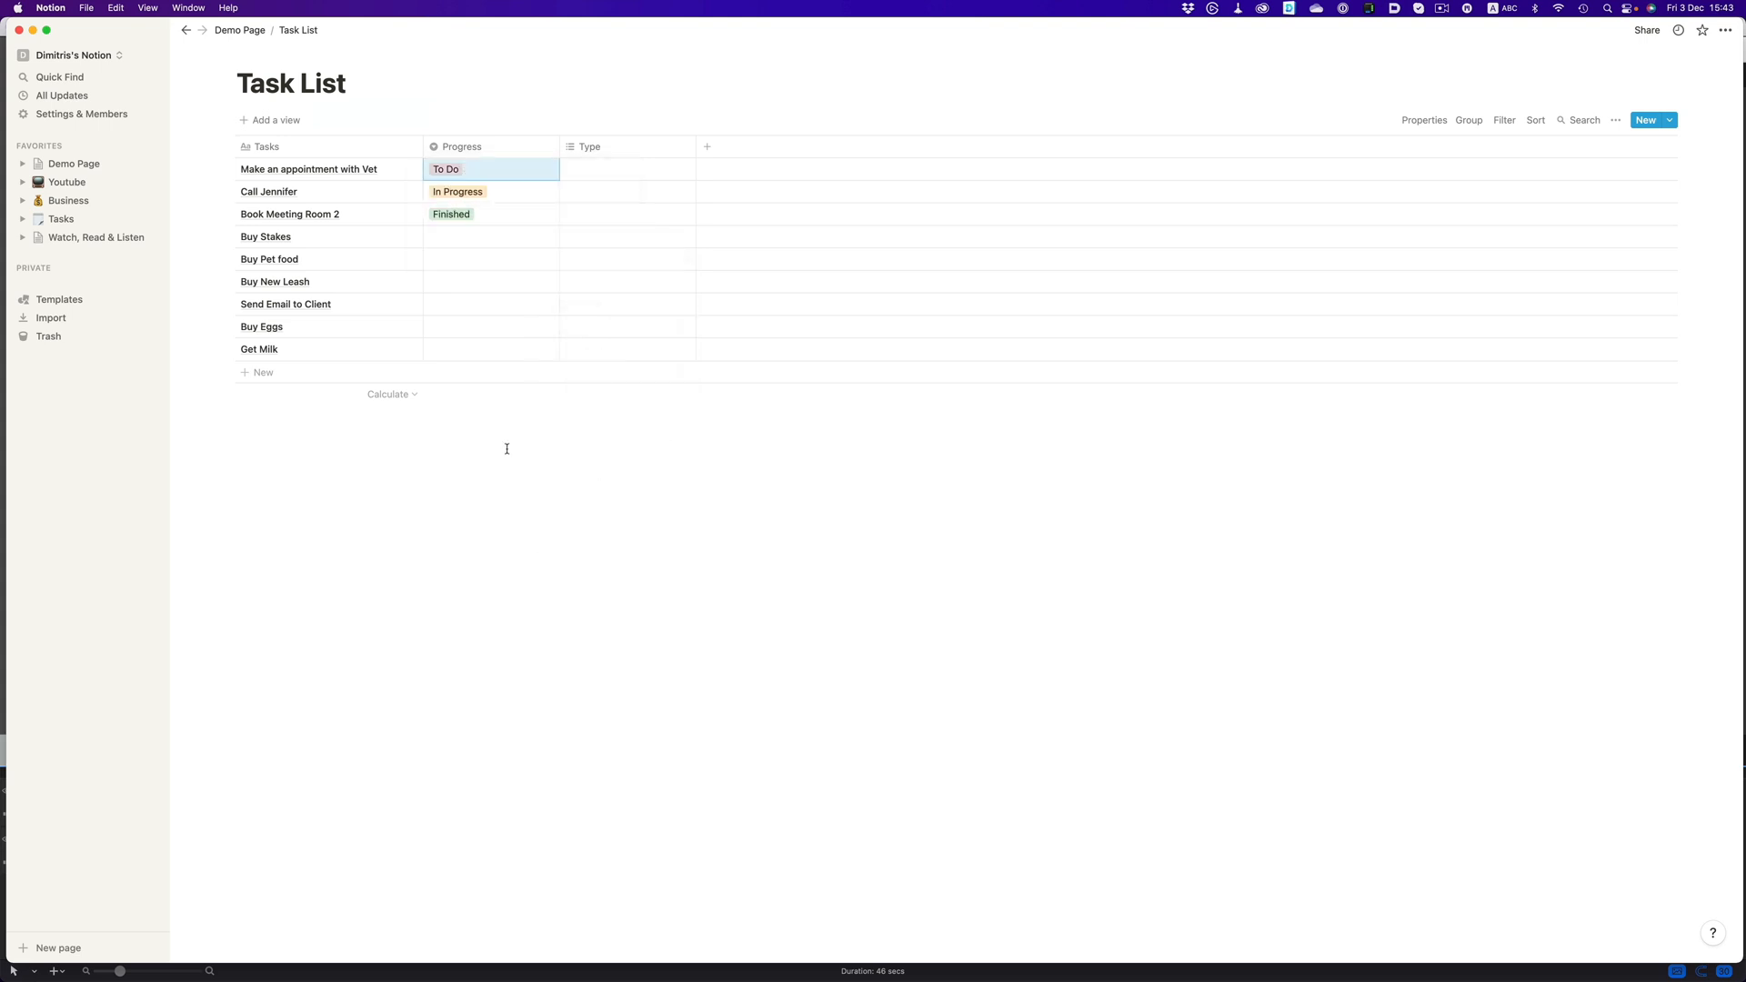
{"action": "mouse_move", "coordinate": [489, 220]}
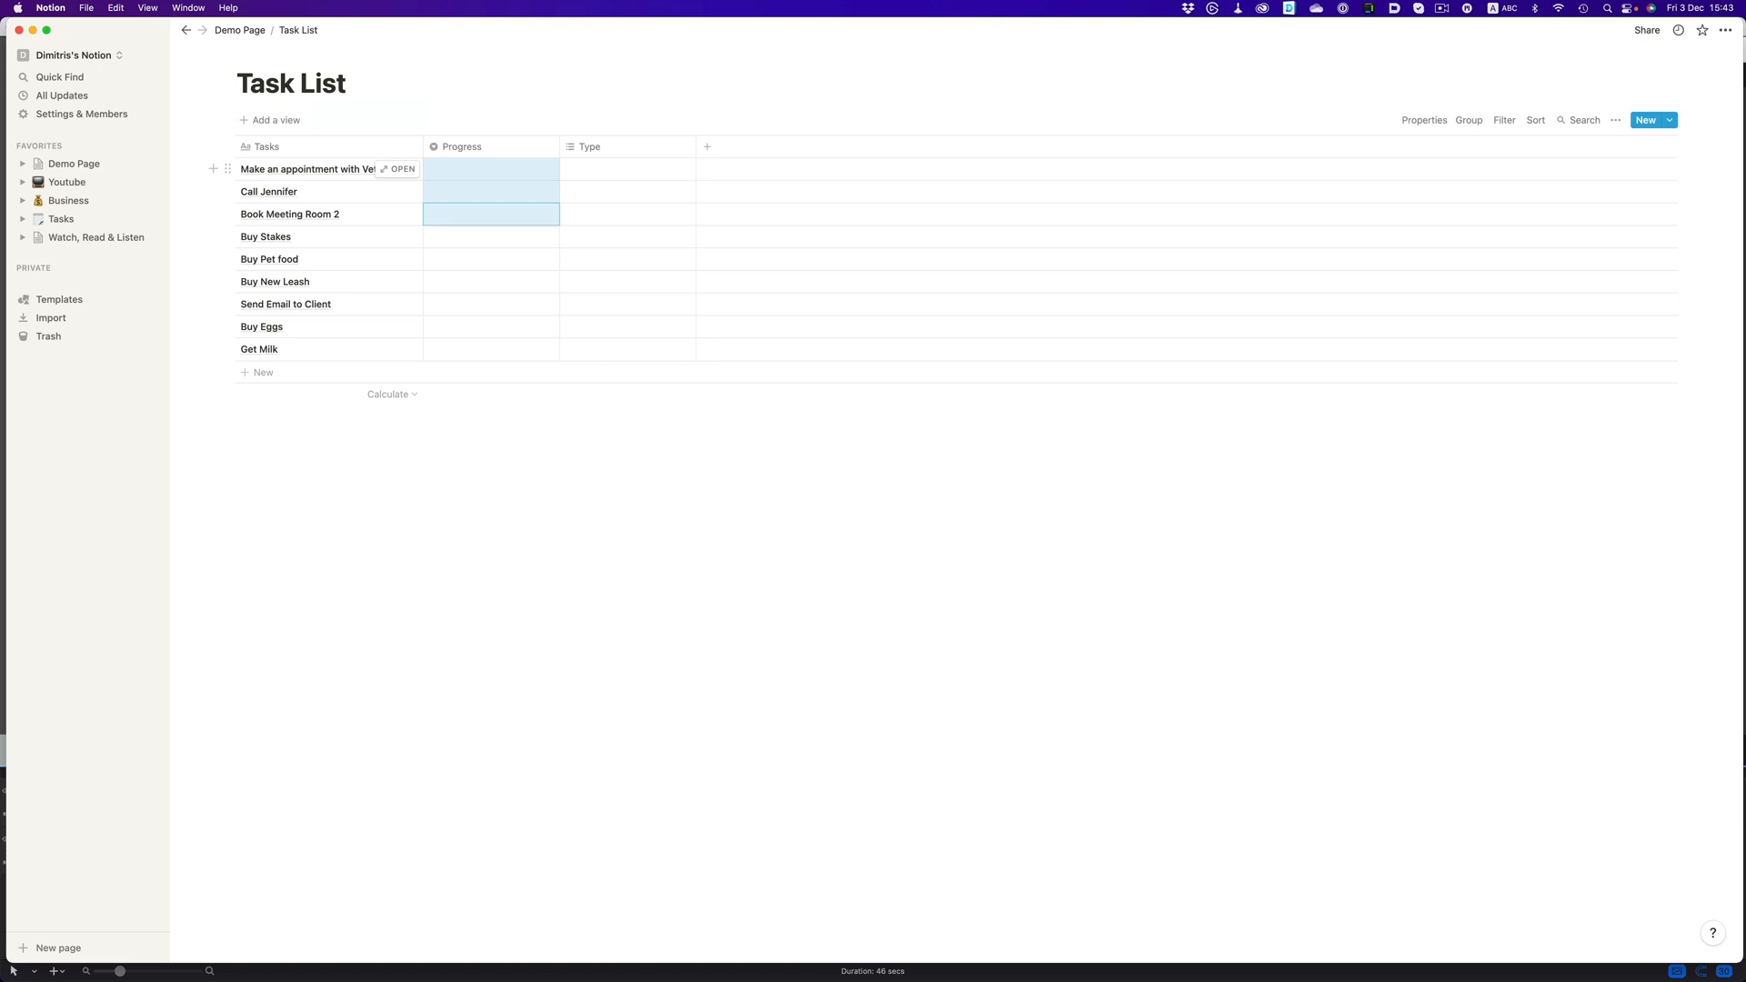
{"action": "left_click", "coordinate": [460, 146]}
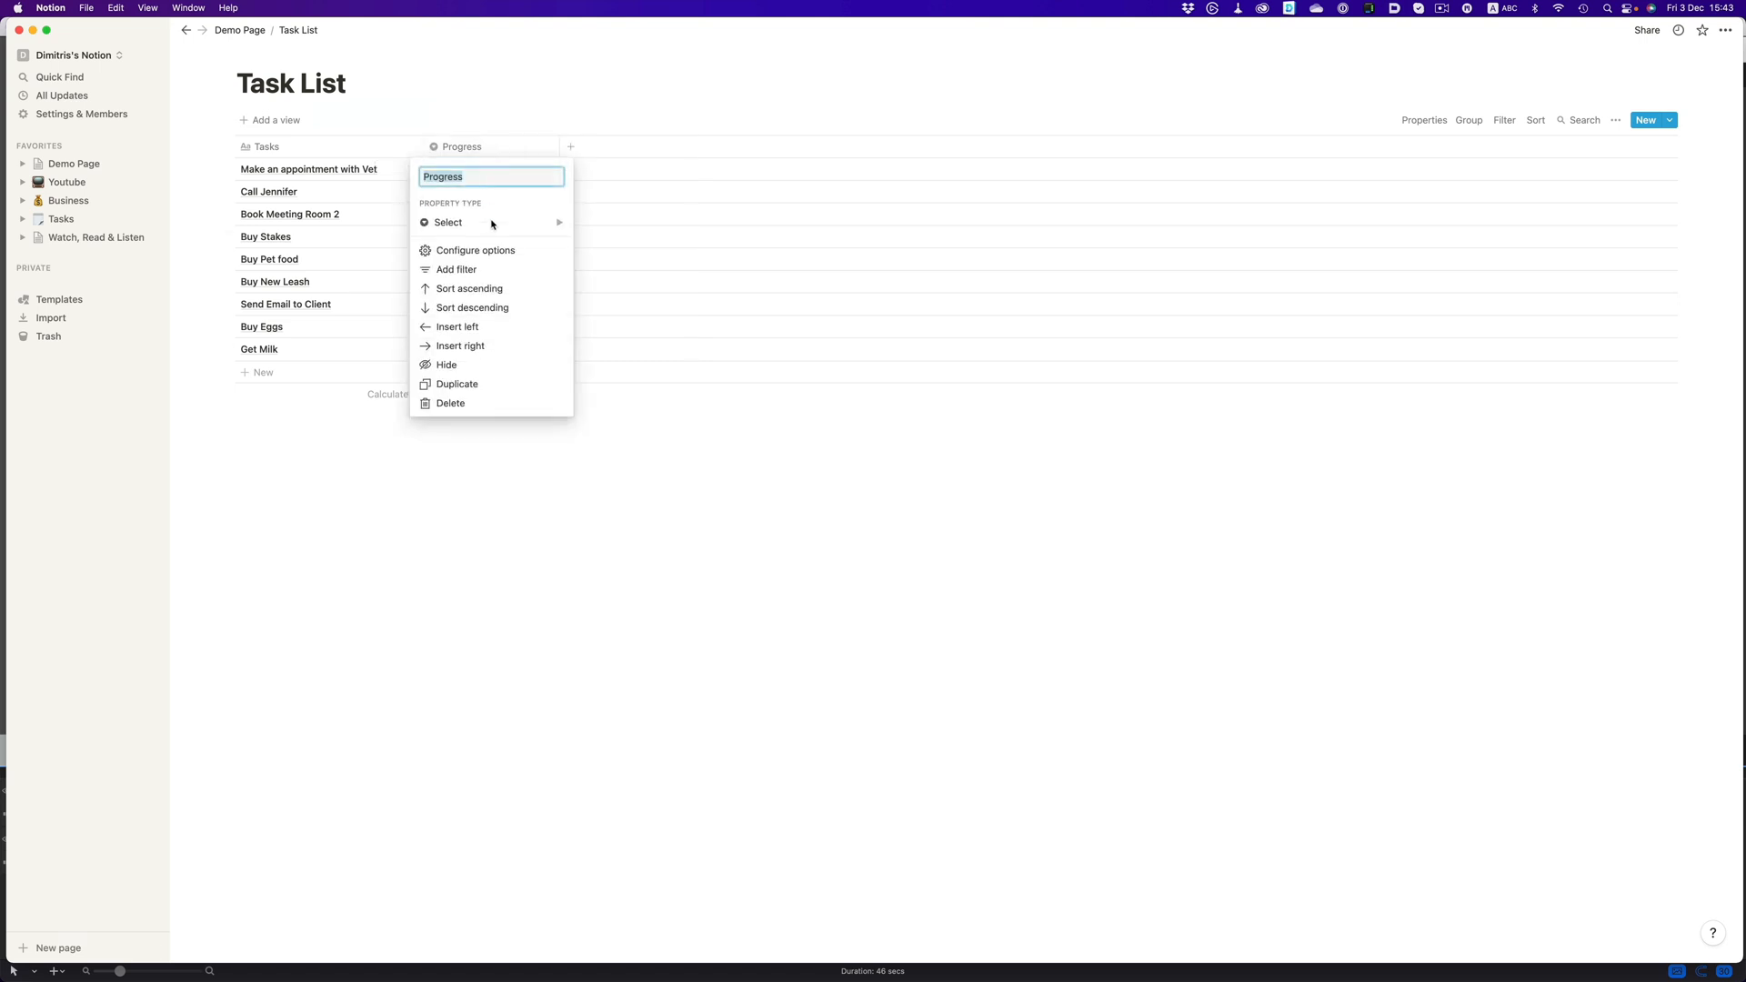
Step: Duplicate Progress into a Type column with Home and Work options and tag each task
{"action": "left_click", "coordinate": [457, 383]}
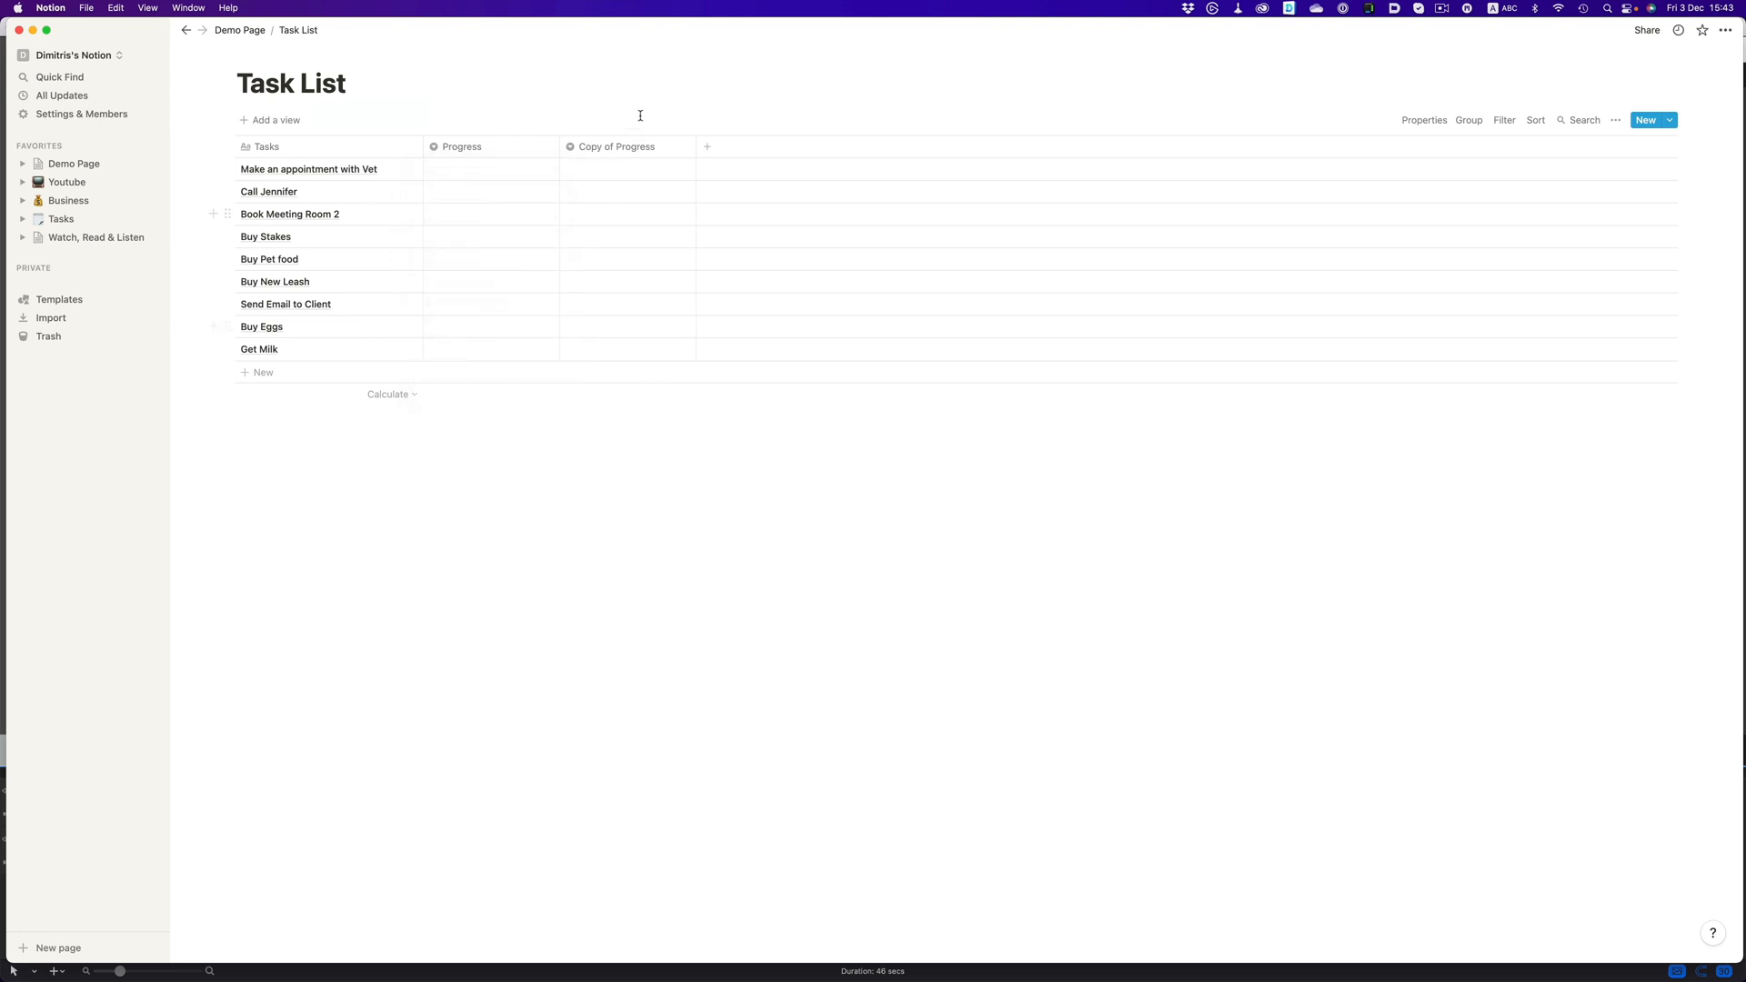
{"action": "left_click", "coordinate": [616, 146]}
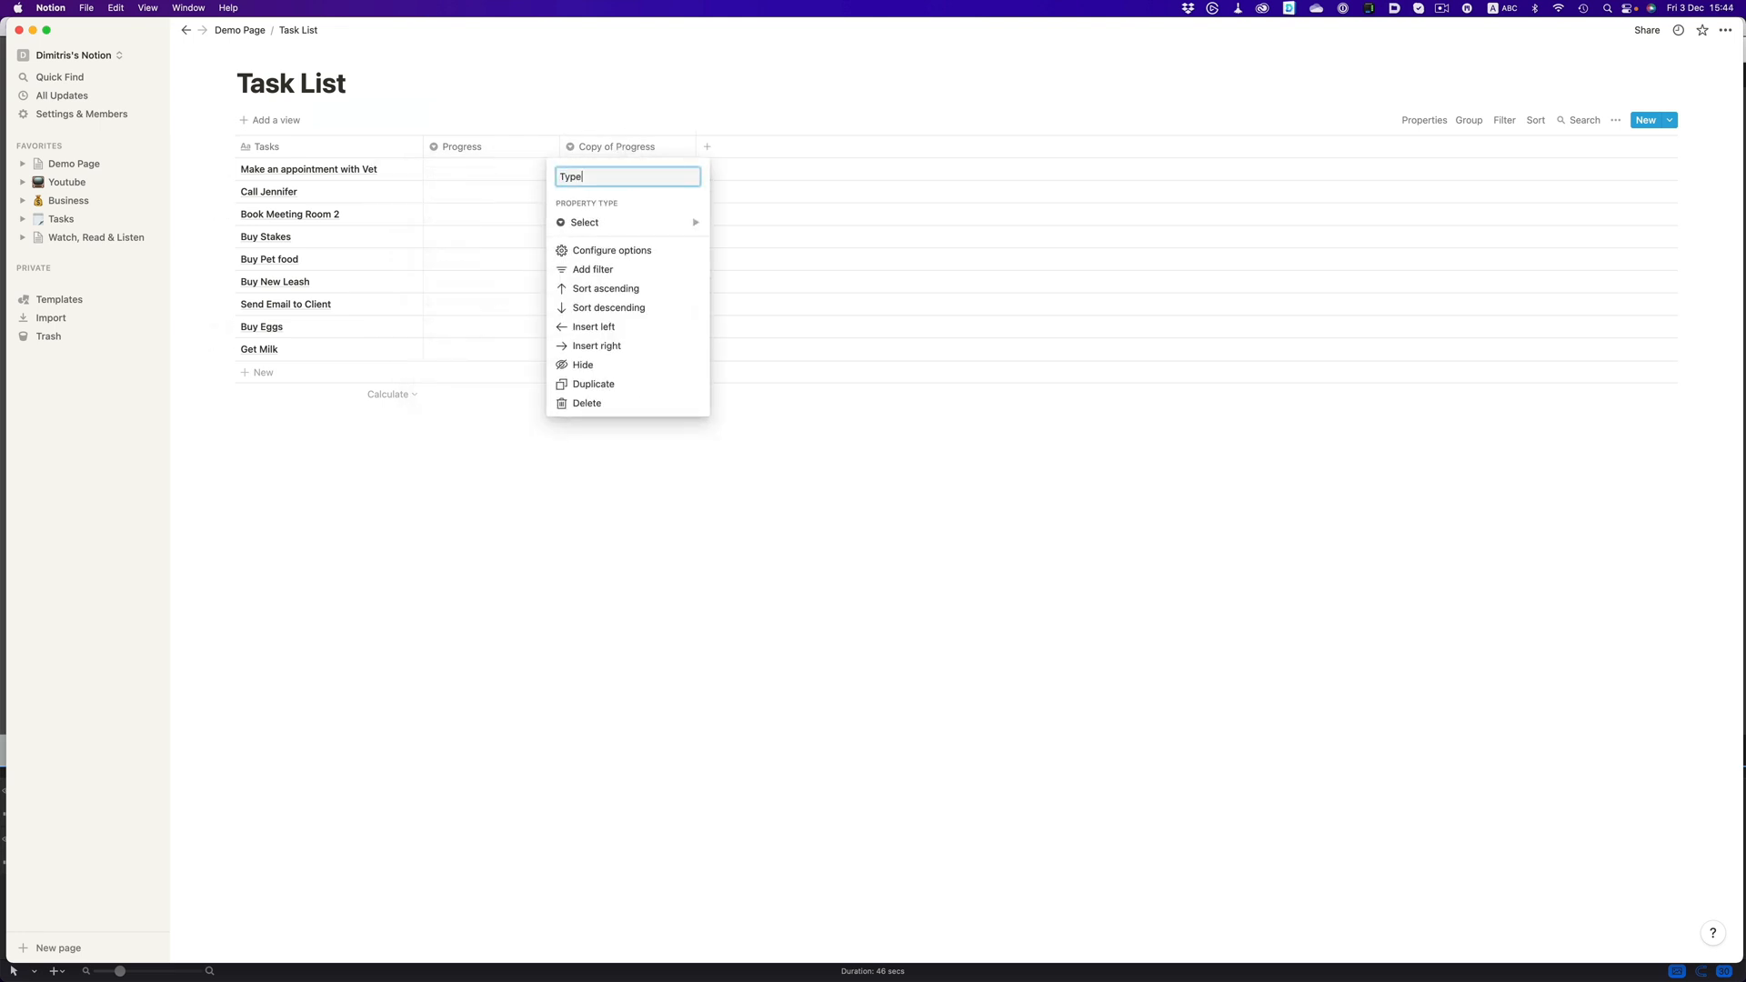
{"action": "type", "text": "H"}
{"action": "type", "text": "W"}
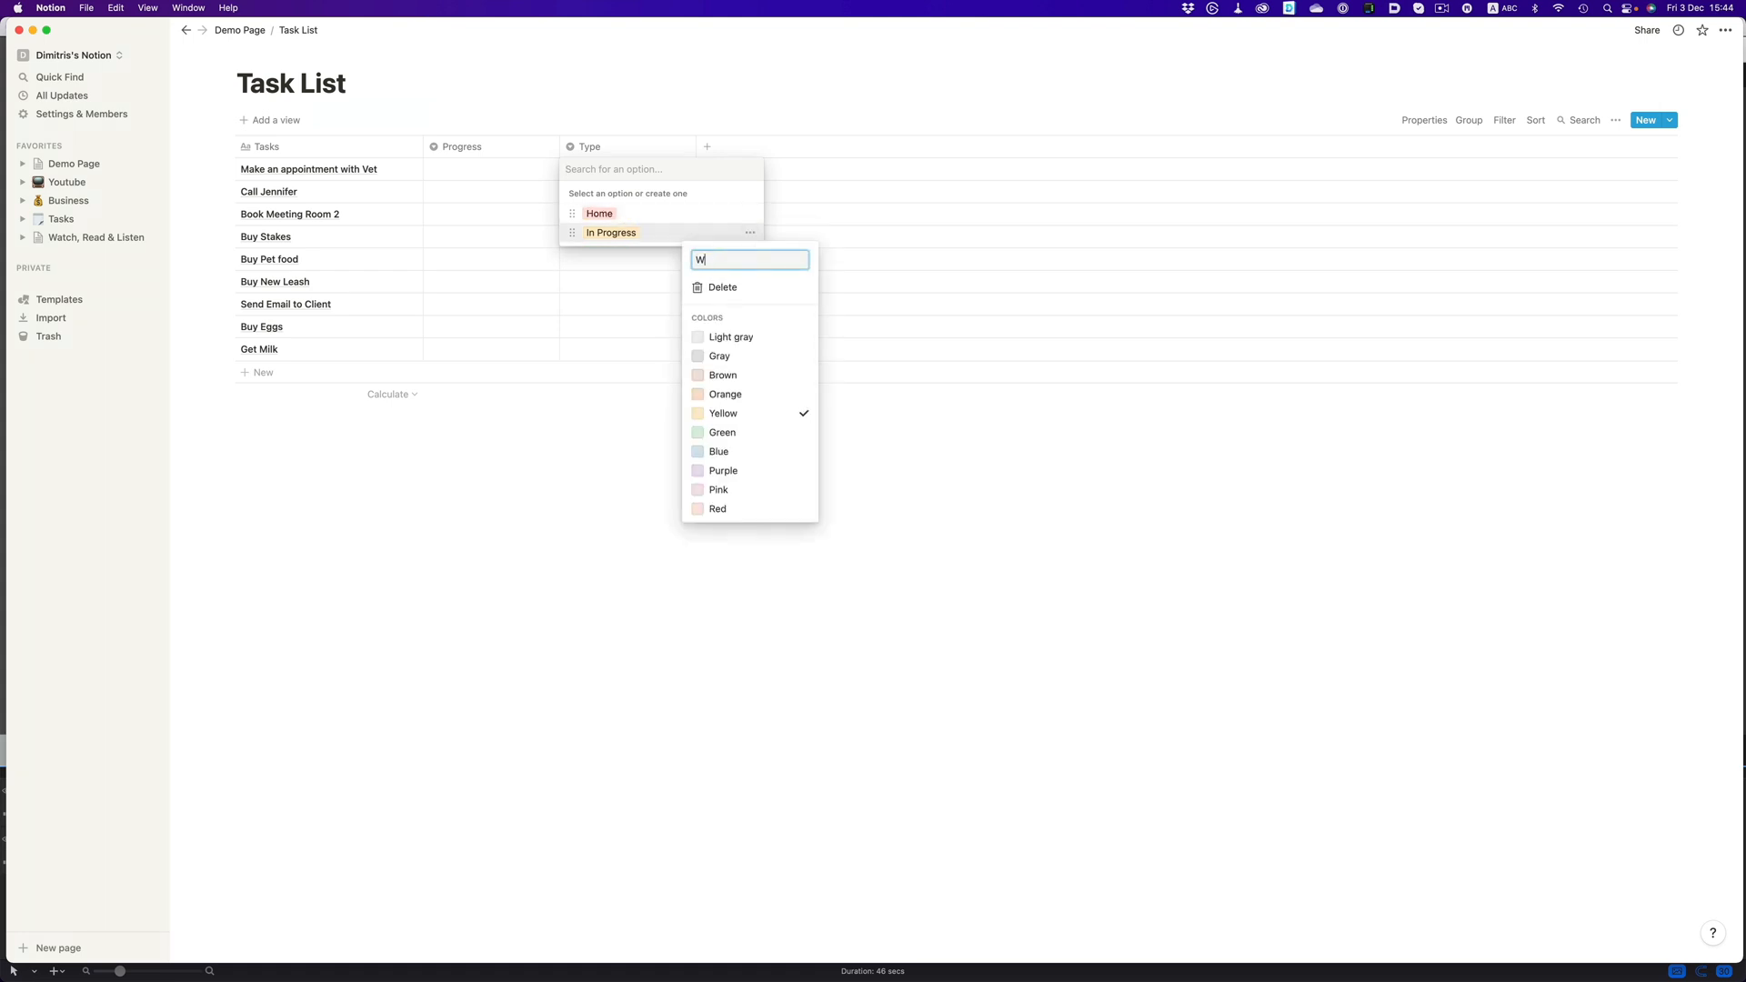
{"action": "left_click", "coordinate": [607, 466]}
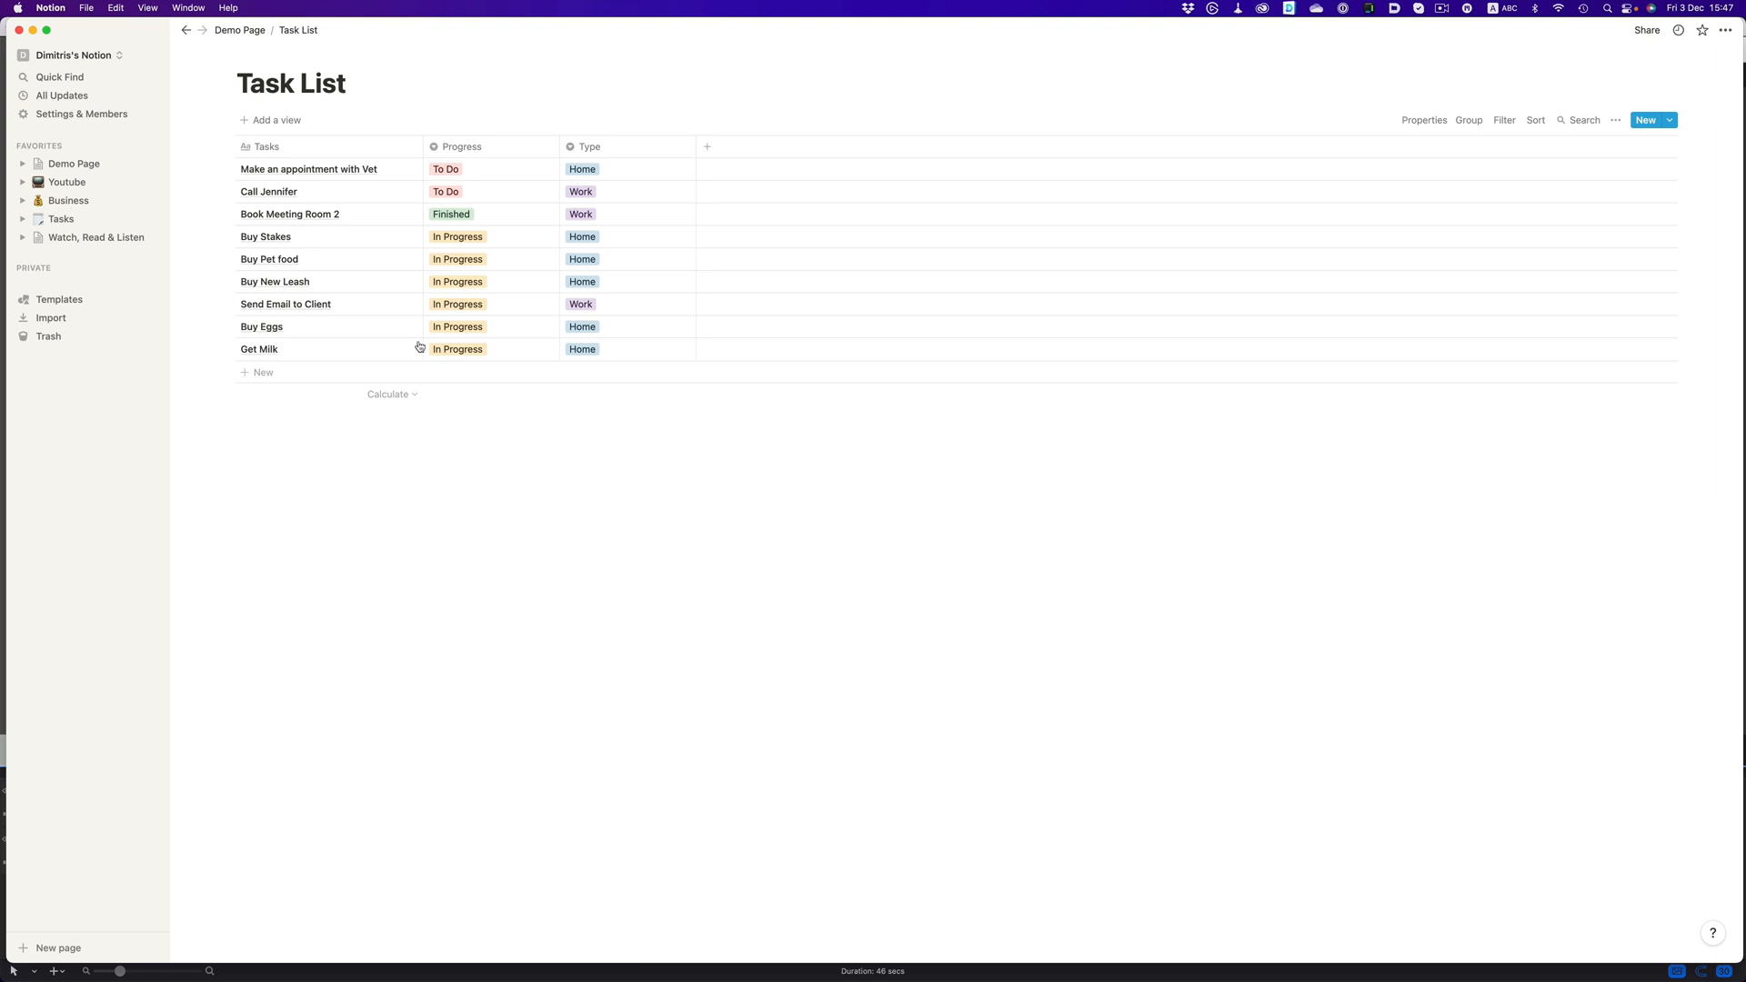
{"action": "left_click", "coordinate": [274, 120]}
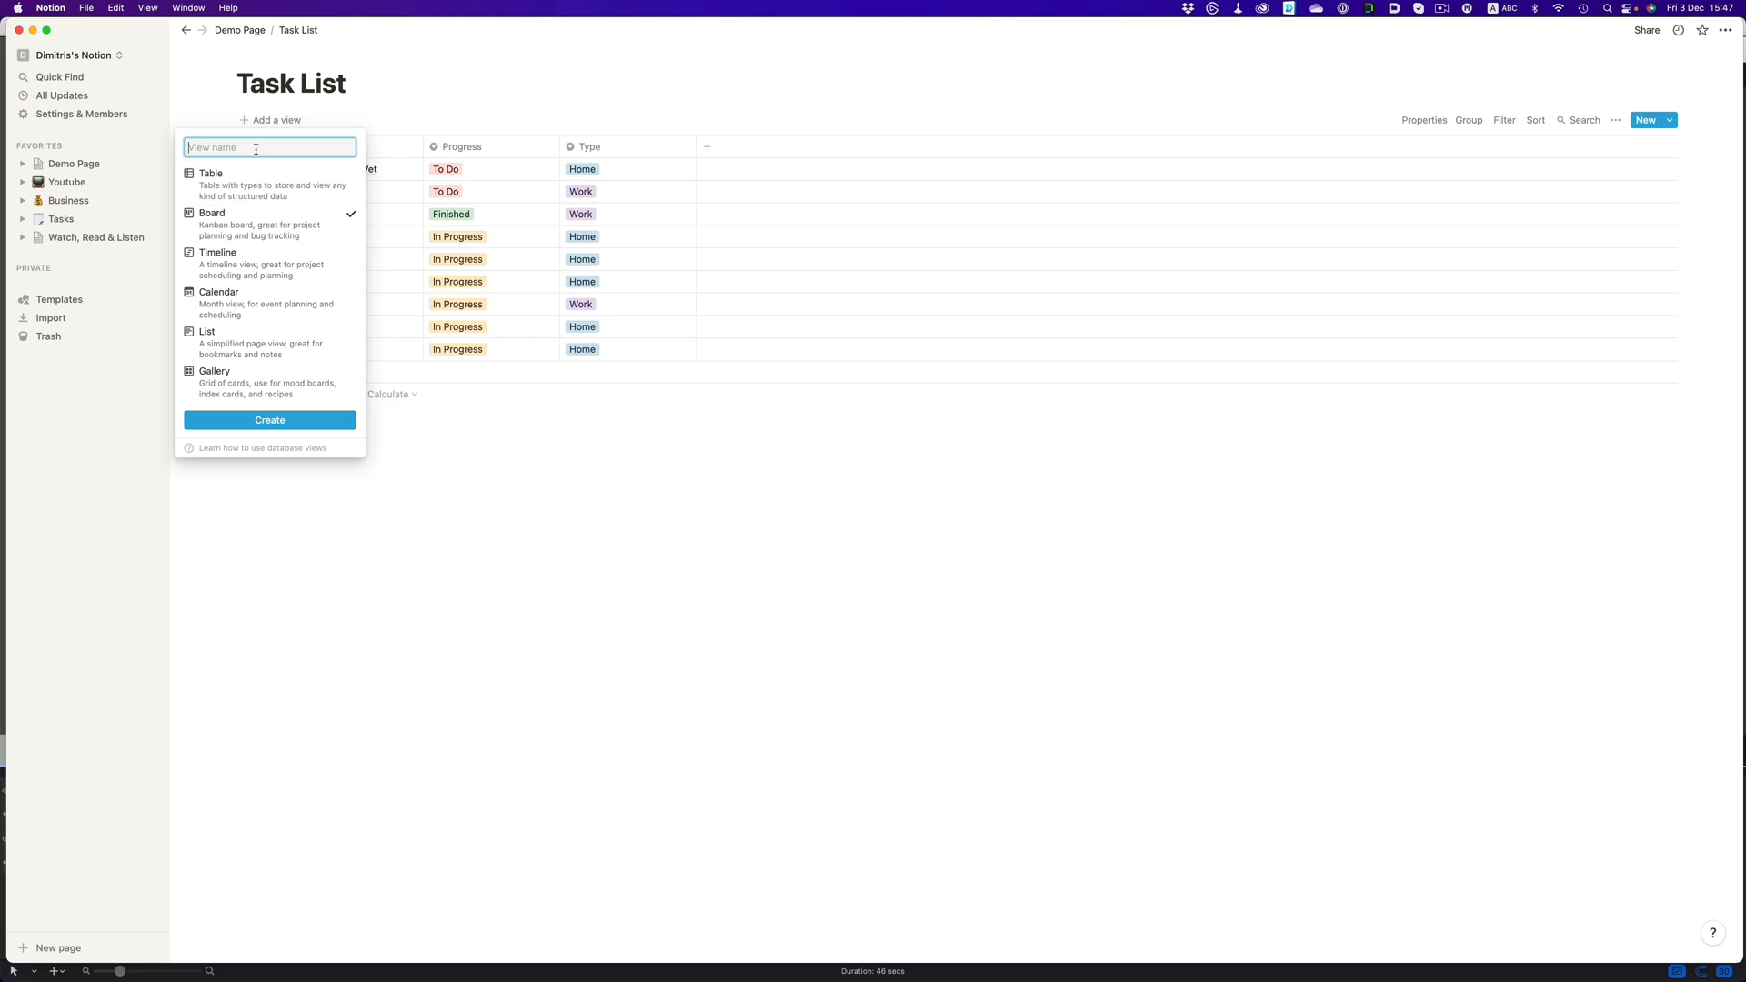
Step: Create a Work board view filtered to tasks whose Type is Work
{"action": "type", "text": "Work"}
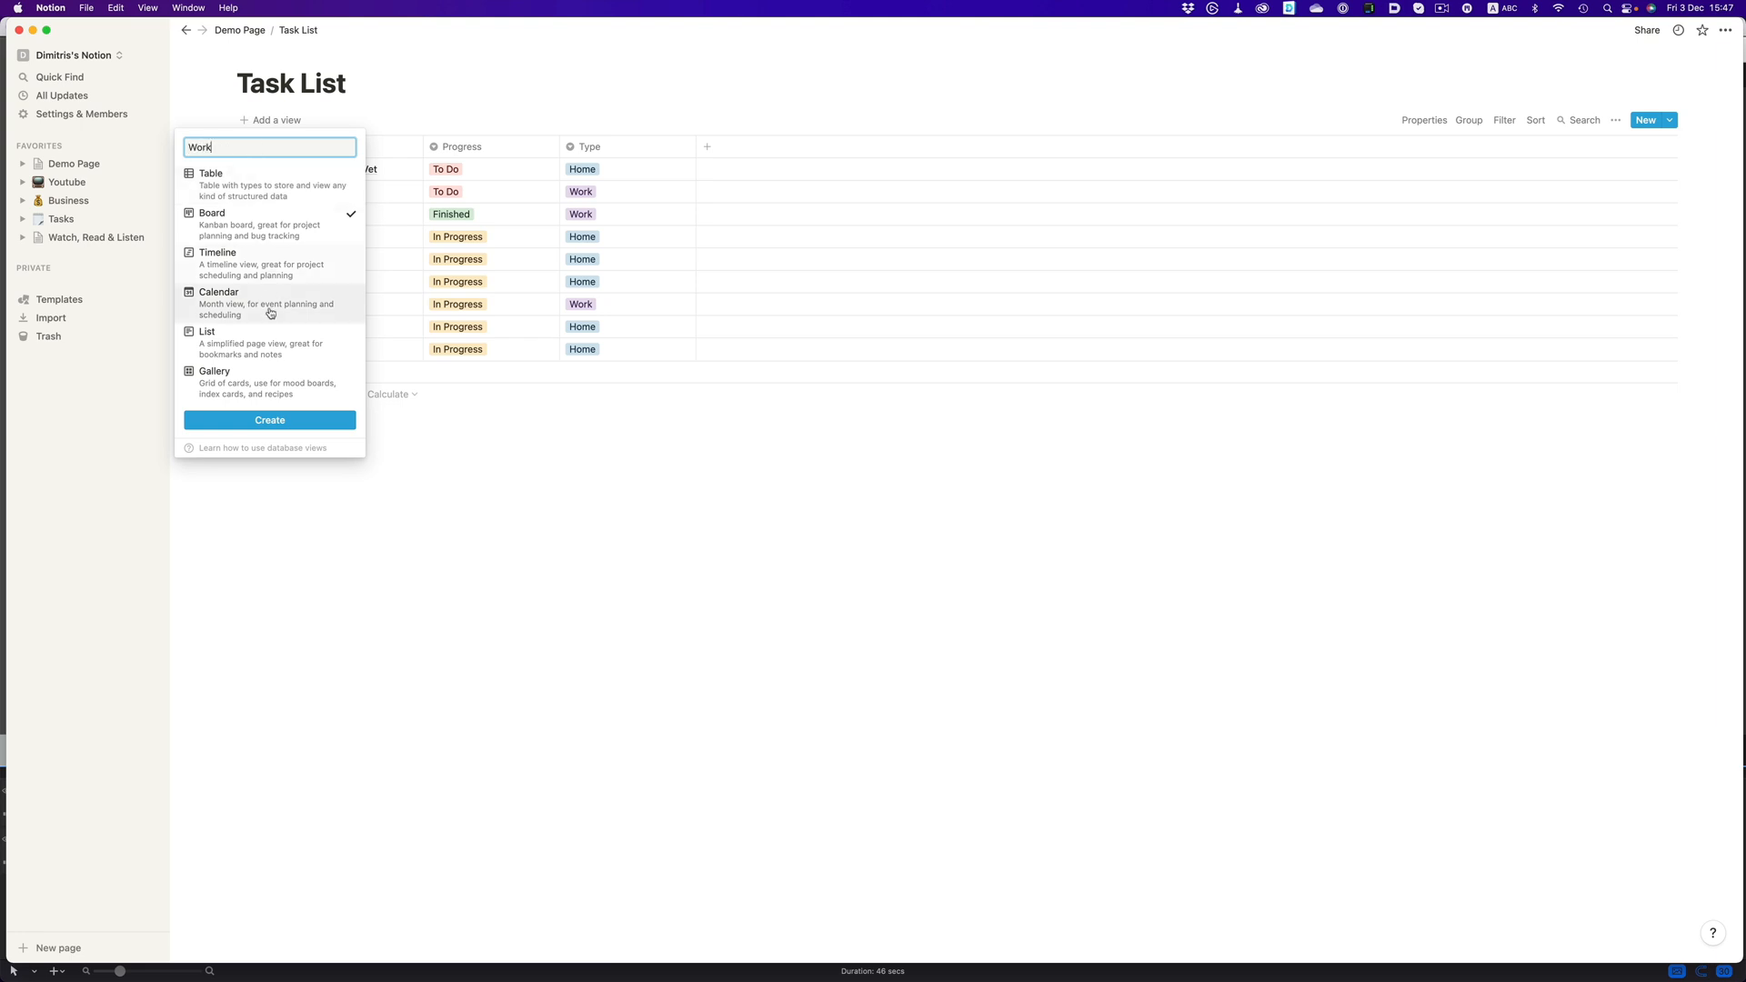
{"action": "left_click", "coordinate": [269, 420]}
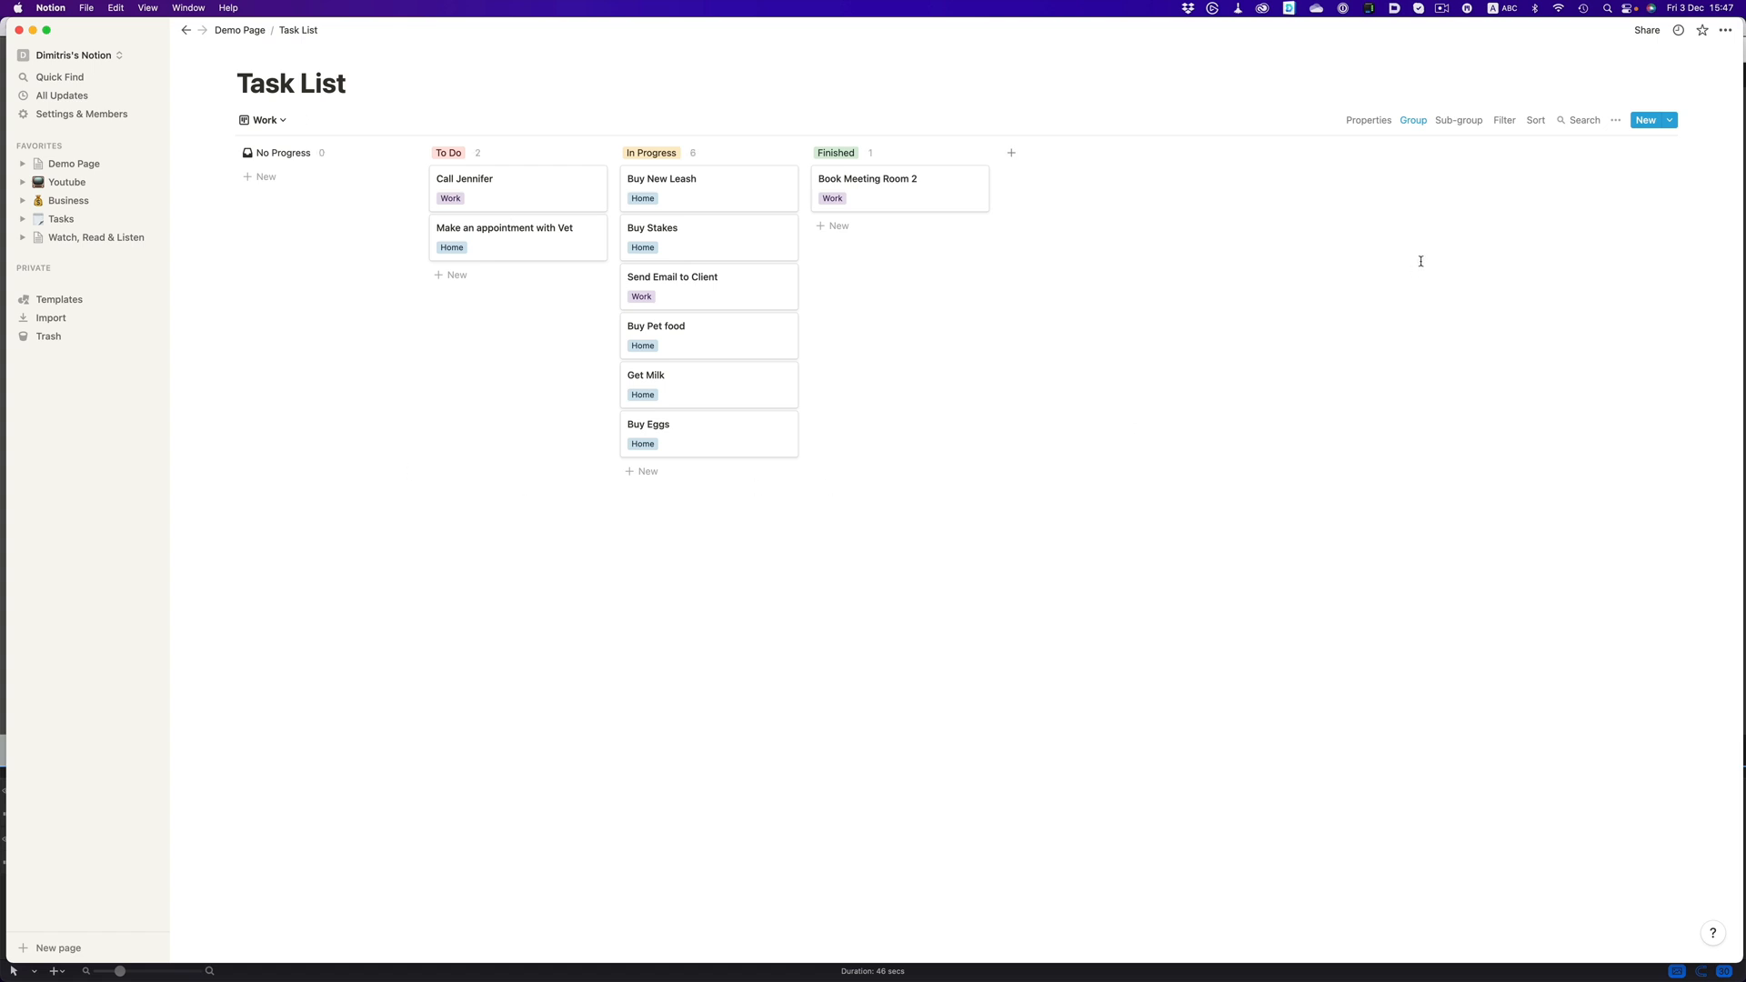
{"action": "left_click", "coordinate": [1504, 120]}
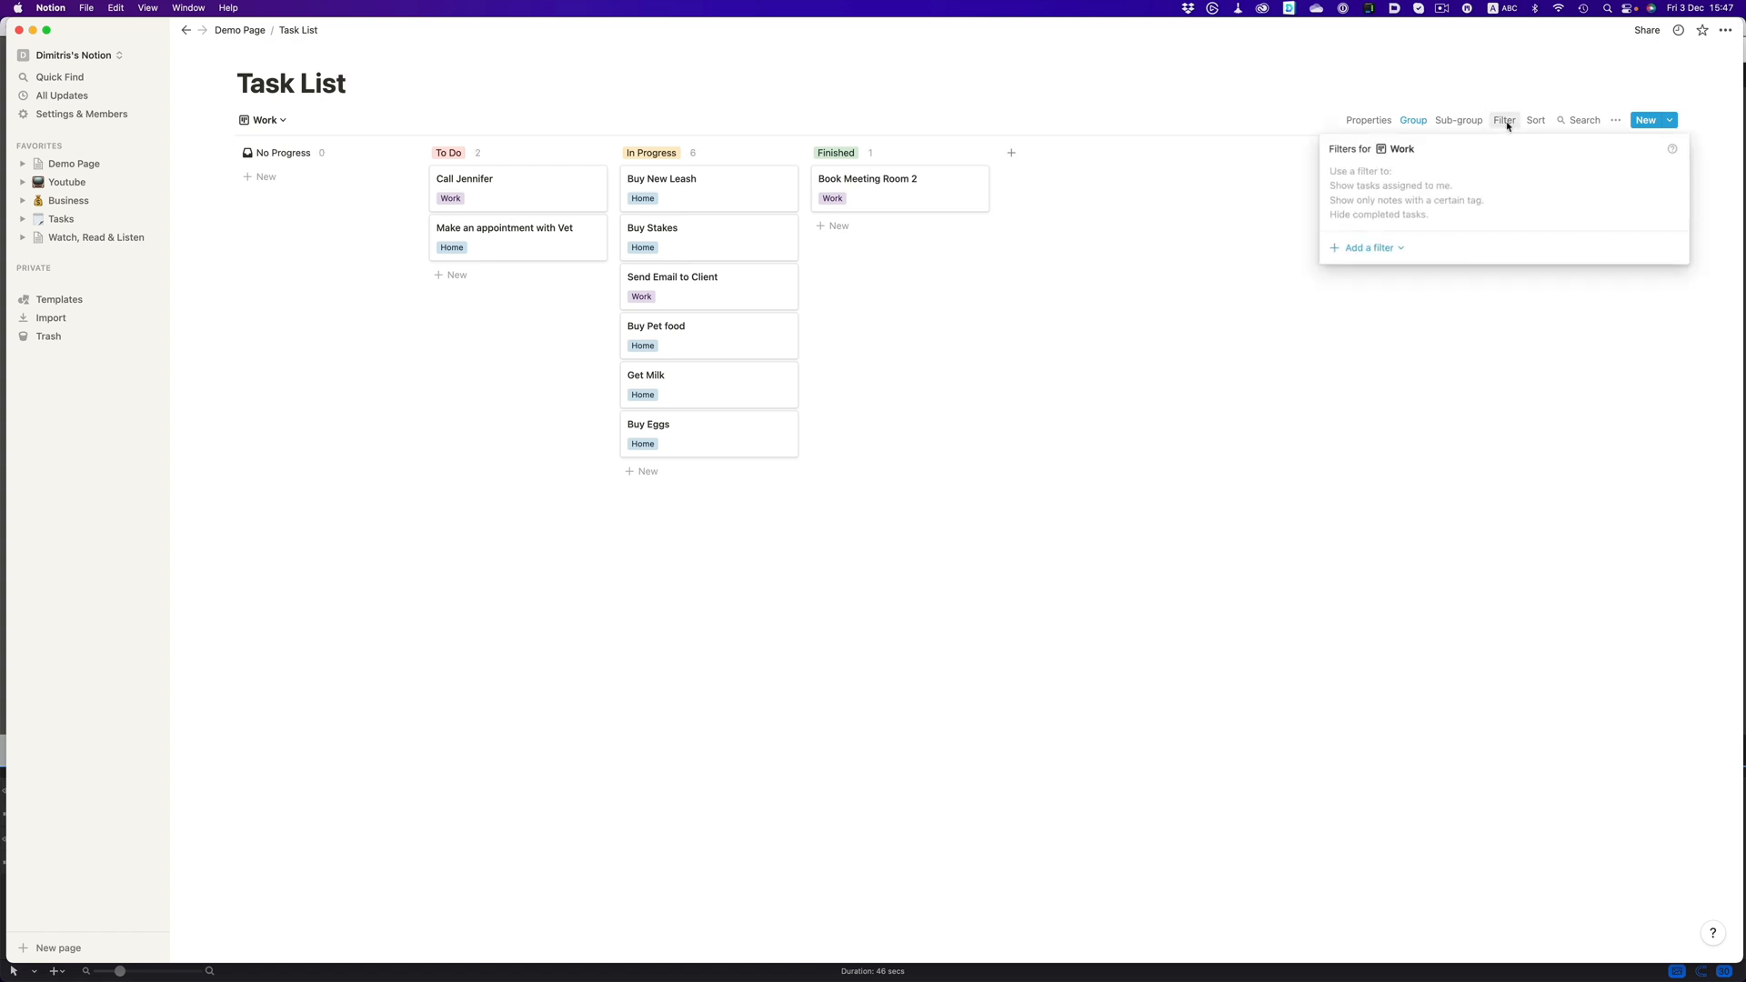
{"action": "left_click", "coordinate": [1371, 247]}
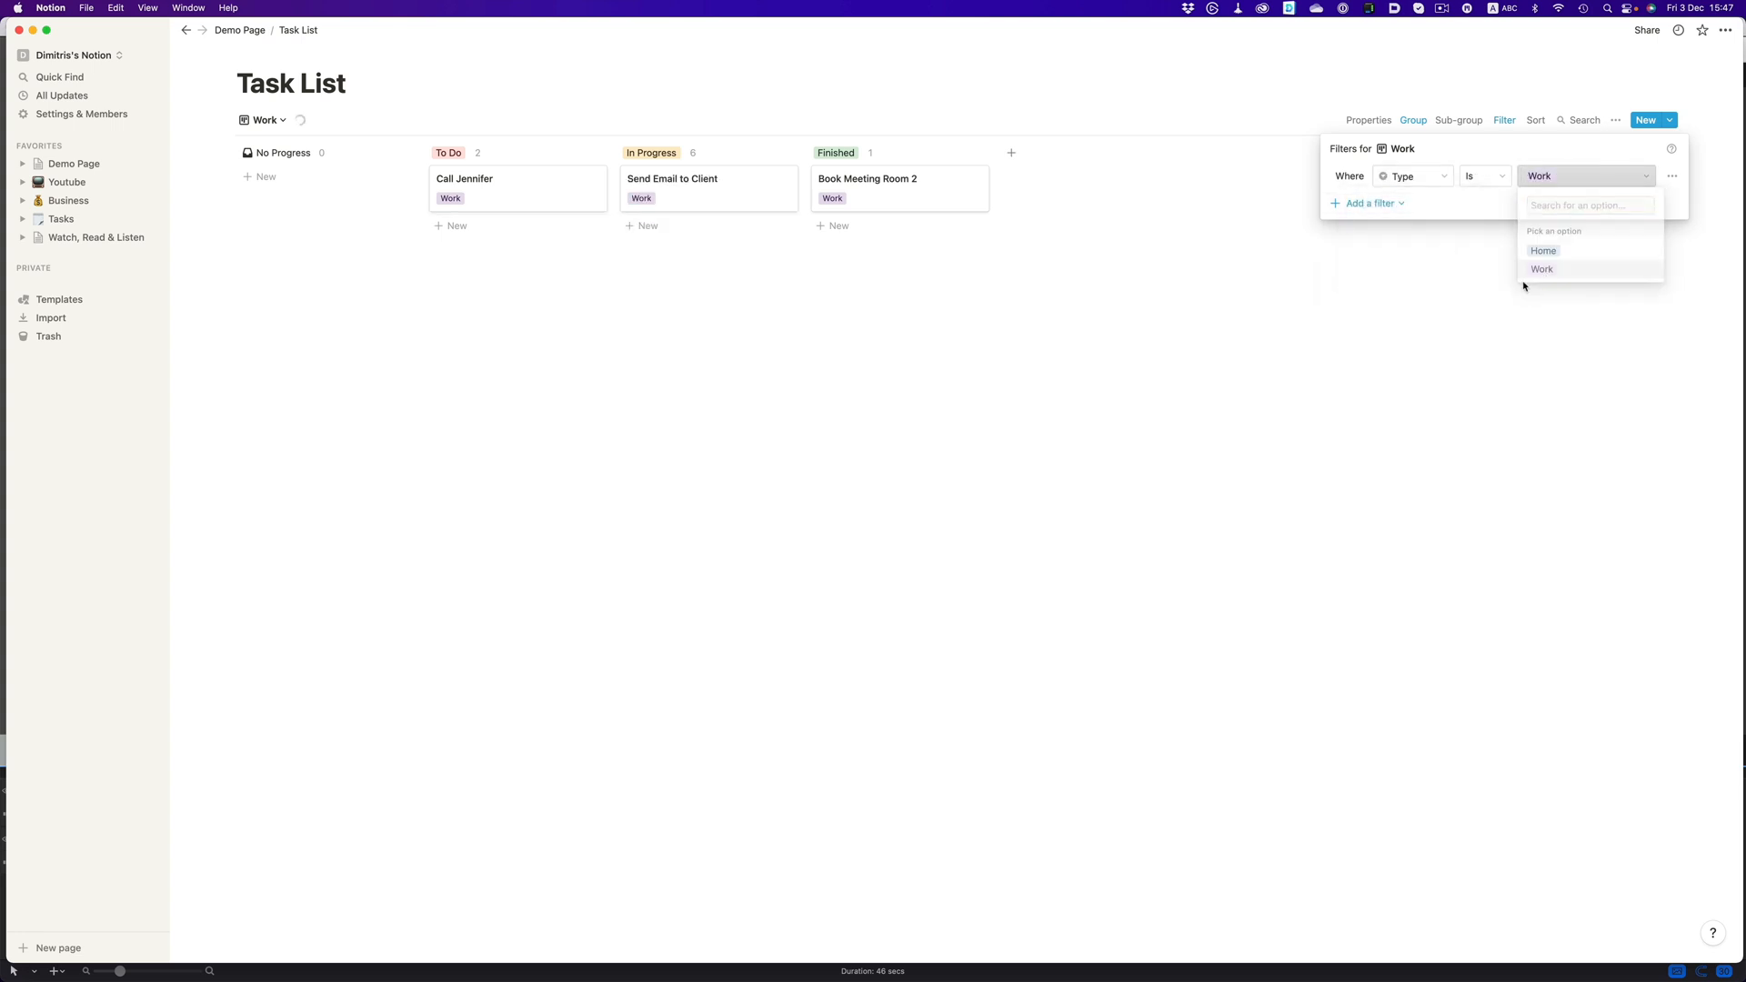
{"action": "left_click", "coordinate": [1582, 163]}
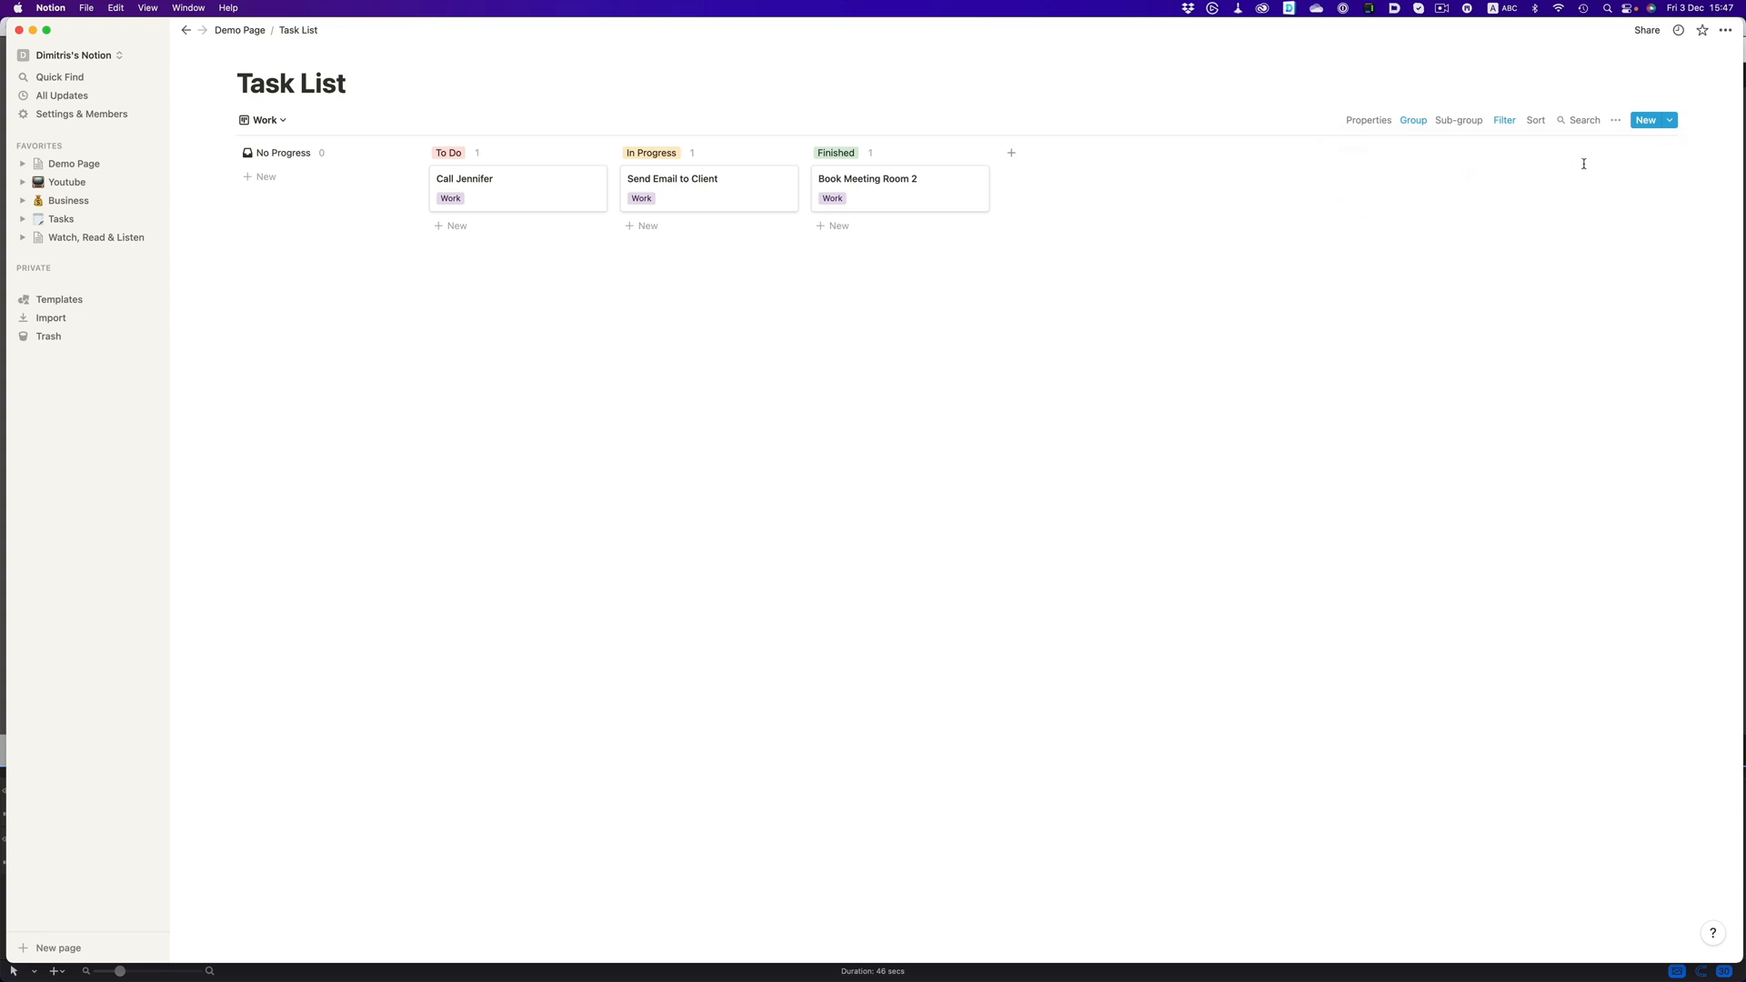
Step: Hide the Type tag from the Work board cards
{"action": "left_click", "coordinate": [1615, 120]}
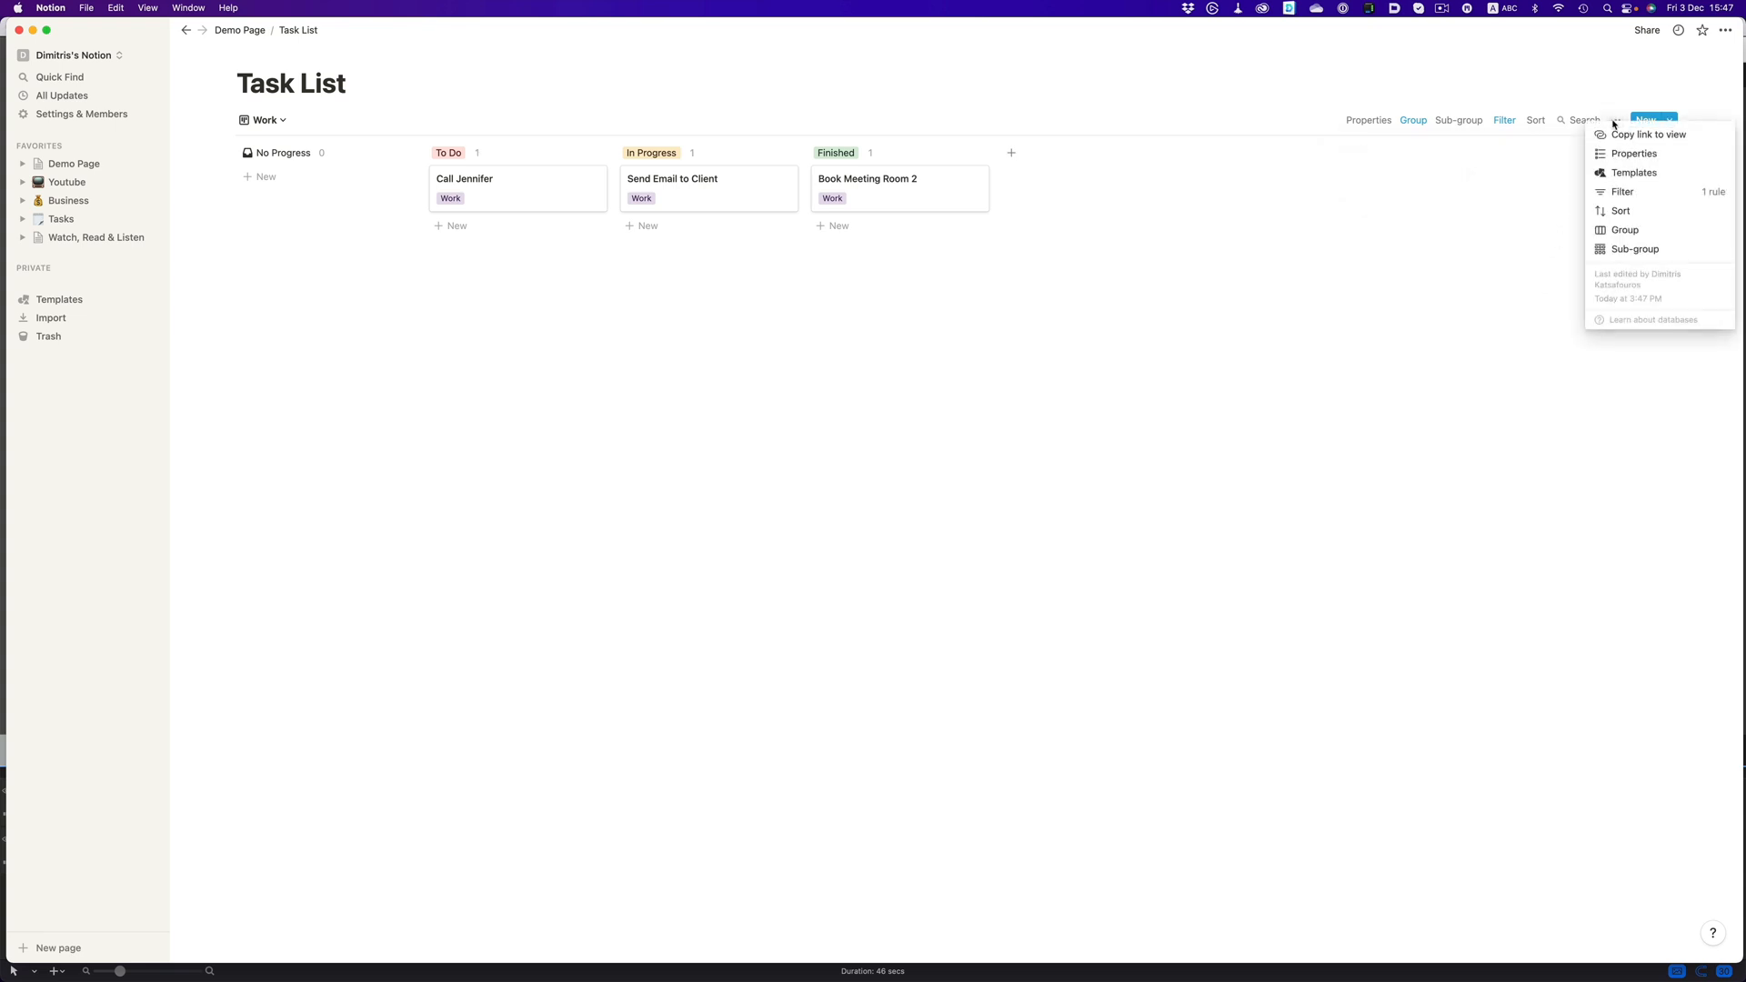
{"action": "left_click", "coordinate": [1633, 153]}
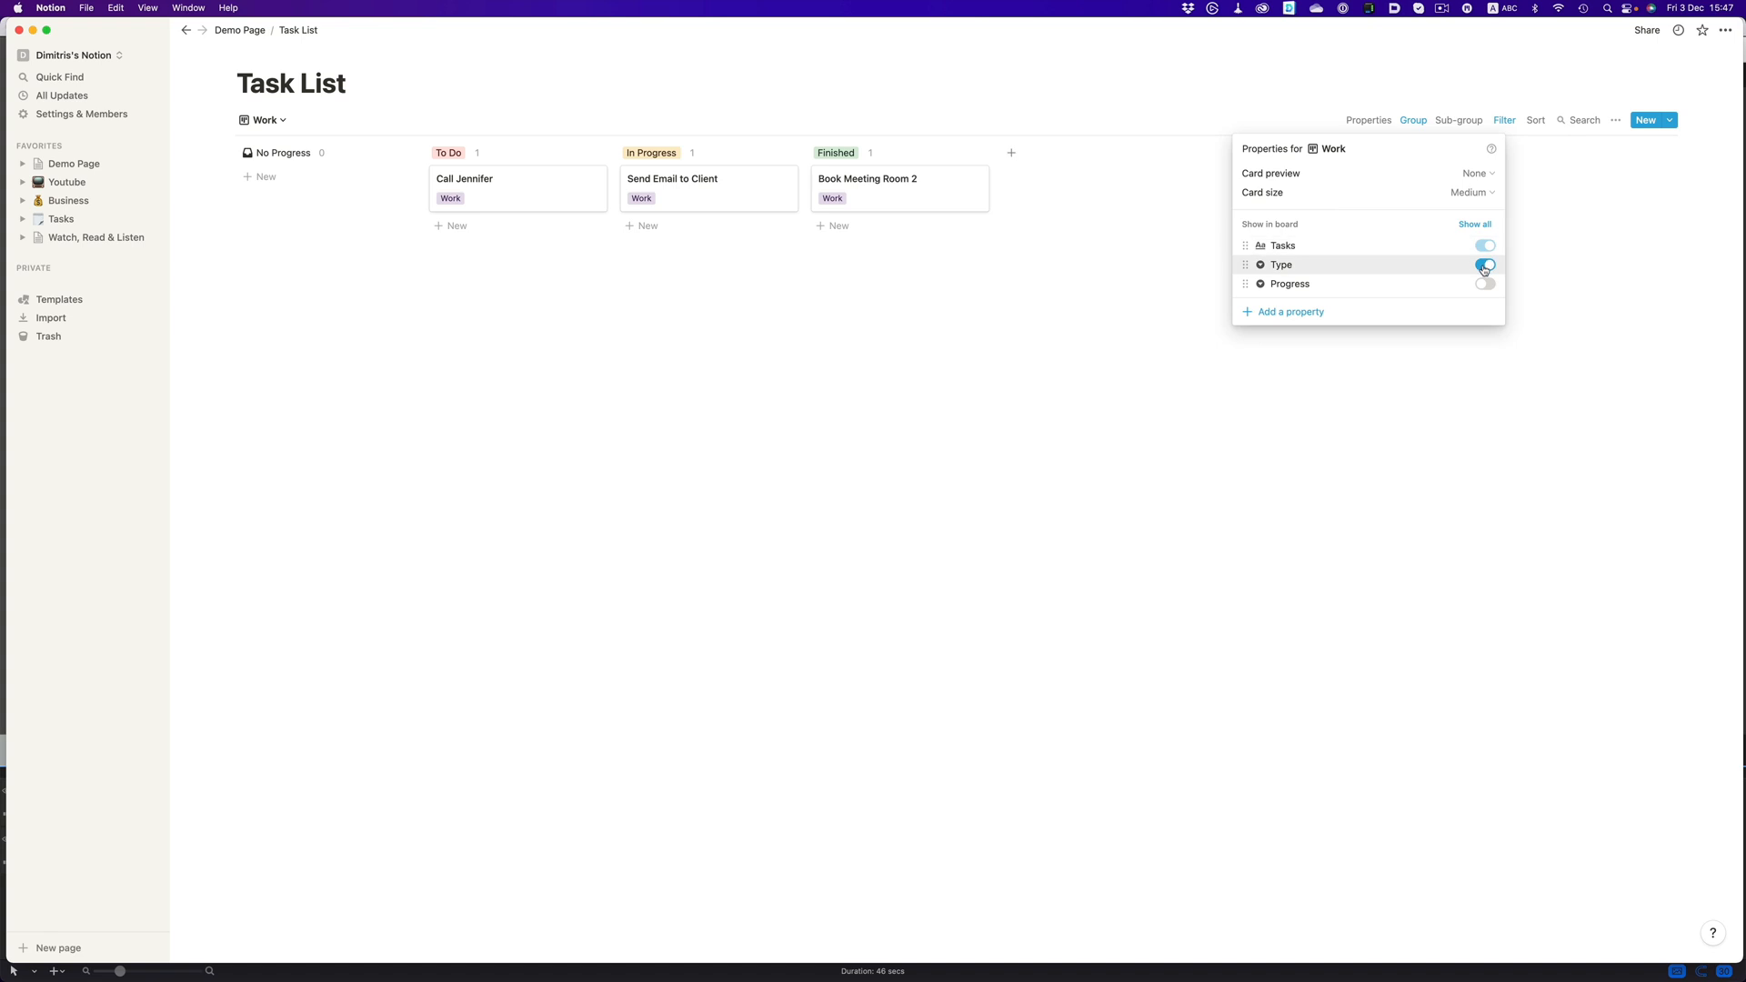
{"action": "left_click", "coordinate": [1484, 264]}
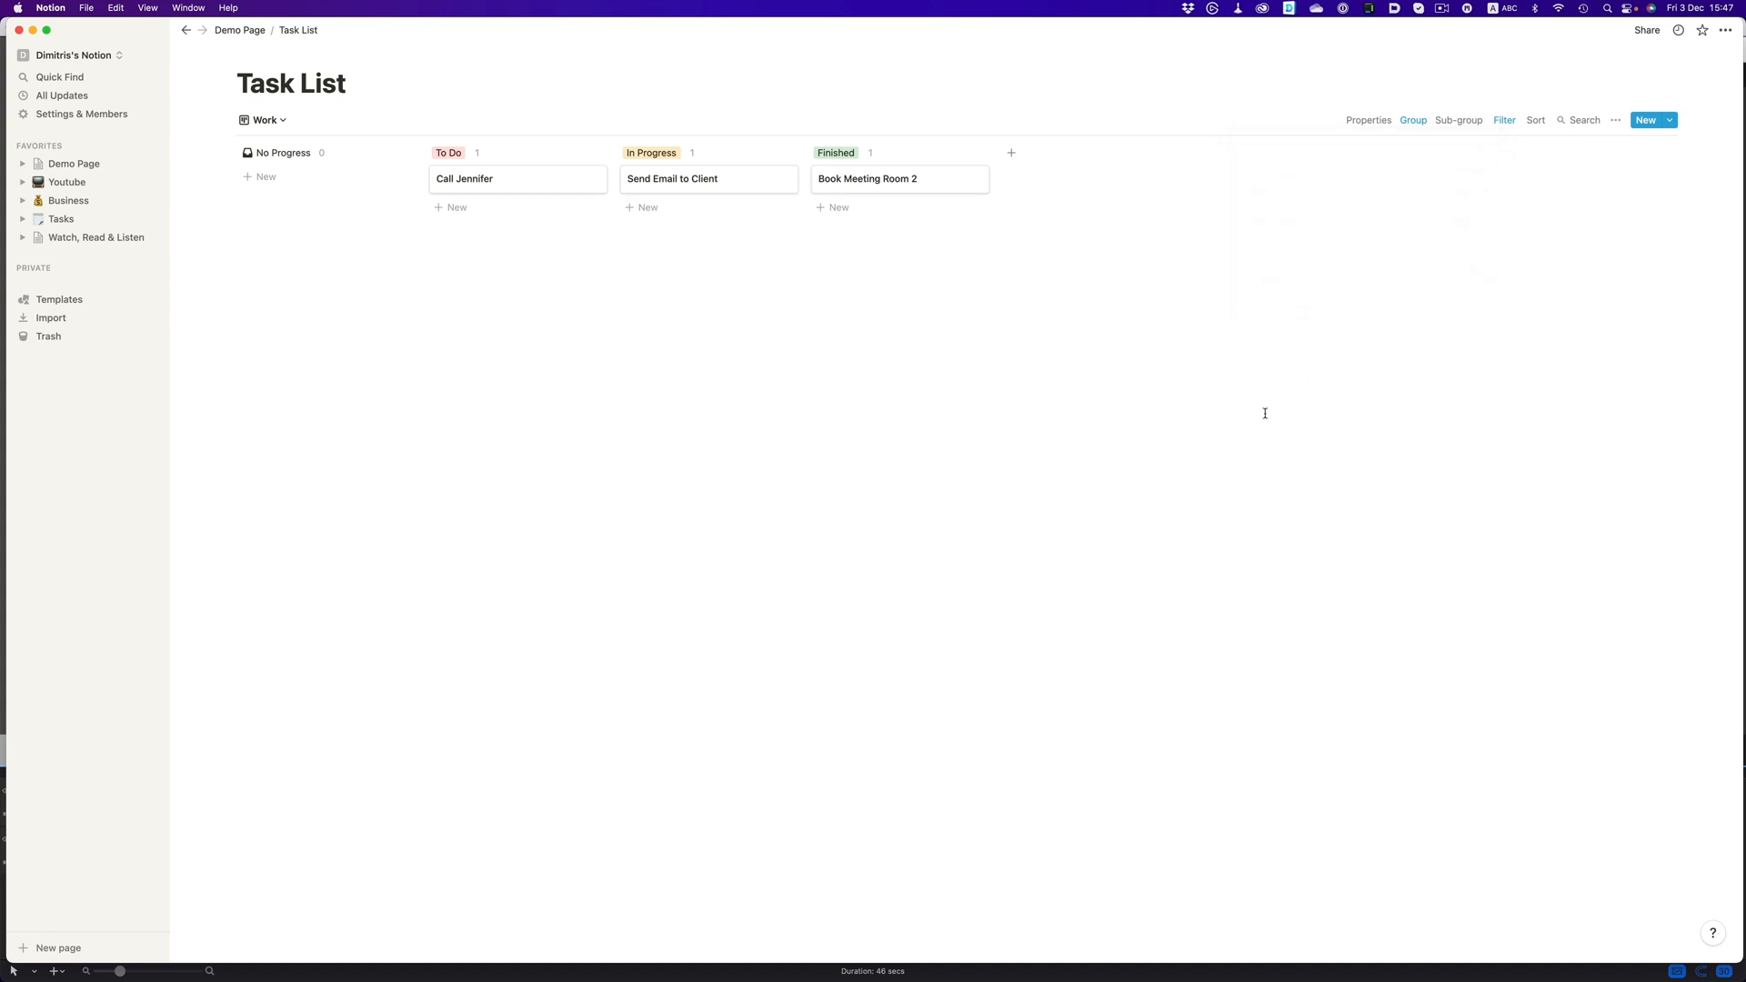
{"action": "mouse_move", "coordinate": [515, 183]}
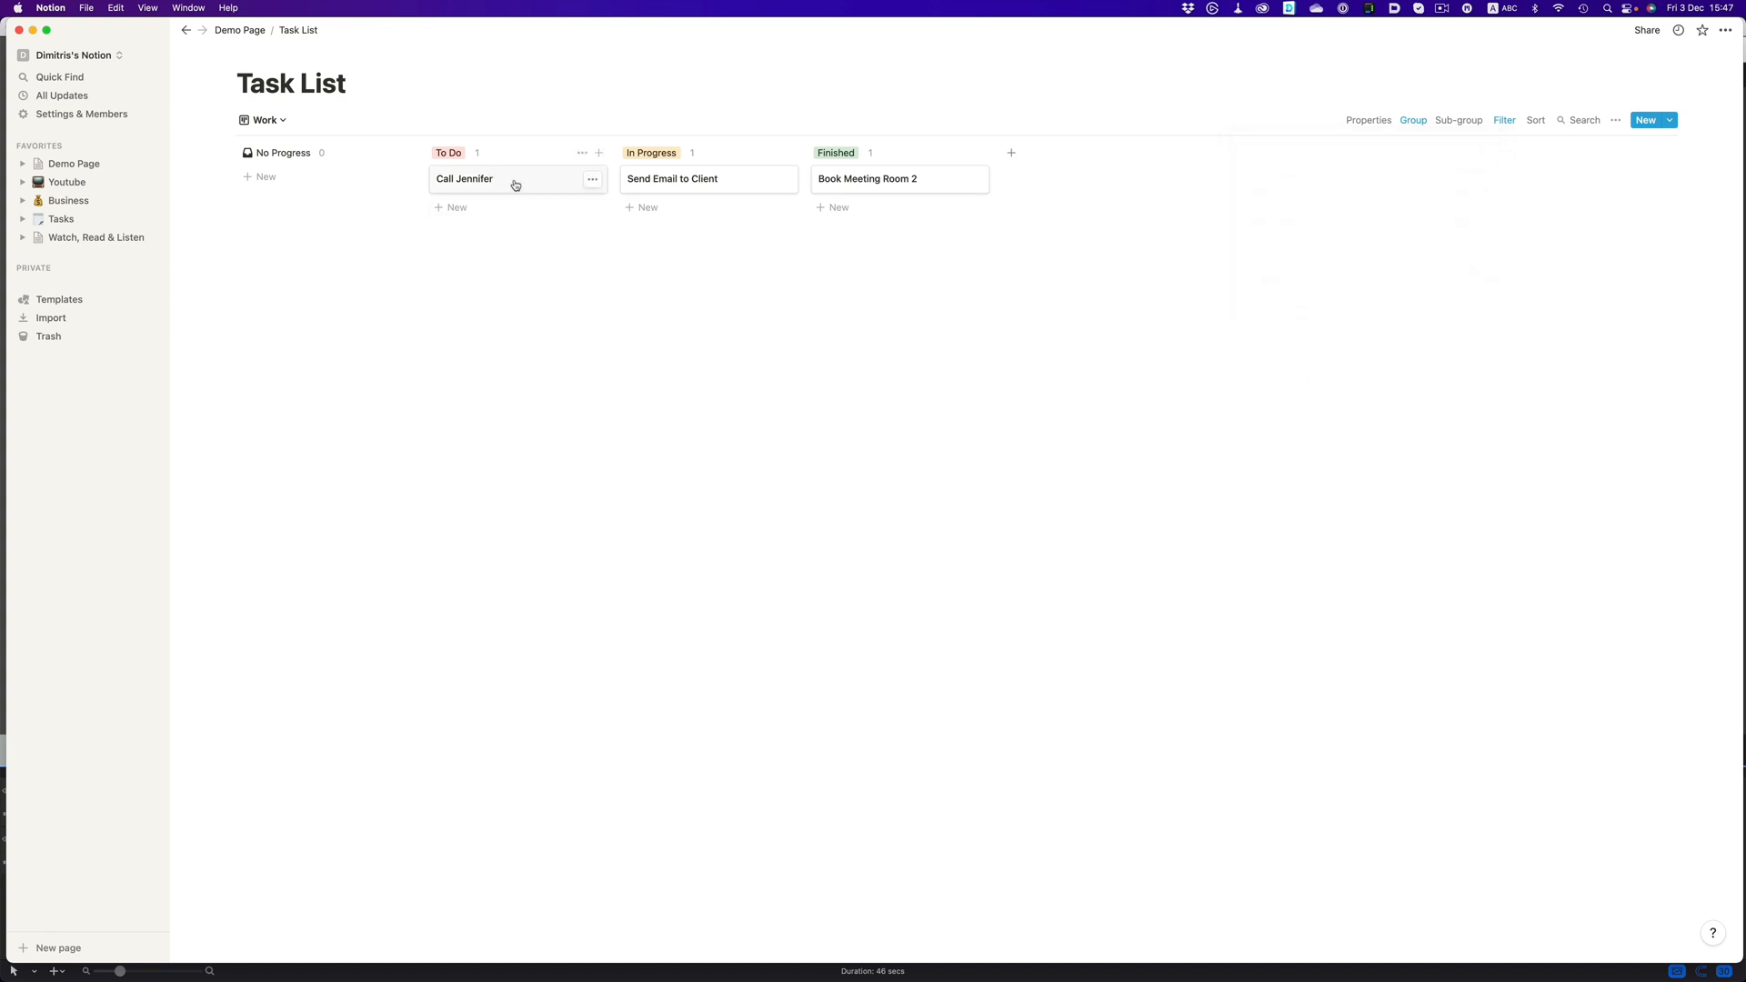
Step: Drag Call Jennifer from To Do into In Progress, then into Finished
{"action": "left_click_drag", "start_coordinate": [464, 179], "coordinate": [655, 209]}
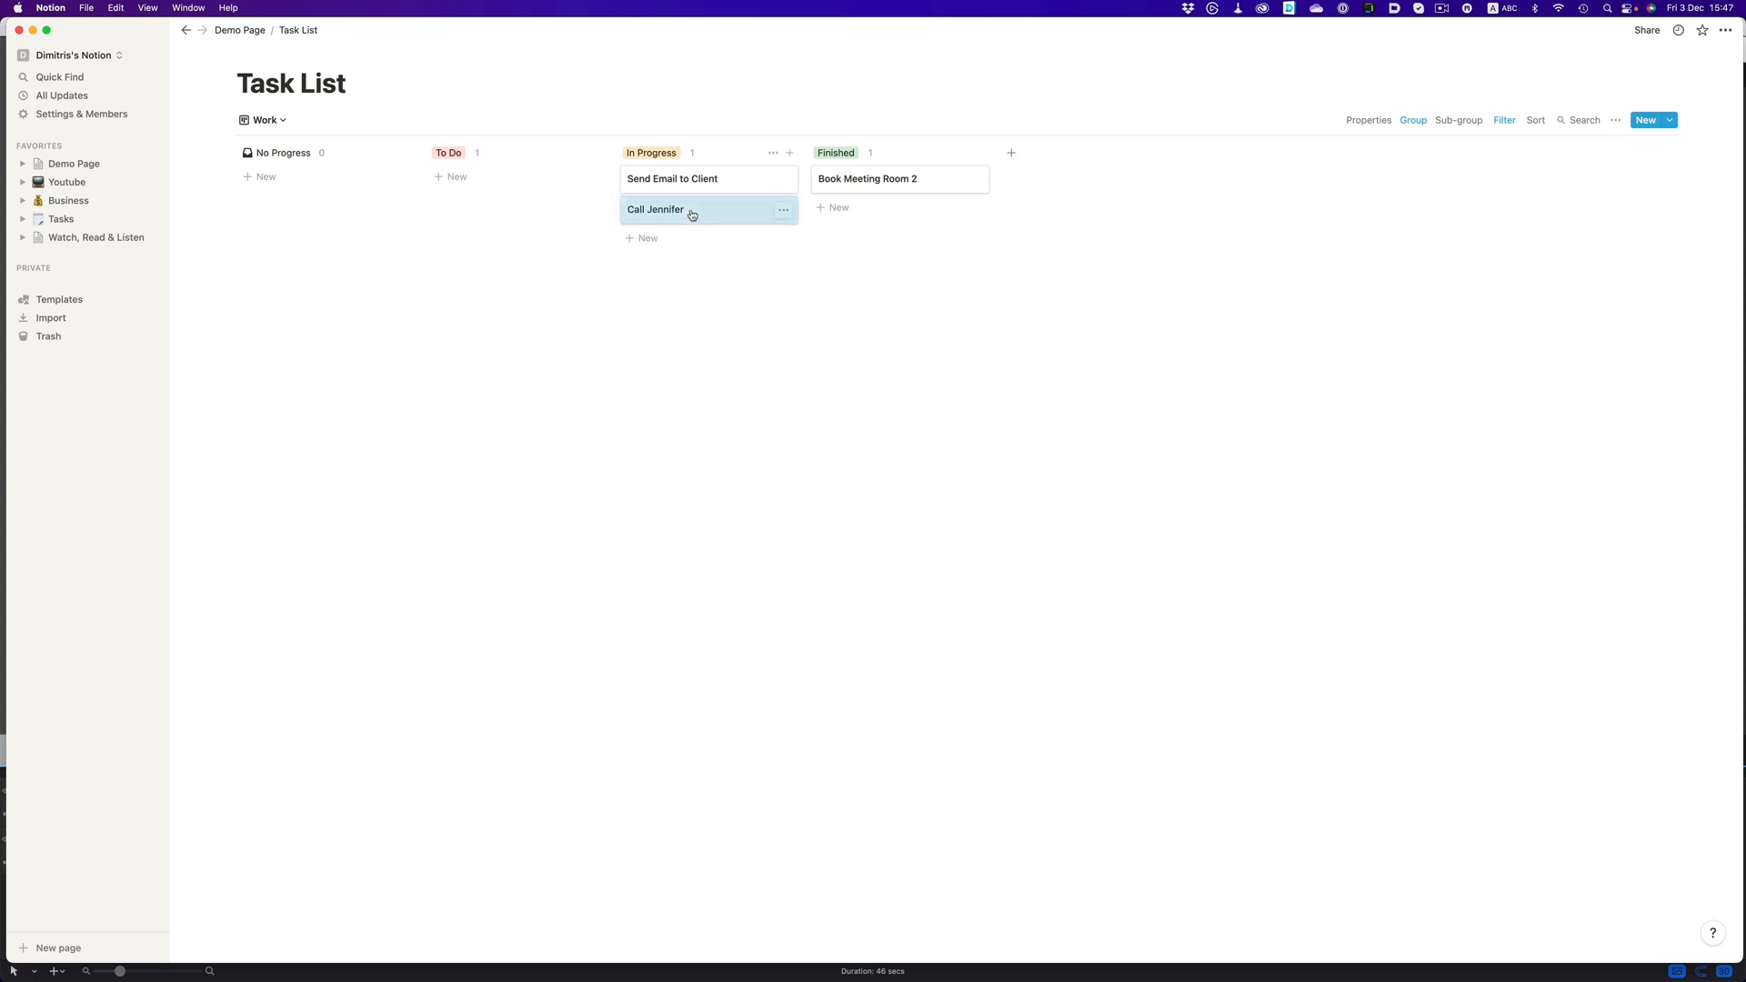
{"action": "left_click_drag", "start_coordinate": [656, 209], "coordinate": [898, 209]}
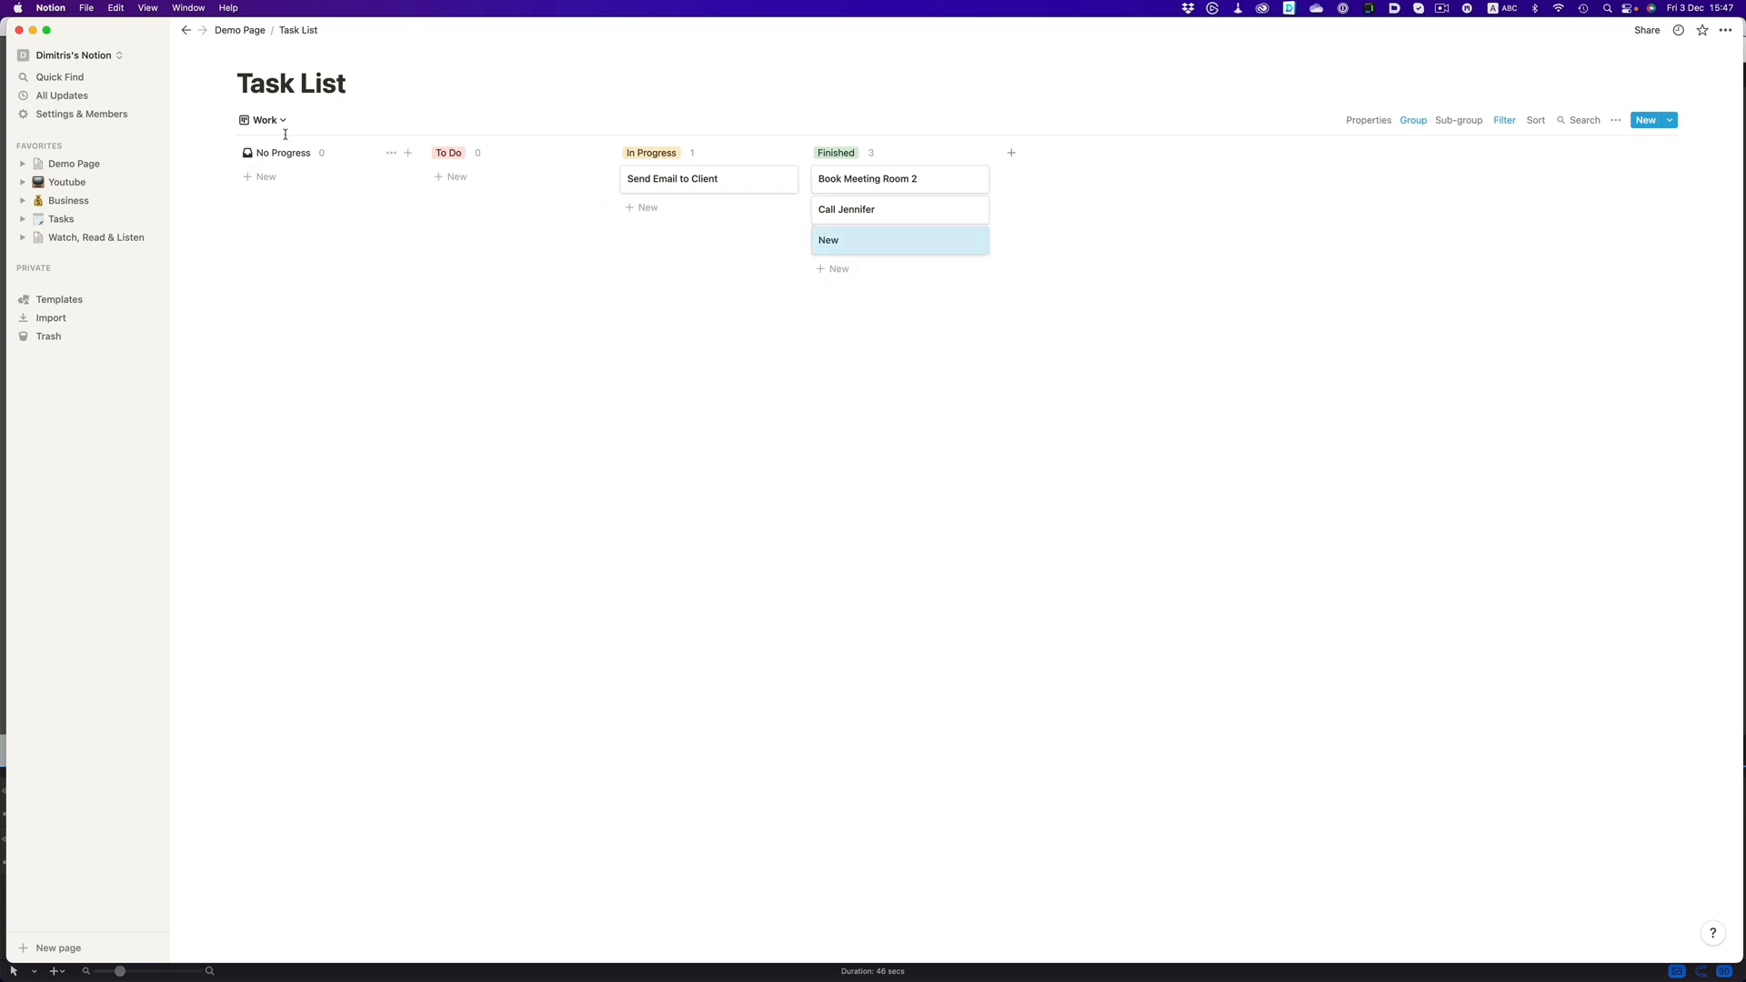
Step: Duplicate the Work view as Home and filter it to Type is Home
{"action": "left_click", "coordinate": [264, 120]}
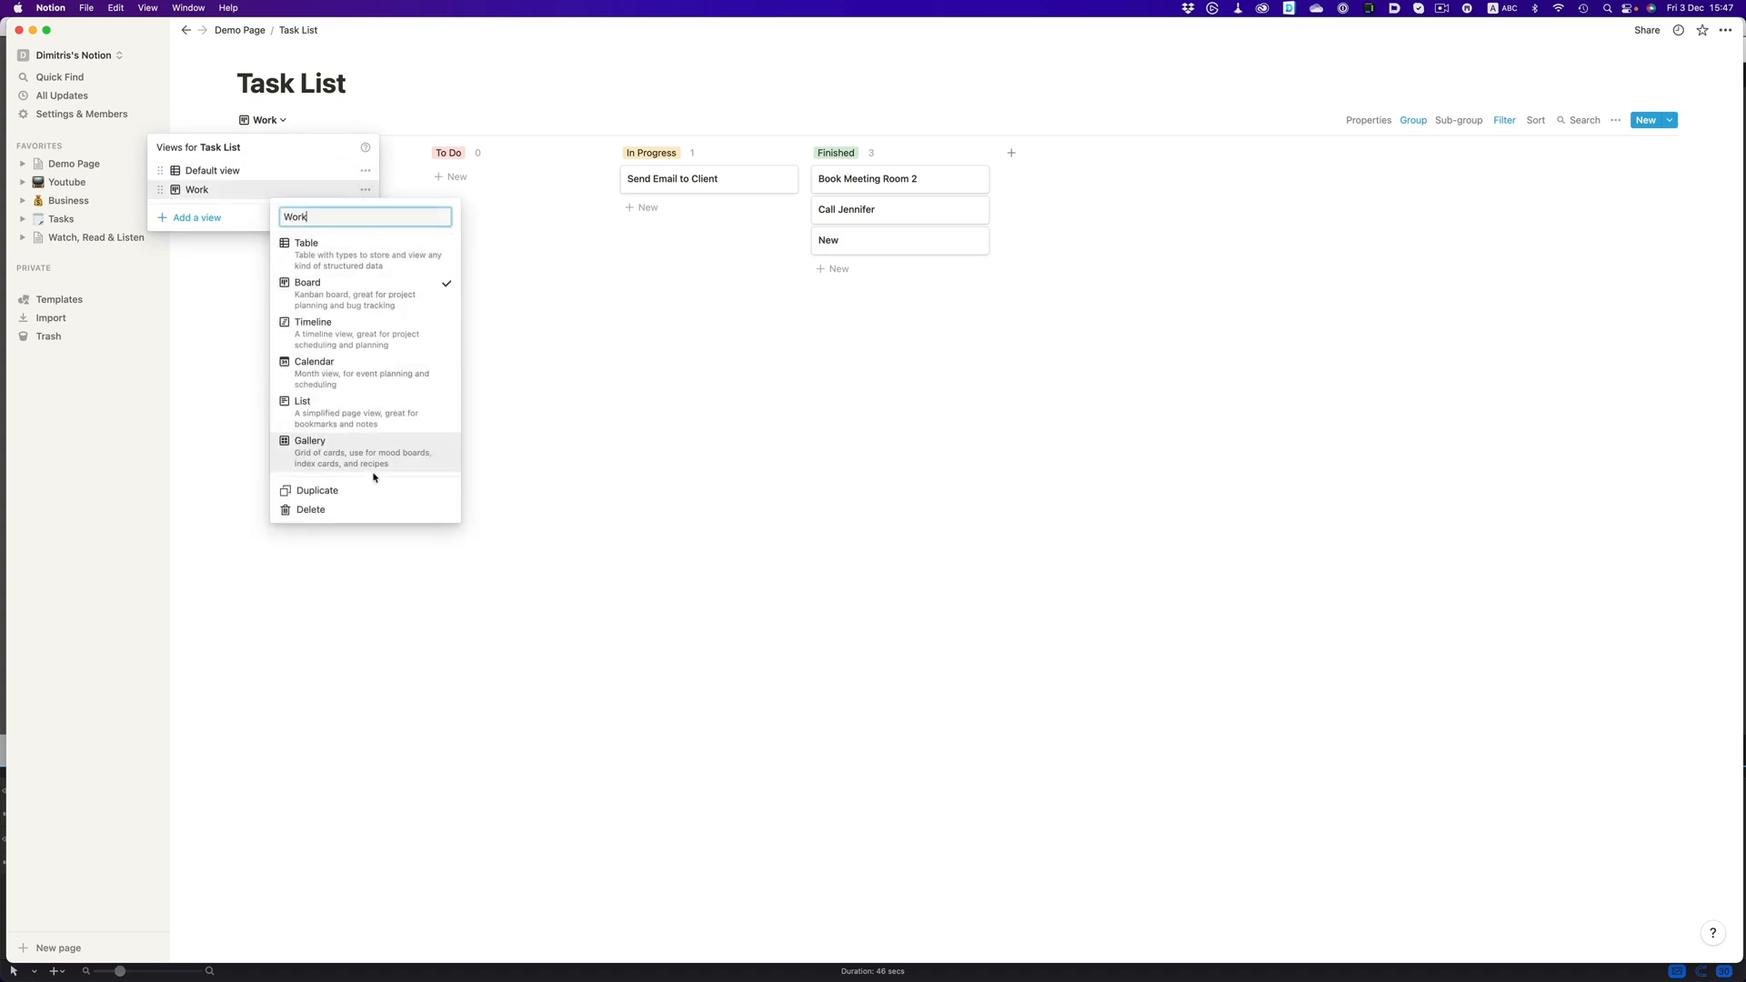
{"action": "left_click", "coordinate": [317, 489]}
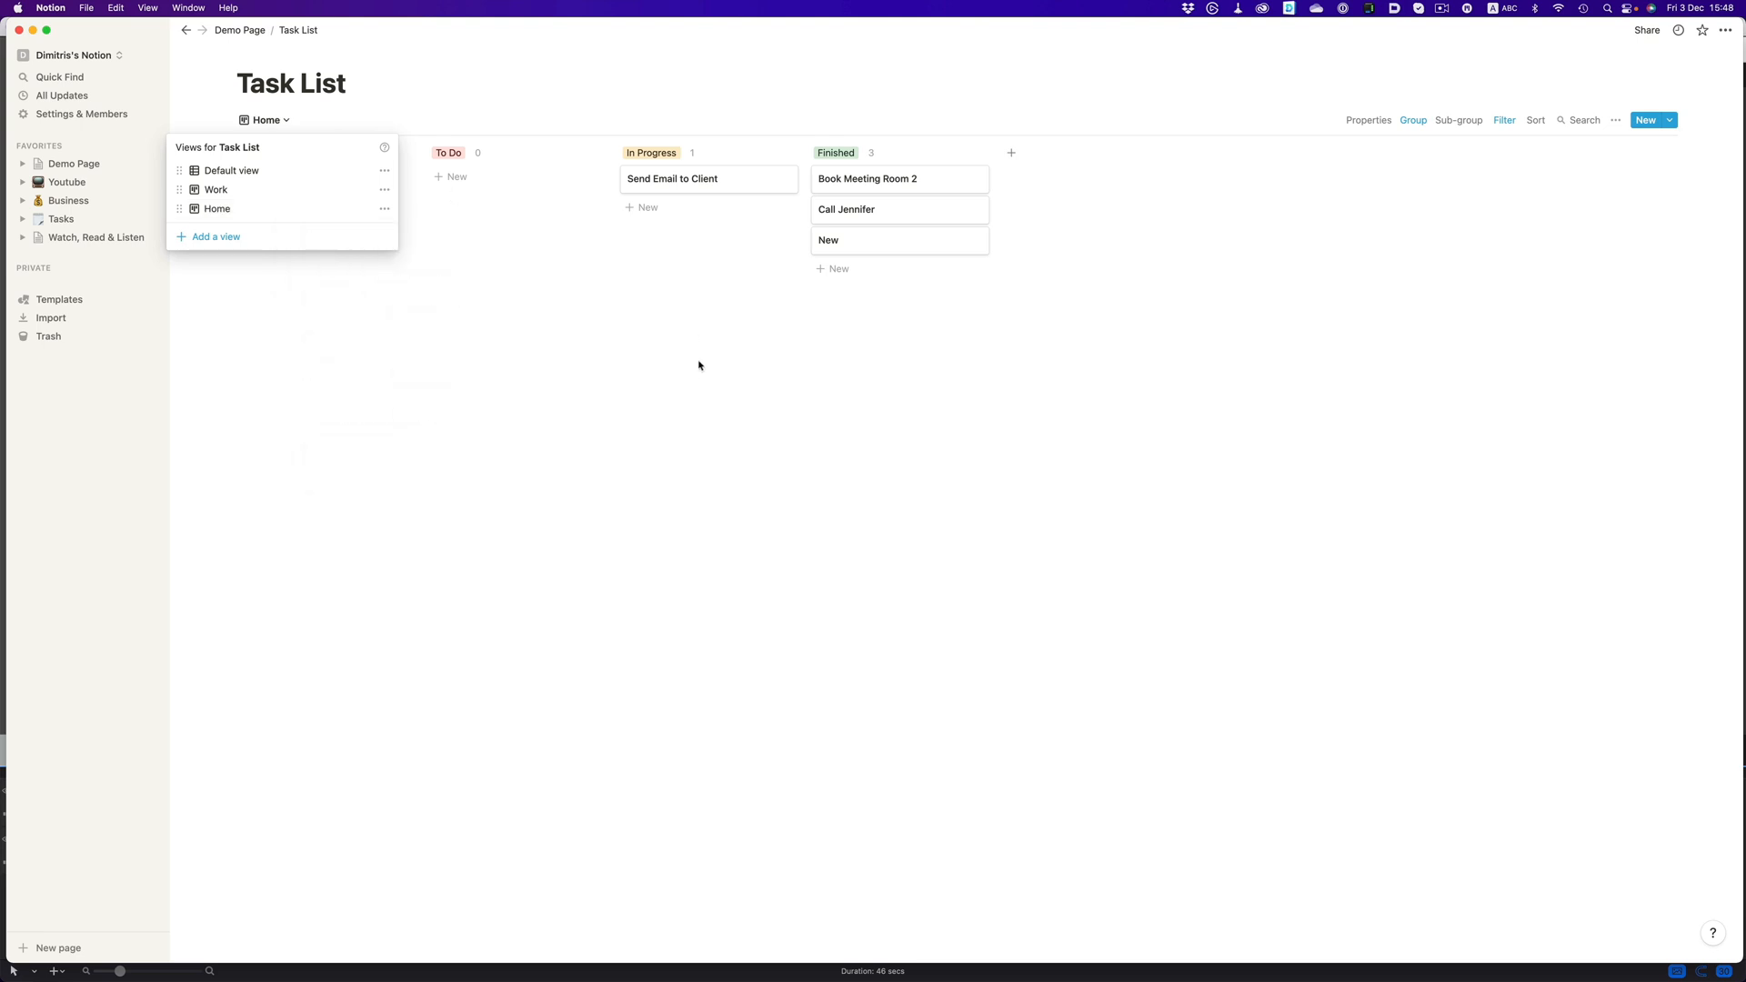
{"action": "left_click", "coordinate": [1504, 120]}
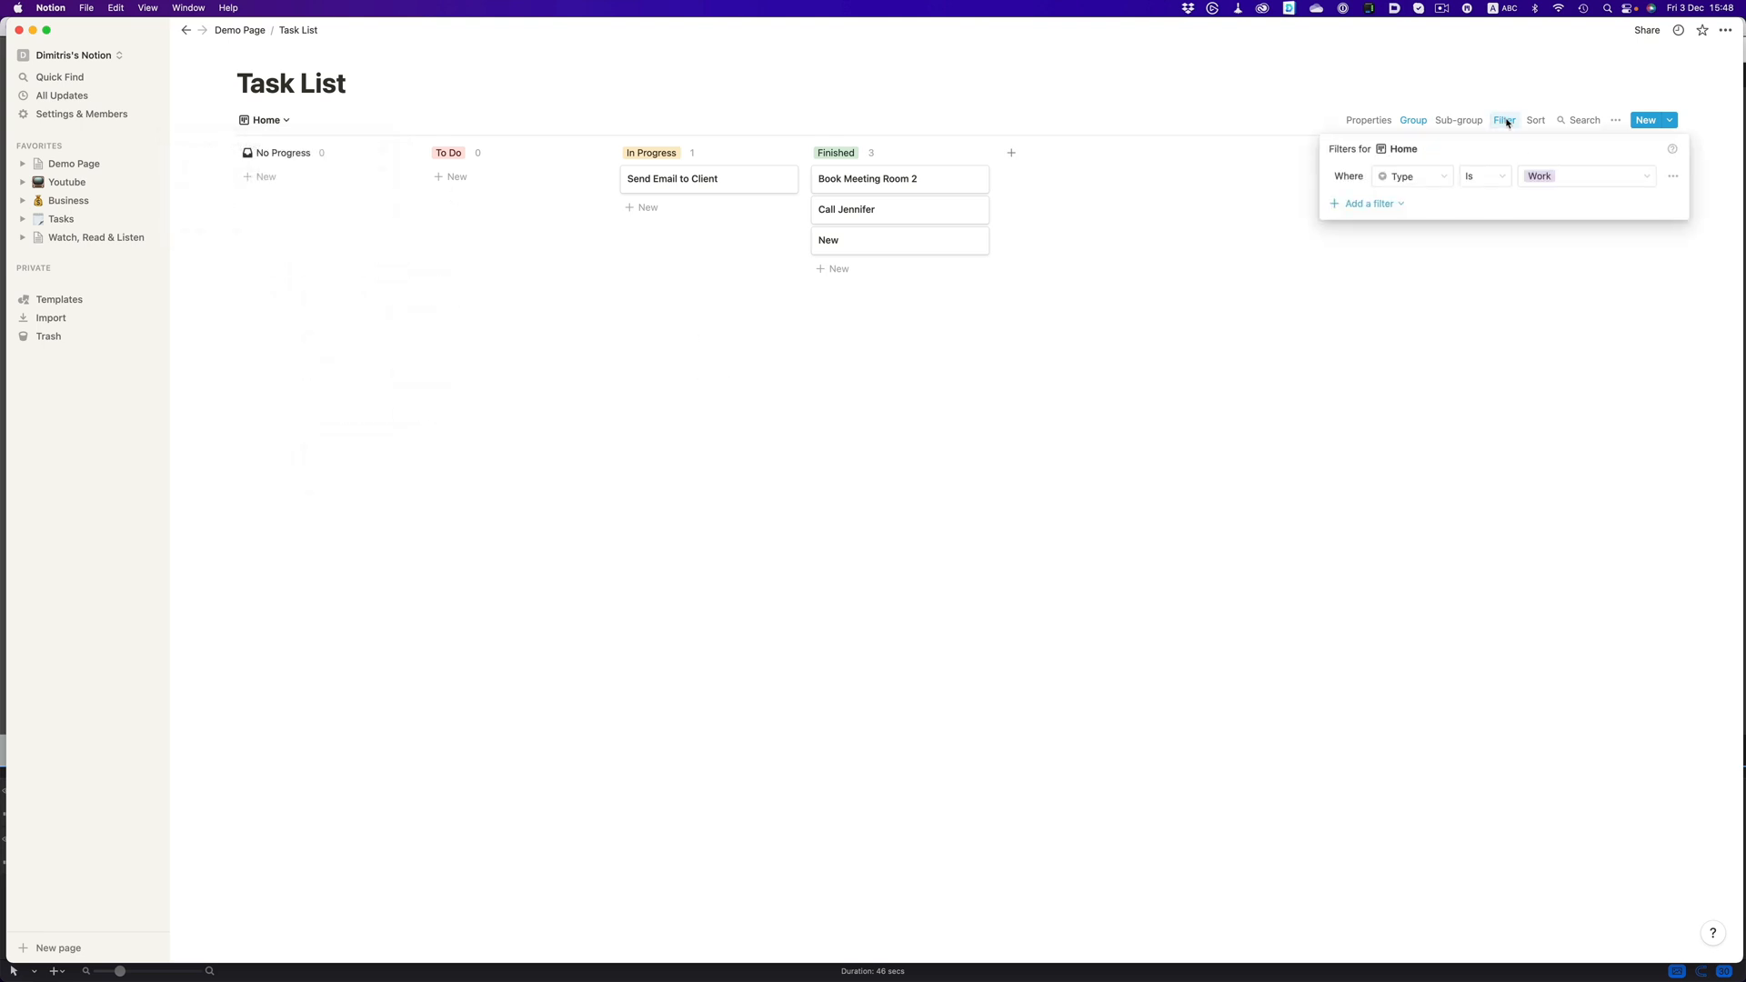
{"action": "left_click", "coordinate": [1586, 174]}
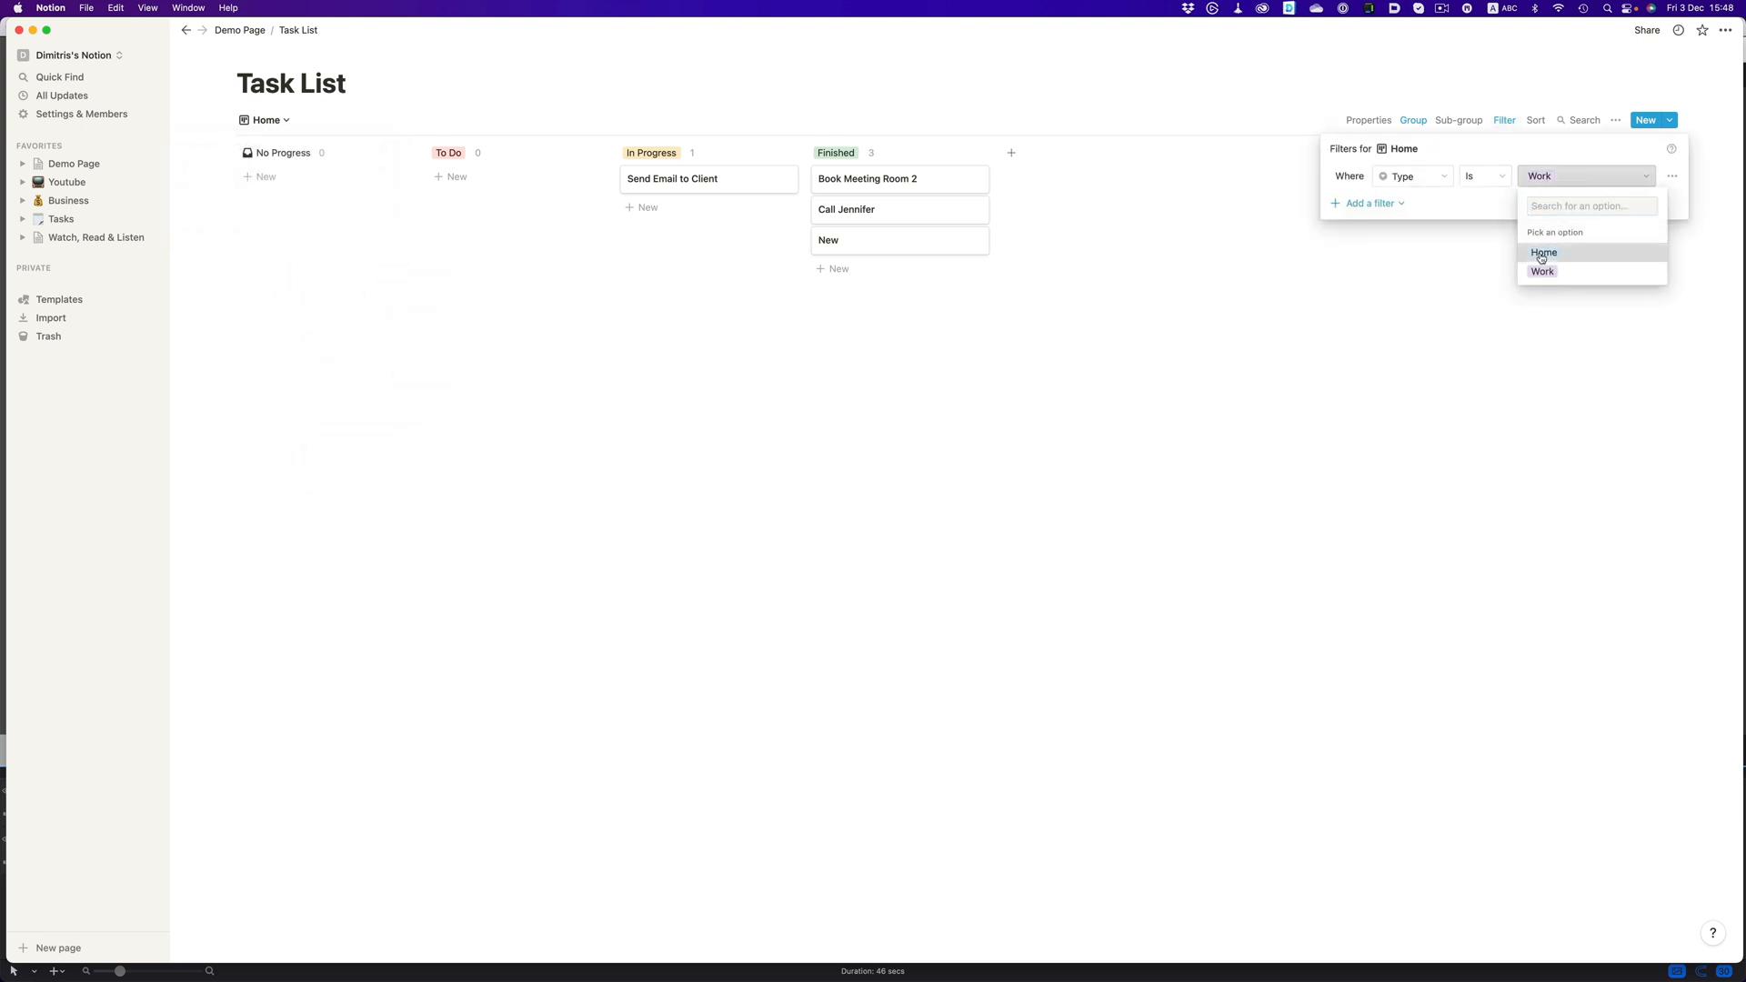
{"action": "left_click", "coordinate": [1544, 251]}
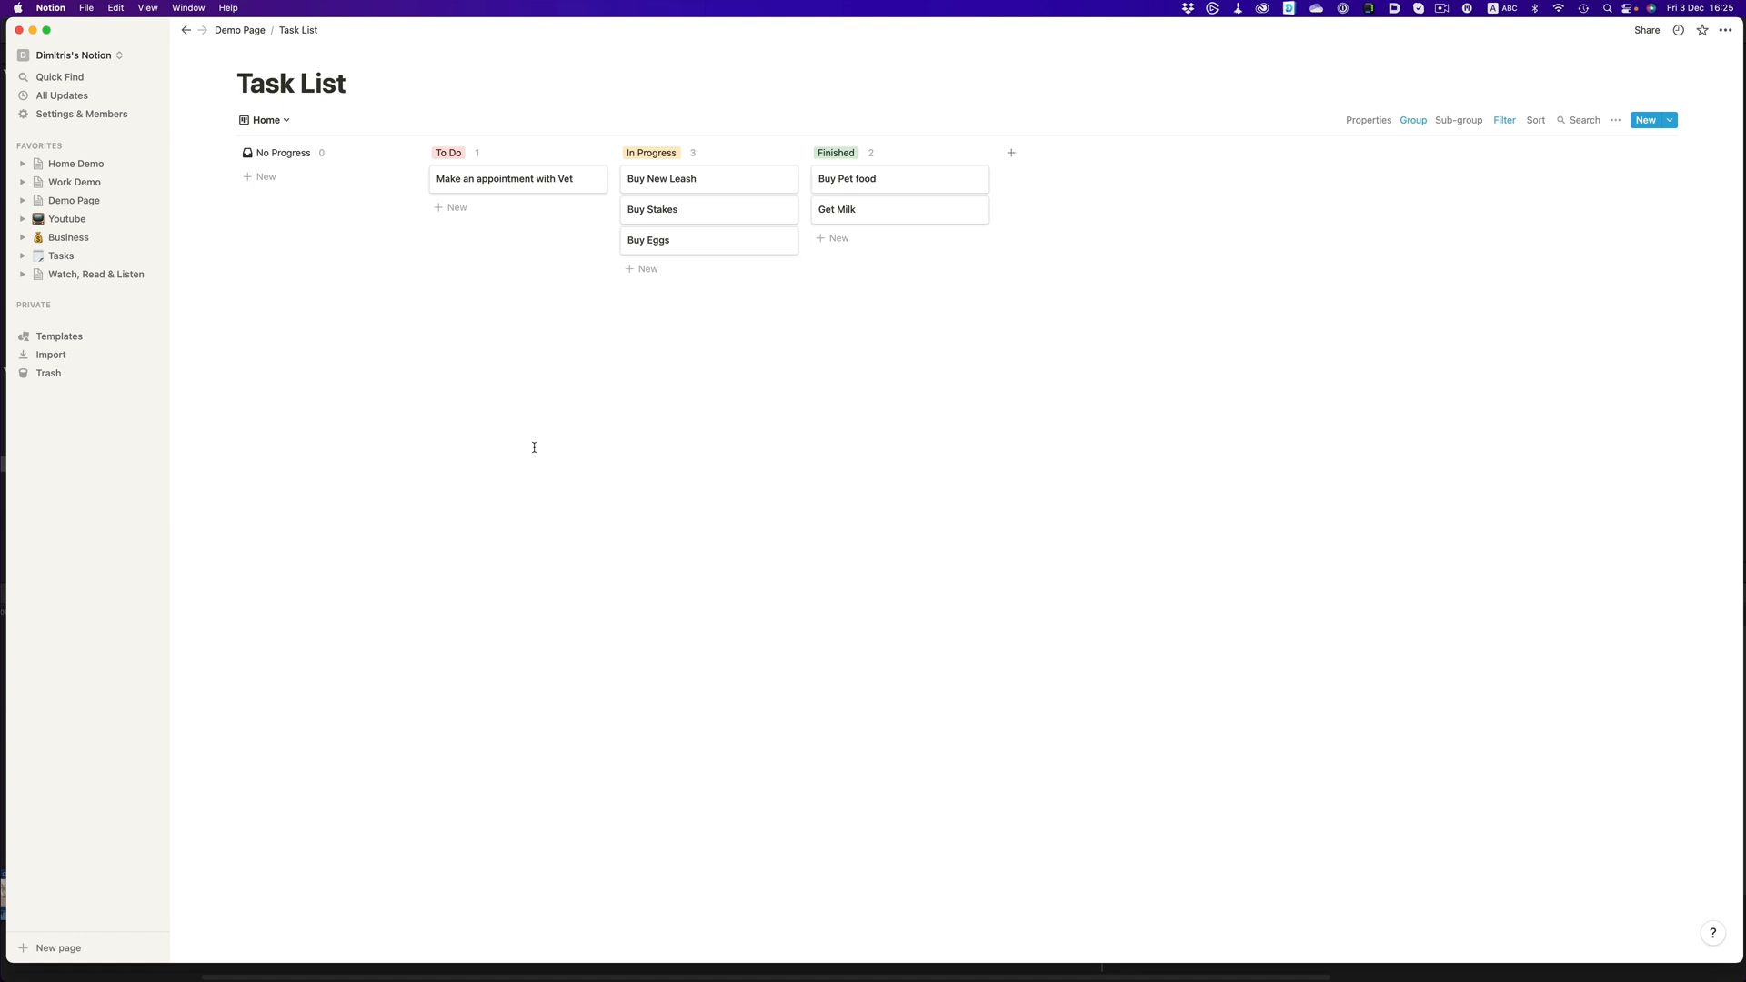
{"action": "left_click", "coordinate": [265, 120]}
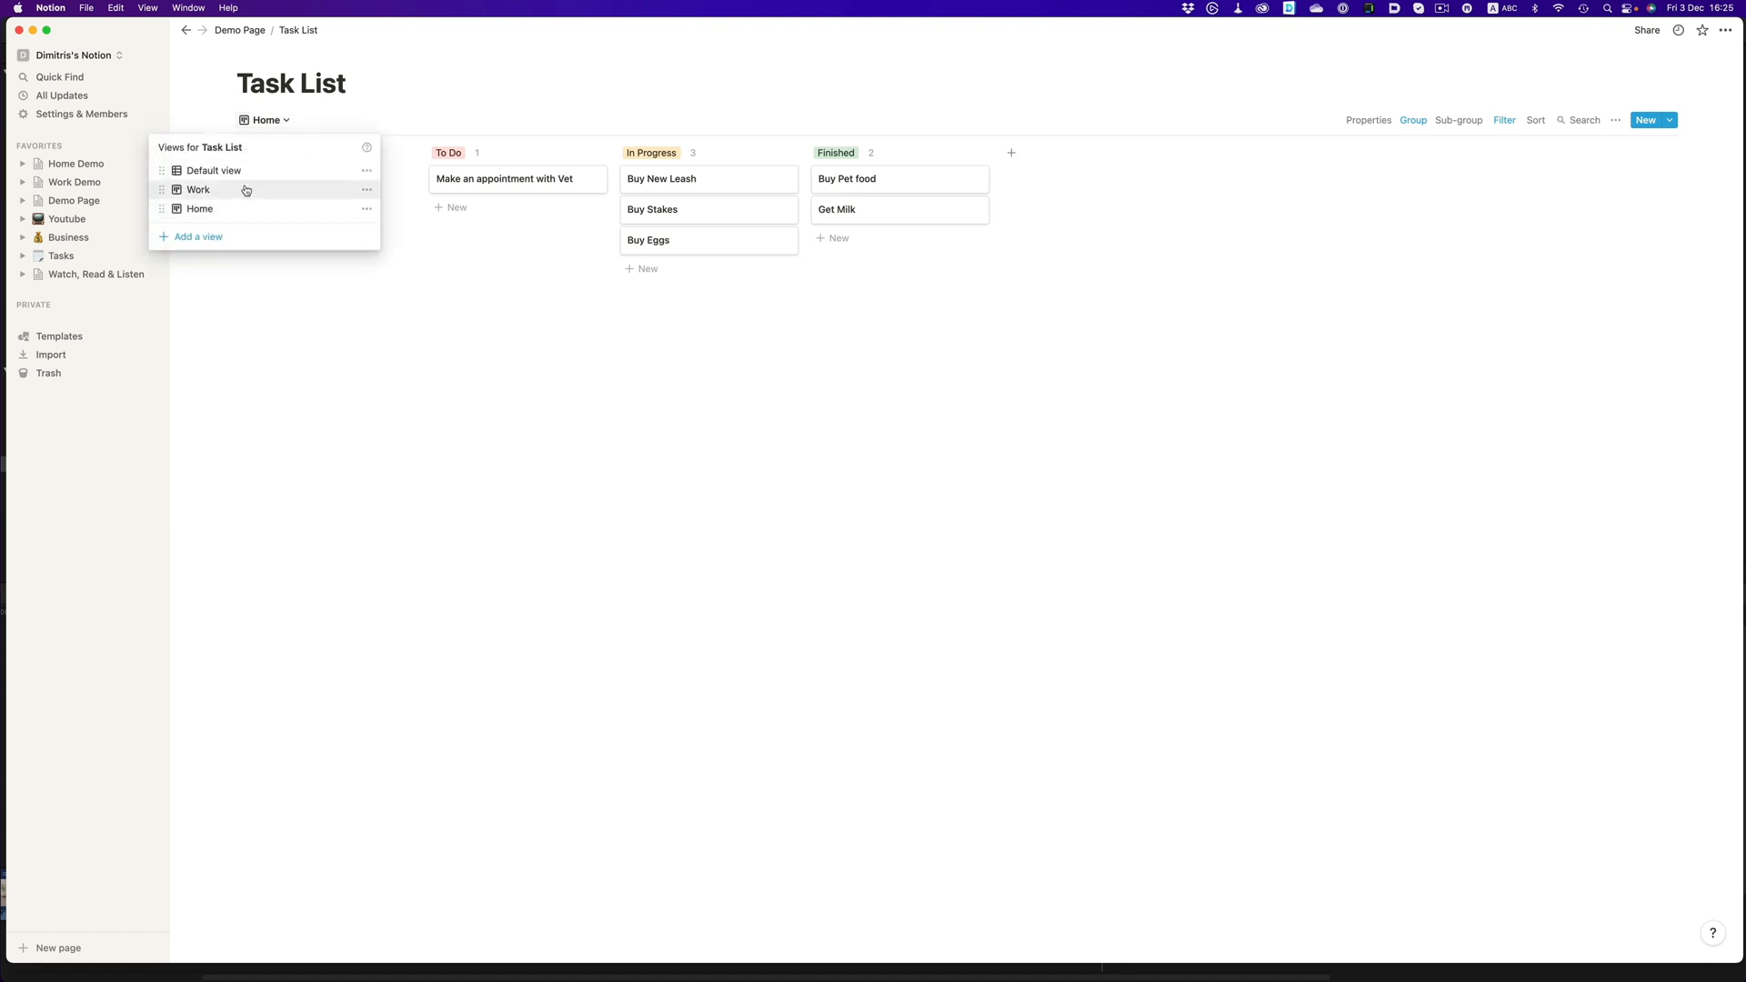
{"action": "left_click", "coordinate": [196, 189]}
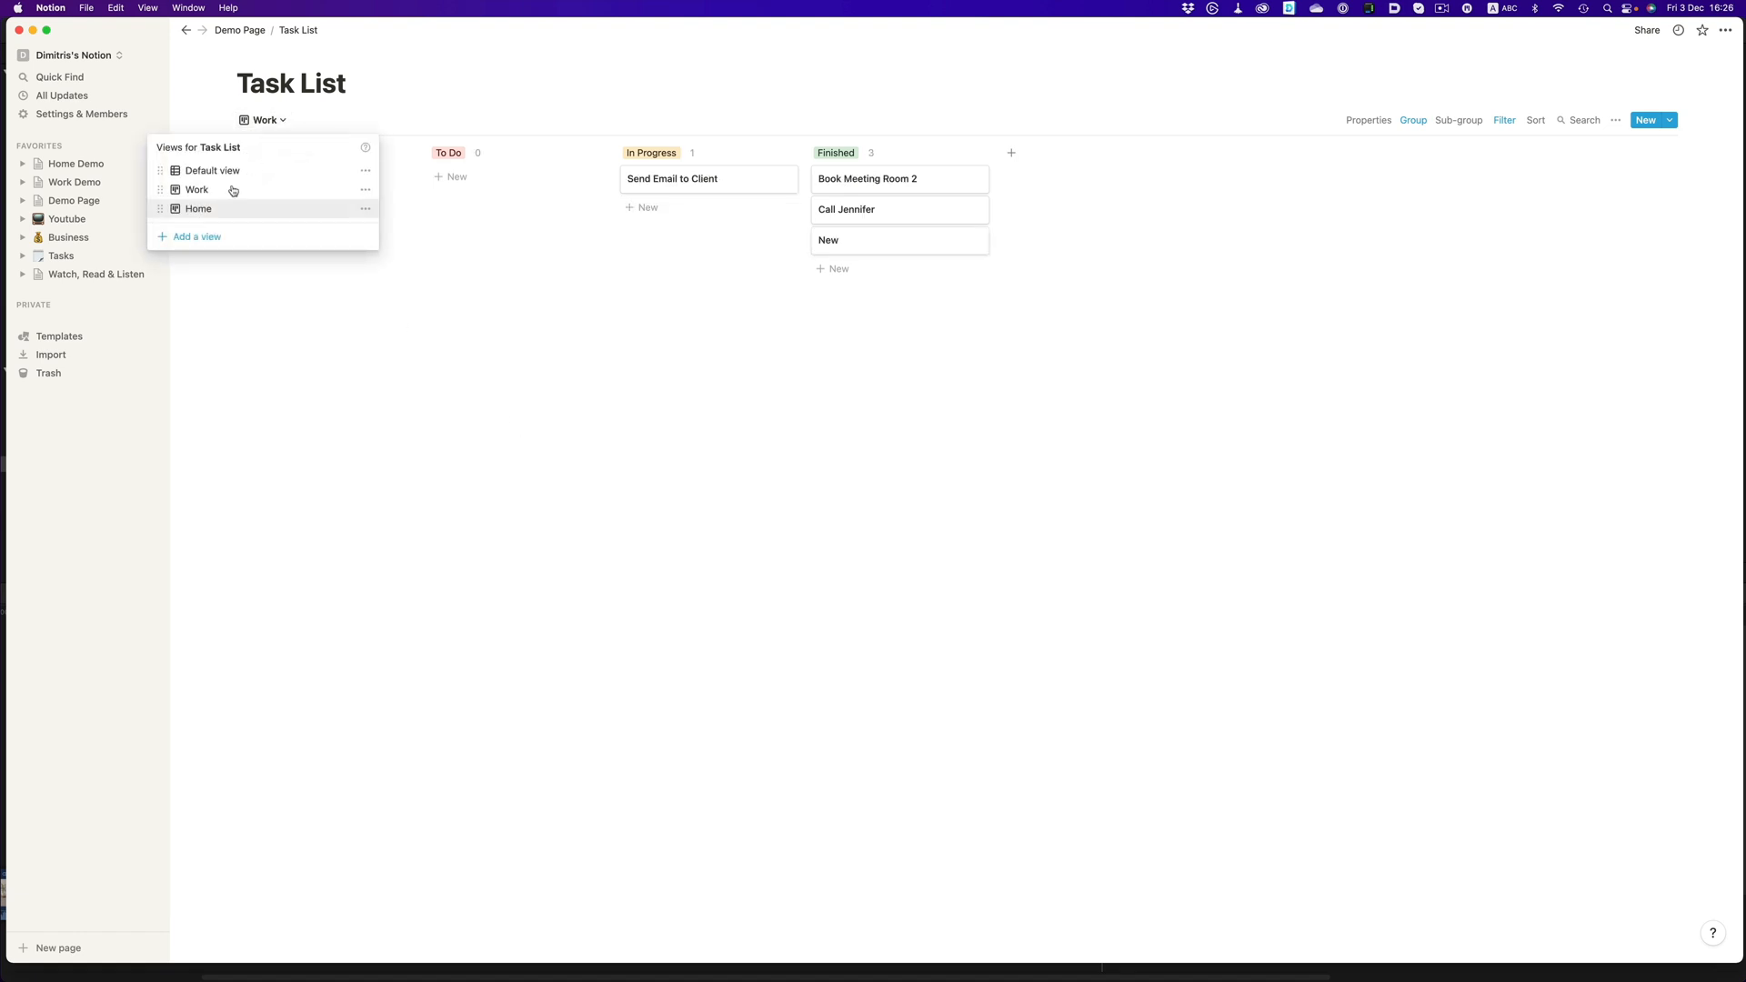
{"action": "left_click", "coordinate": [198, 208]}
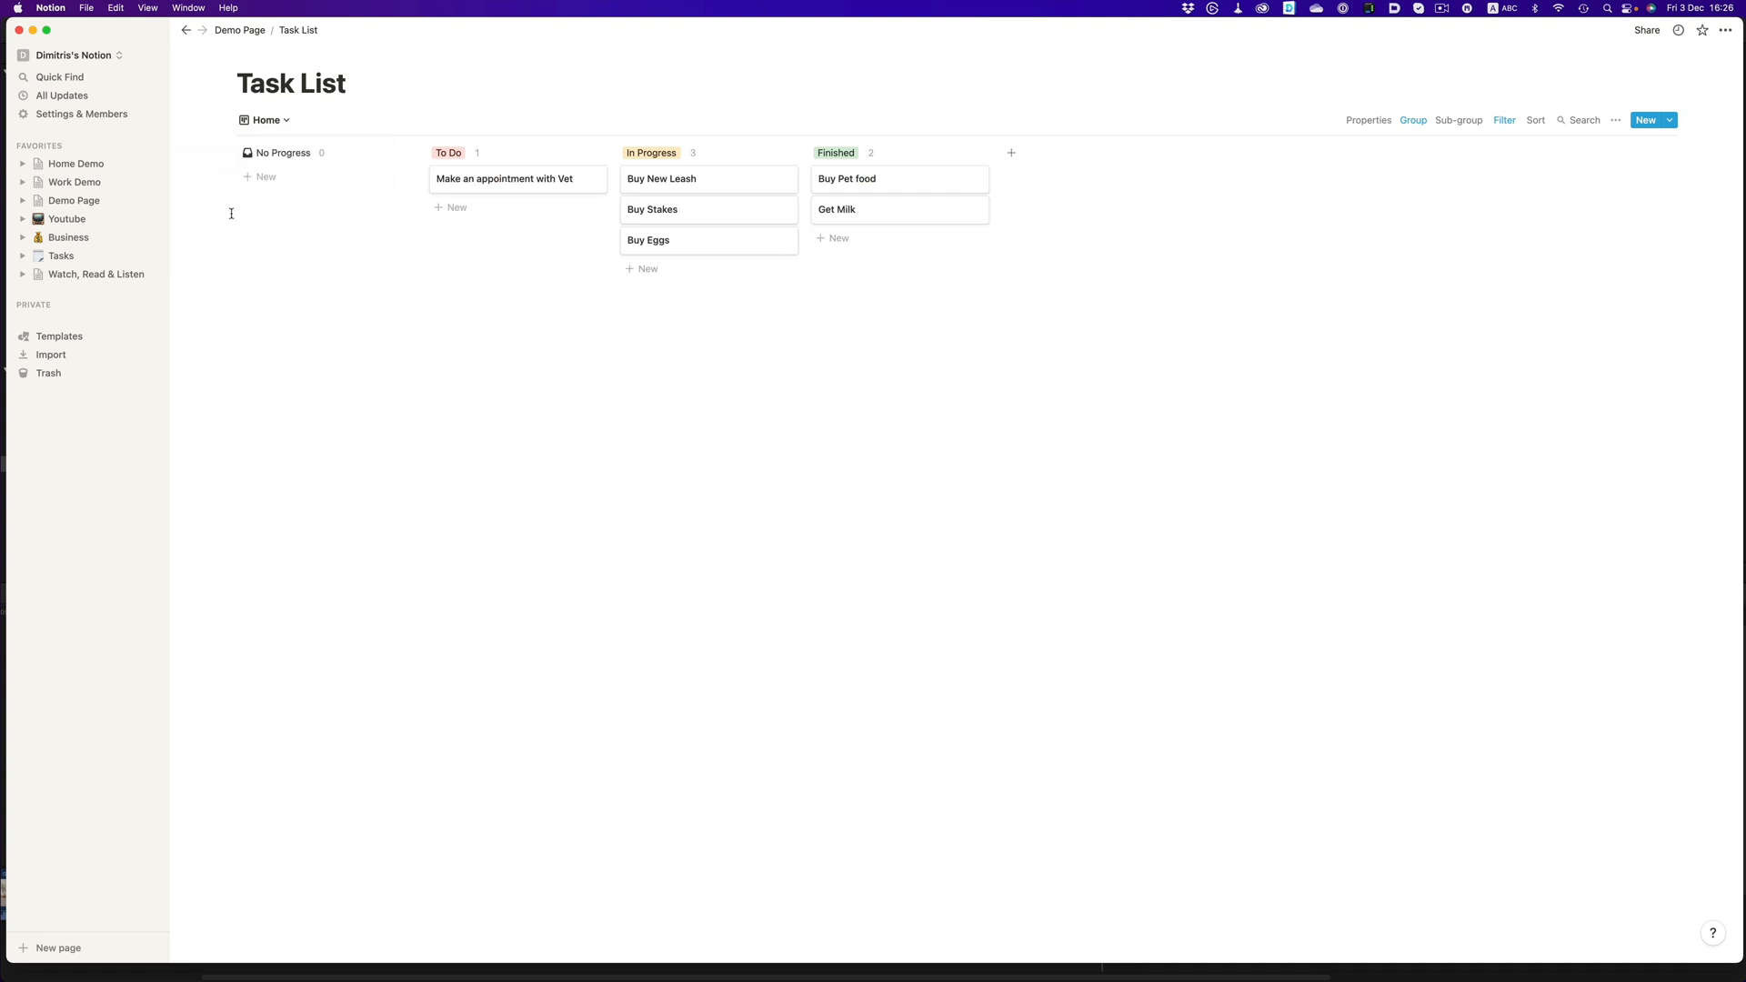